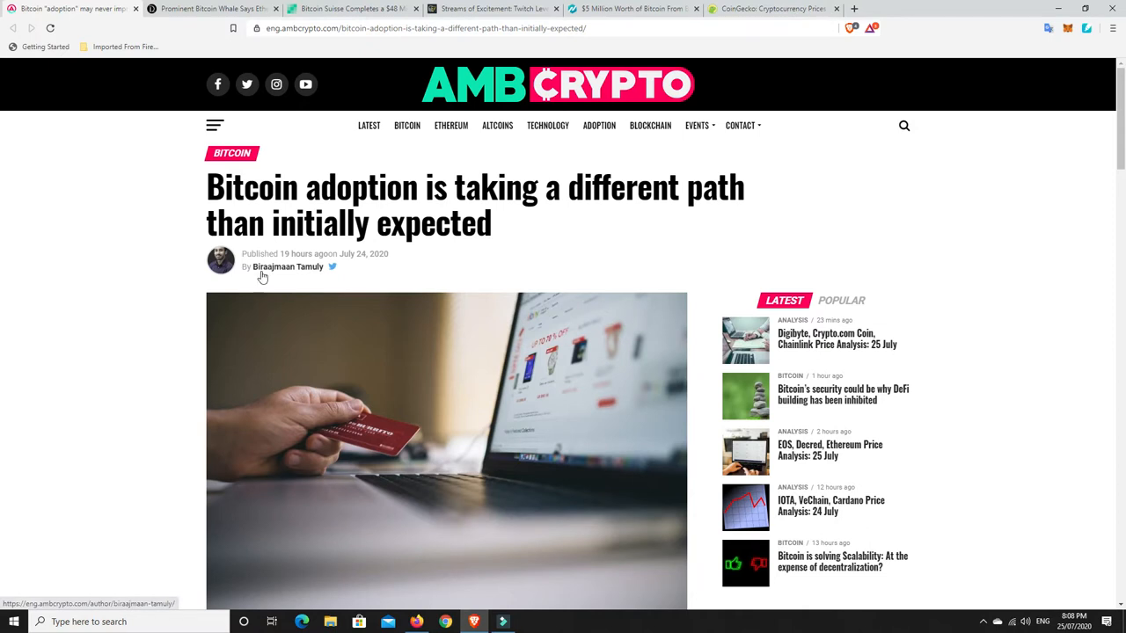
pyautogui.moveTo(288, 267)
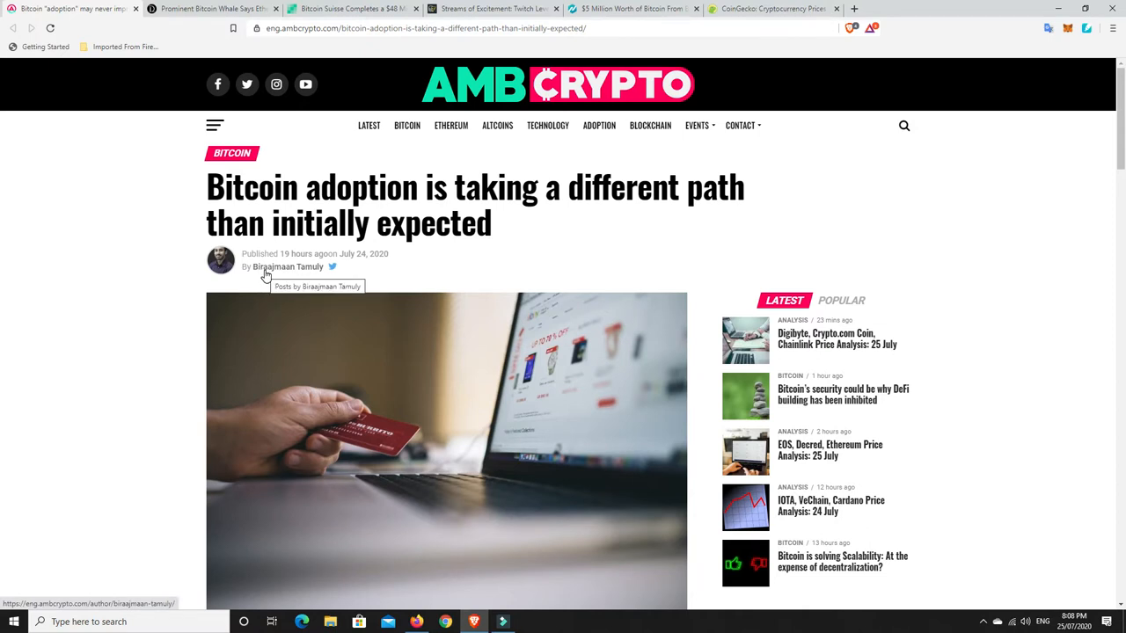
pyautogui.moveTo(307, 271)
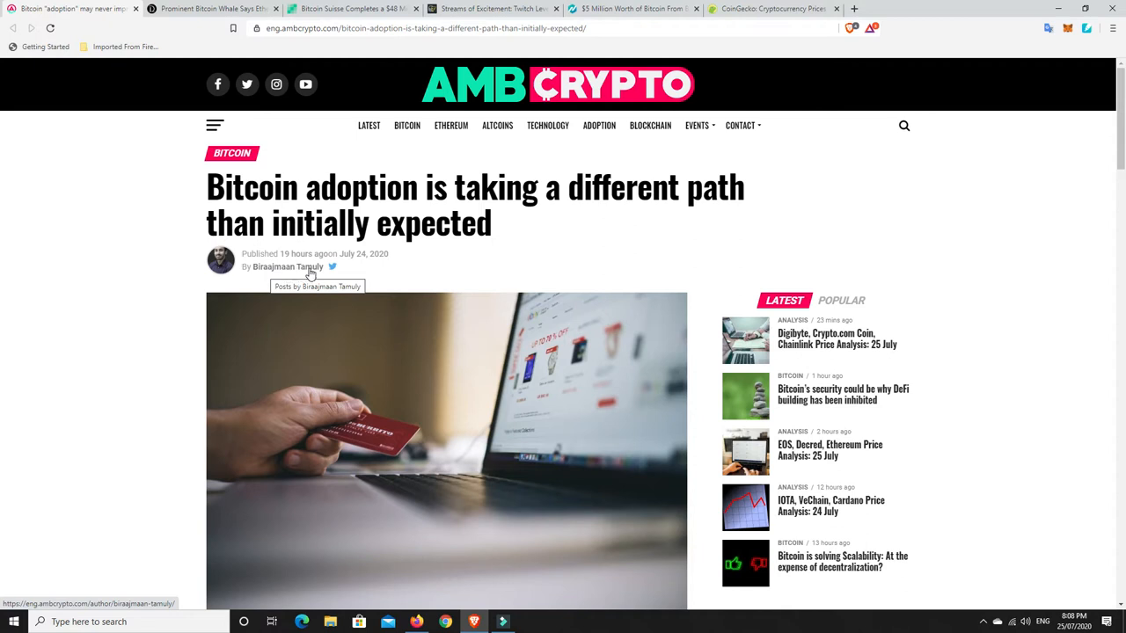
# Scroll the AMB Crypto Bitcoin article down to the Glassnode supply-distribution paragraphs and the Addresses with Balance ≥ 0.01 chart
pyautogui.scroll(-3)
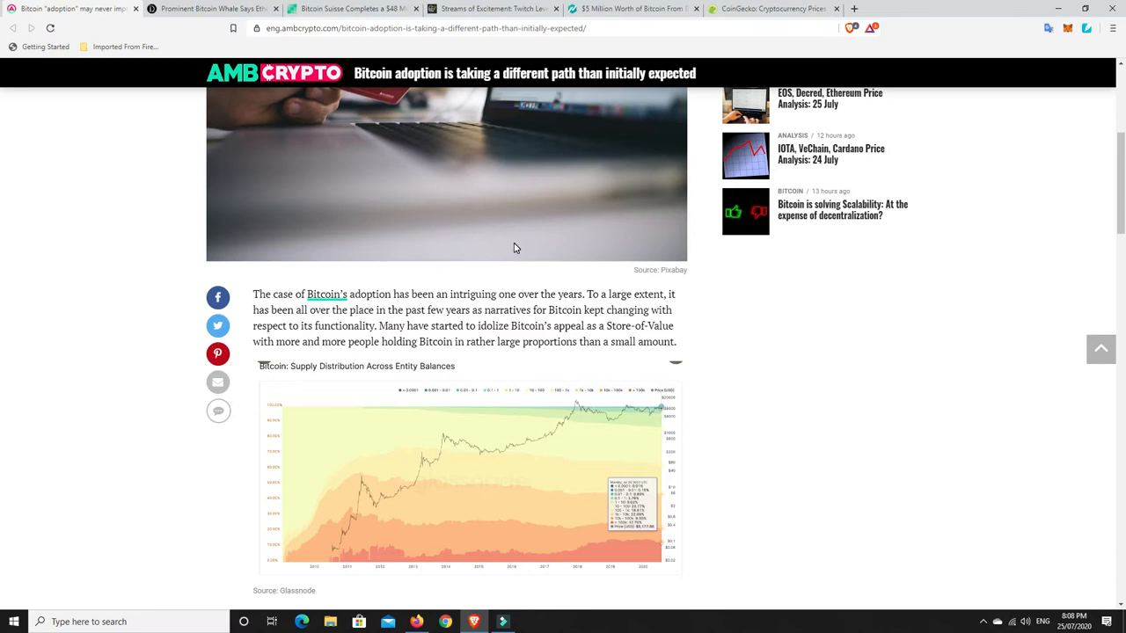
pyautogui.scroll(3)
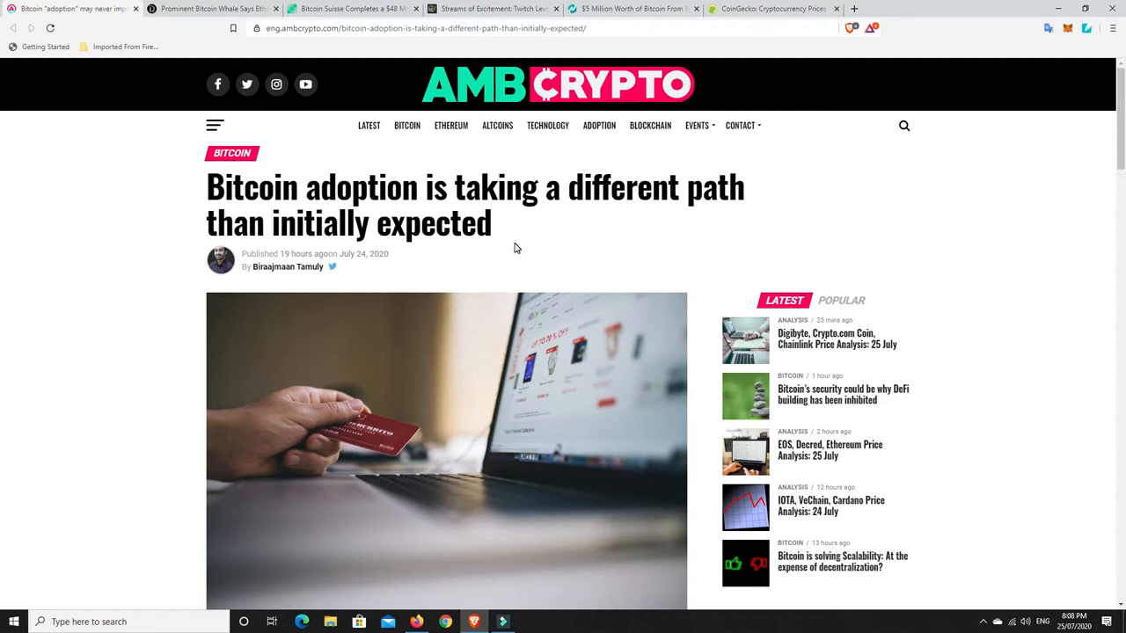
pyautogui.scroll(-3)
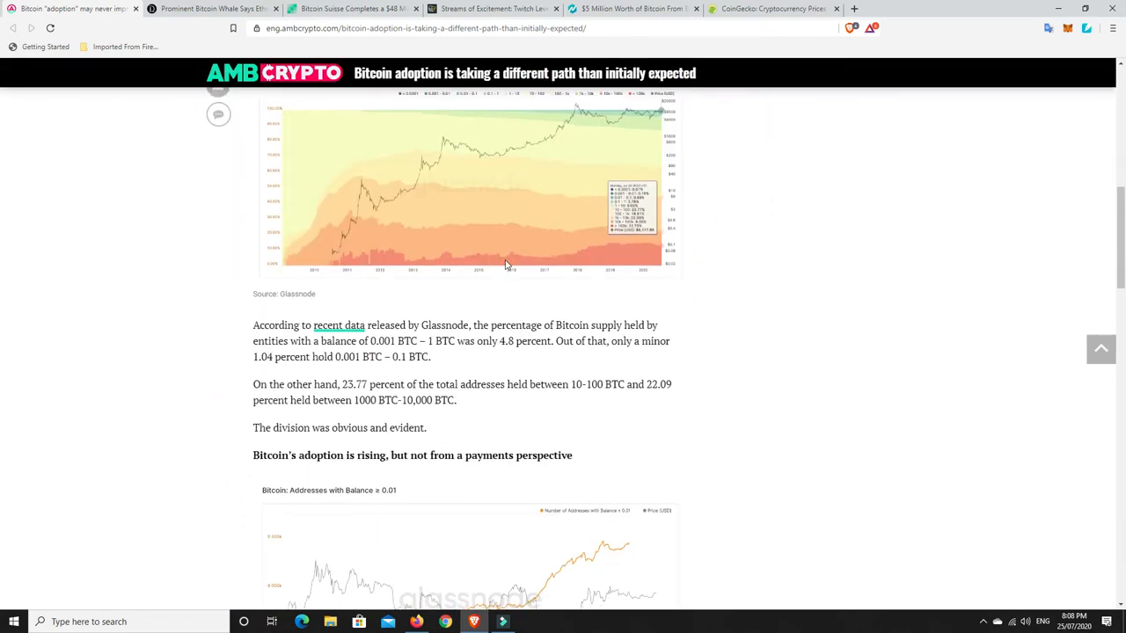
pyautogui.scroll(-3)
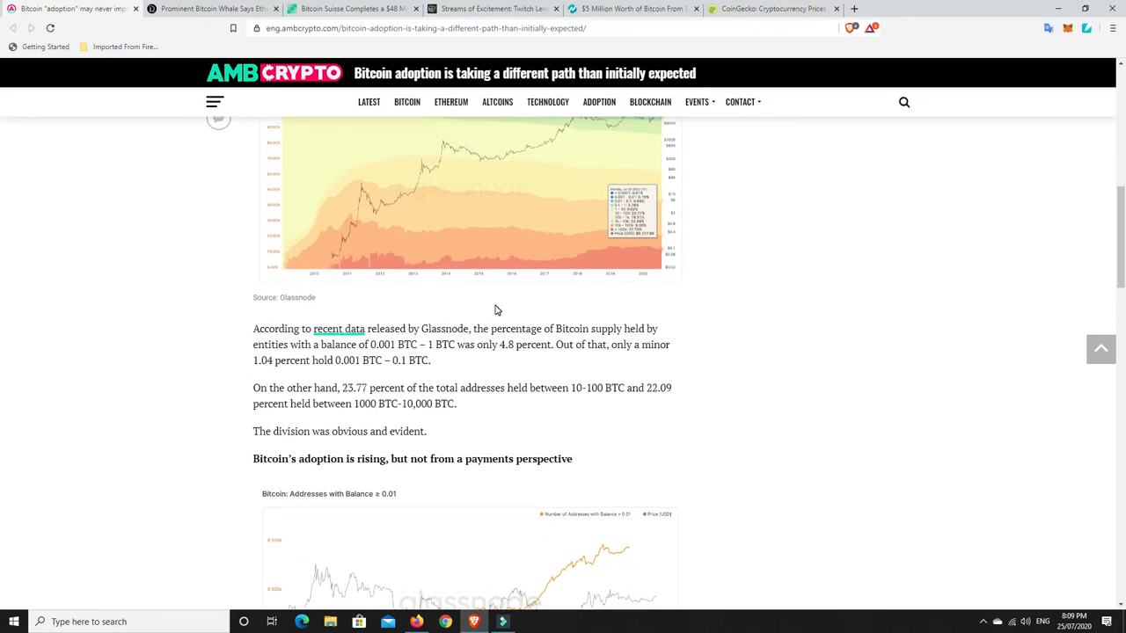
pyautogui.scroll(-3)
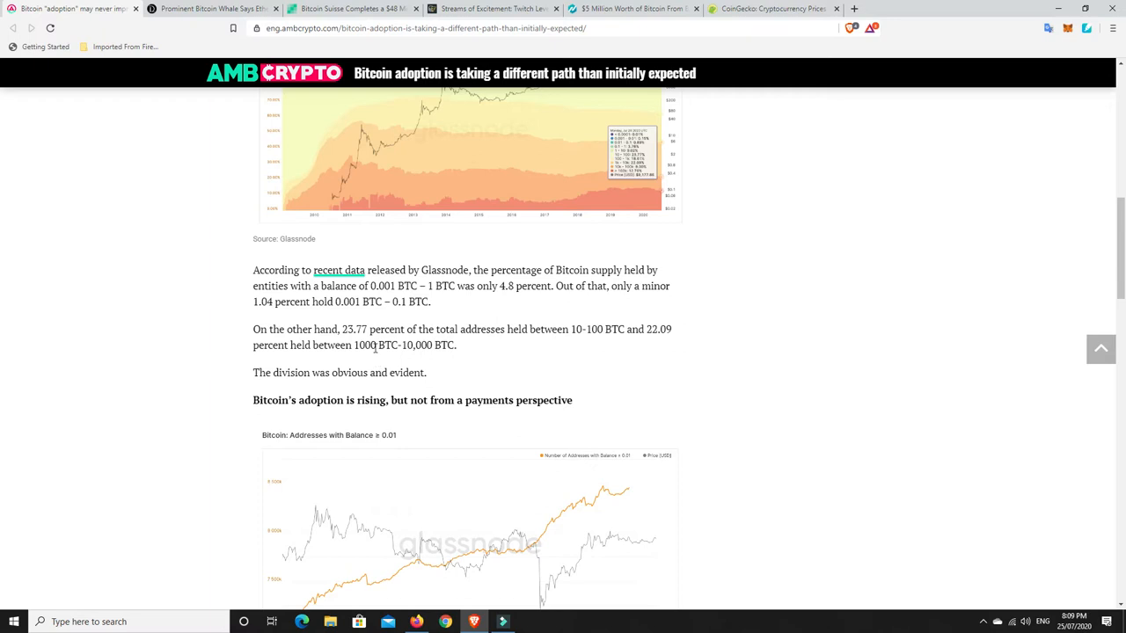
pyautogui.moveTo(492, 352)
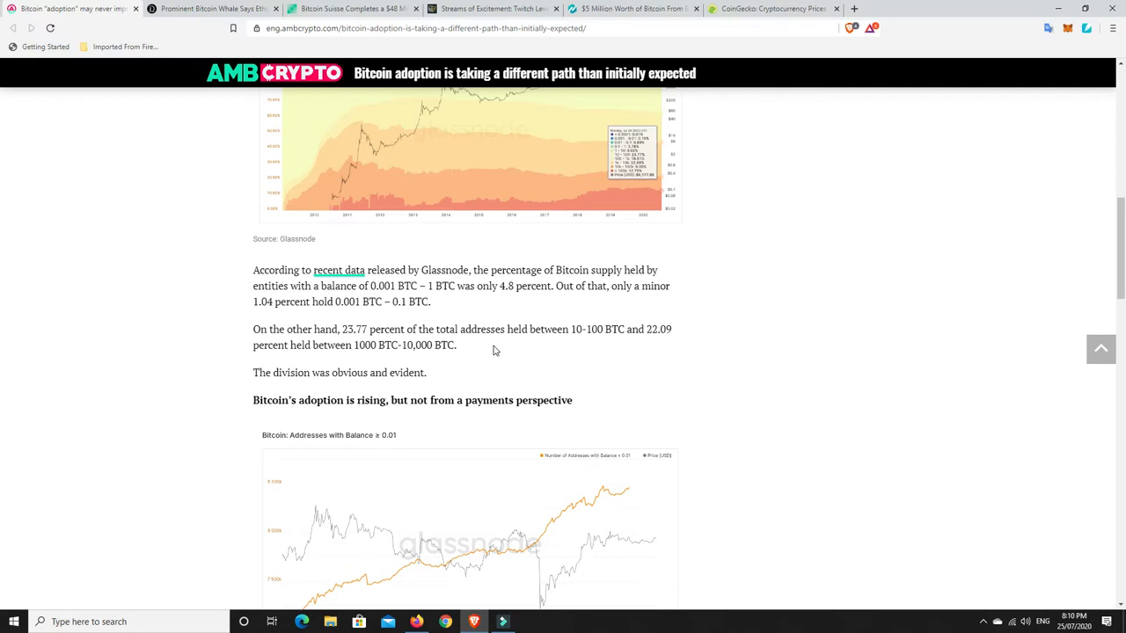
pyautogui.moveTo(477, 315)
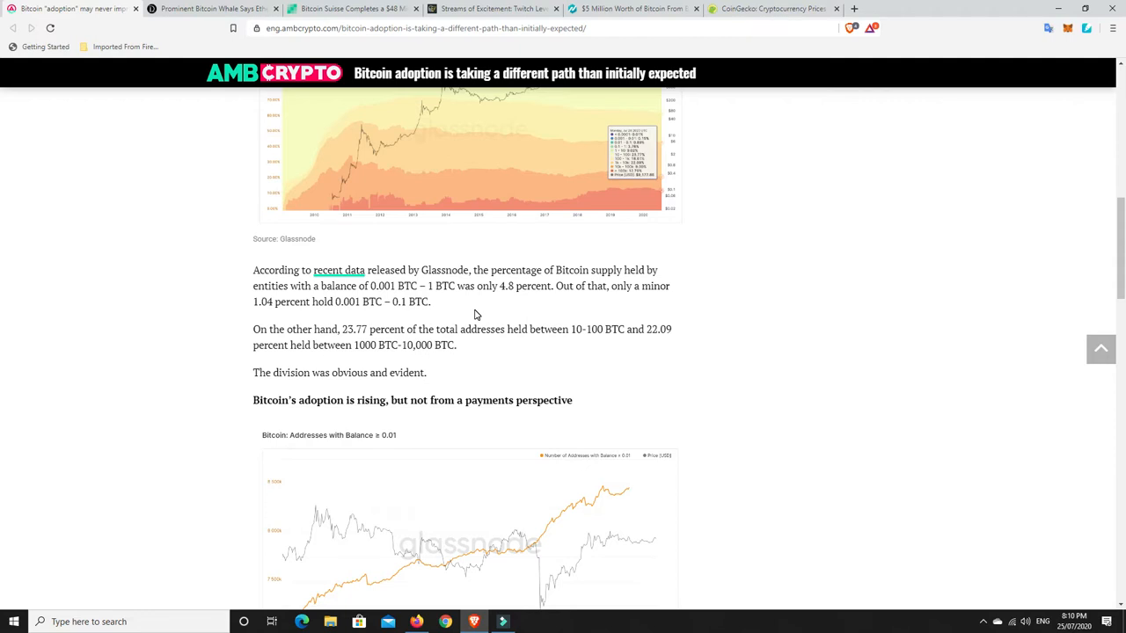
pyautogui.doubleClick(338, 271)
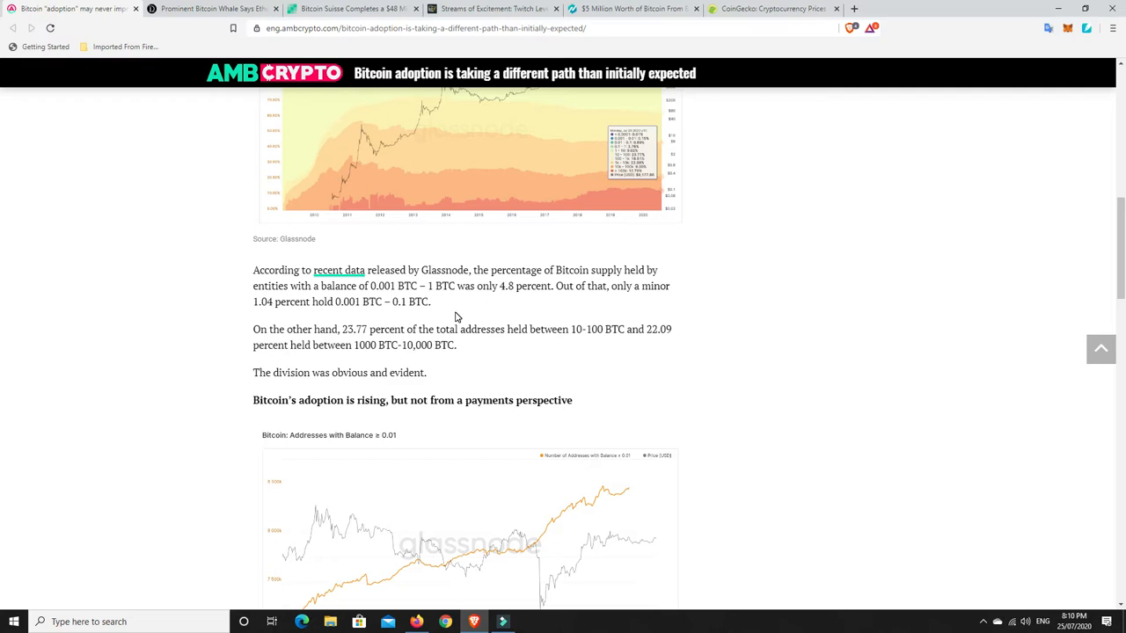
pyautogui.moveTo(426, 295)
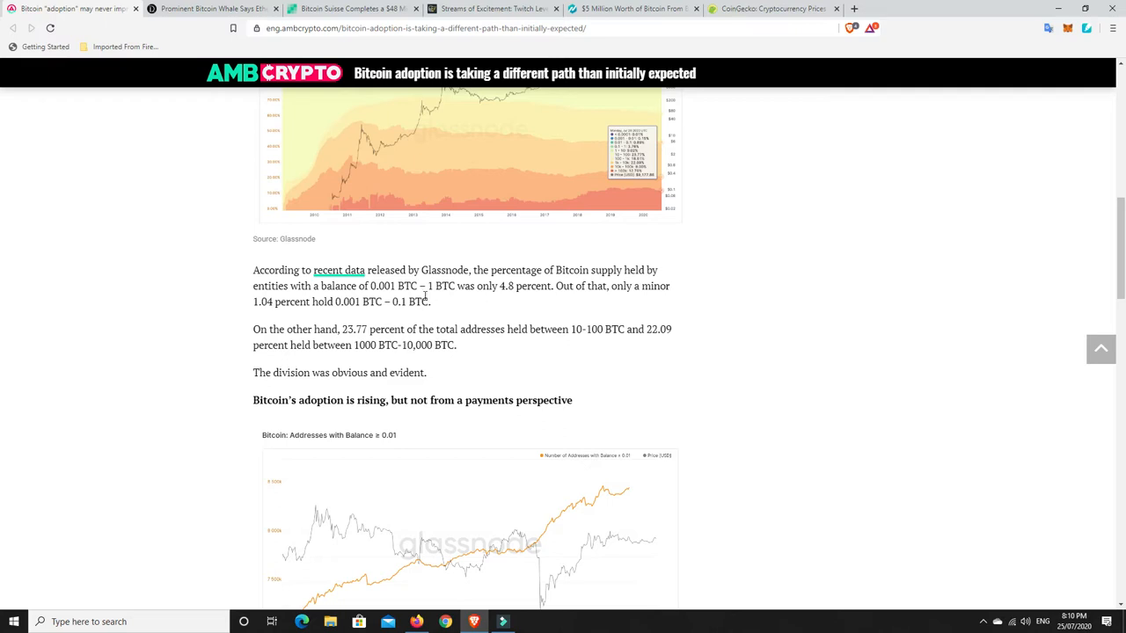
pyautogui.moveTo(433, 306)
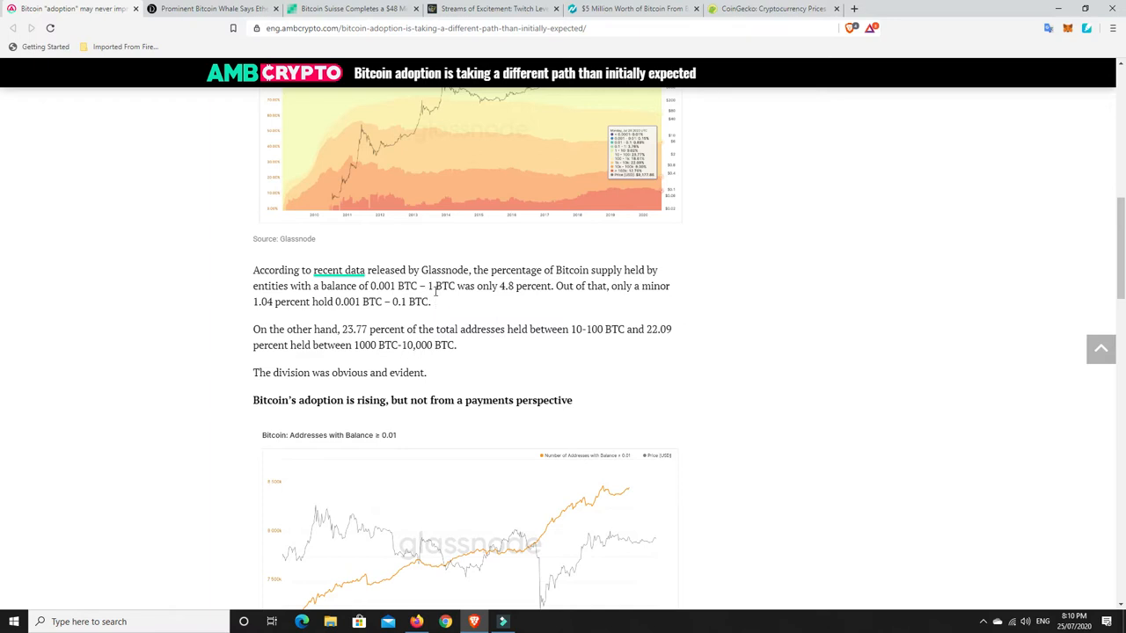
pyautogui.moveTo(439, 313)
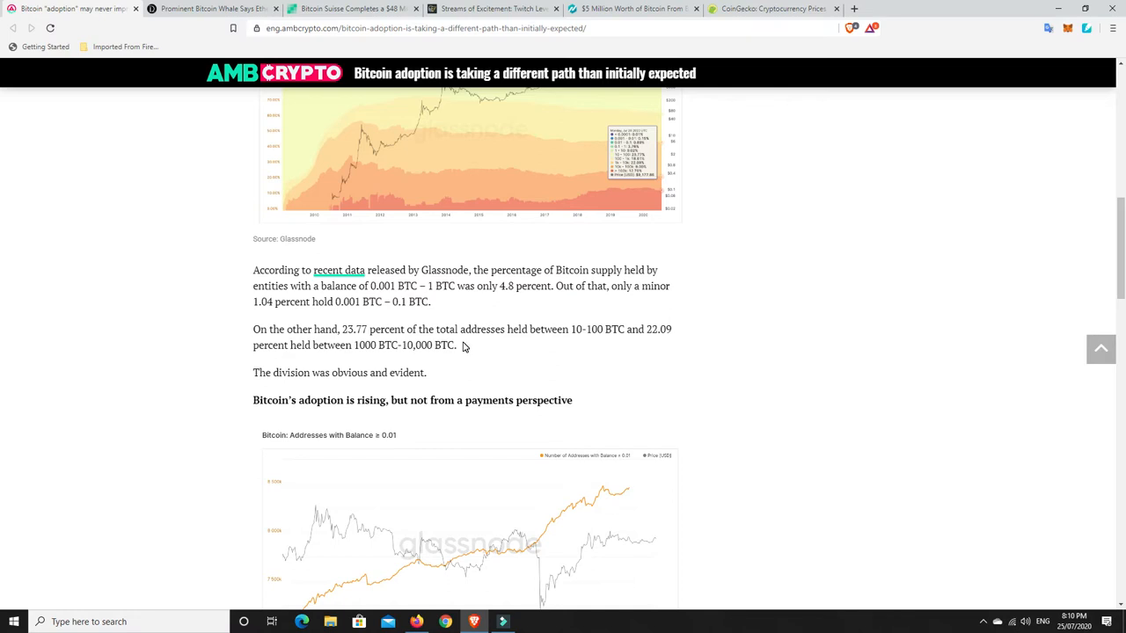
pyautogui.moveTo(494, 325)
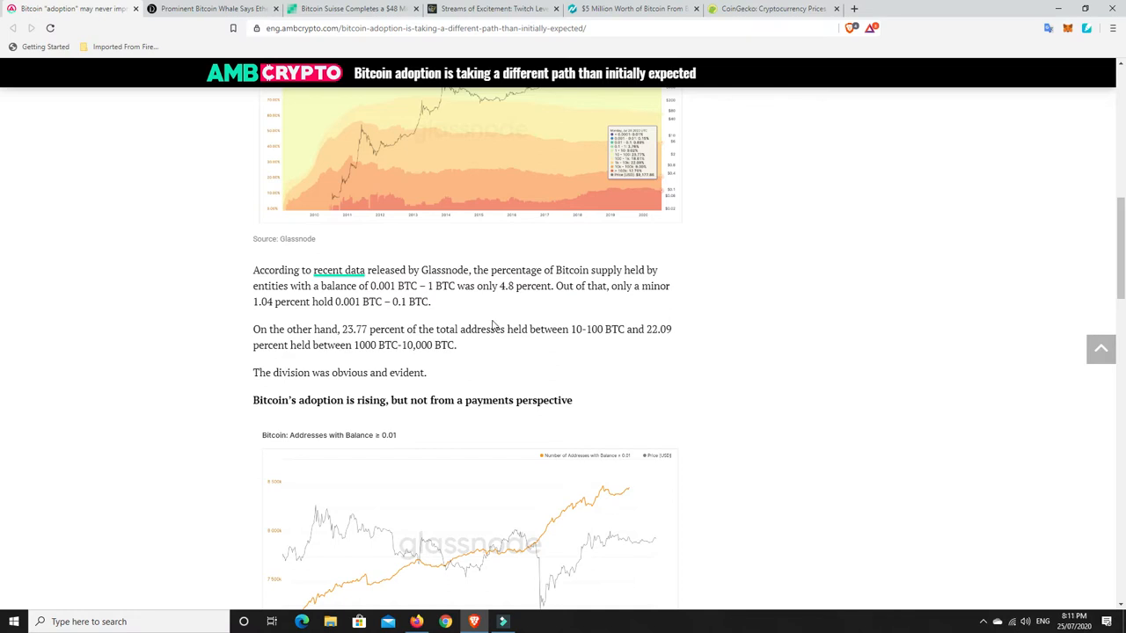
pyautogui.moveTo(578, 331)
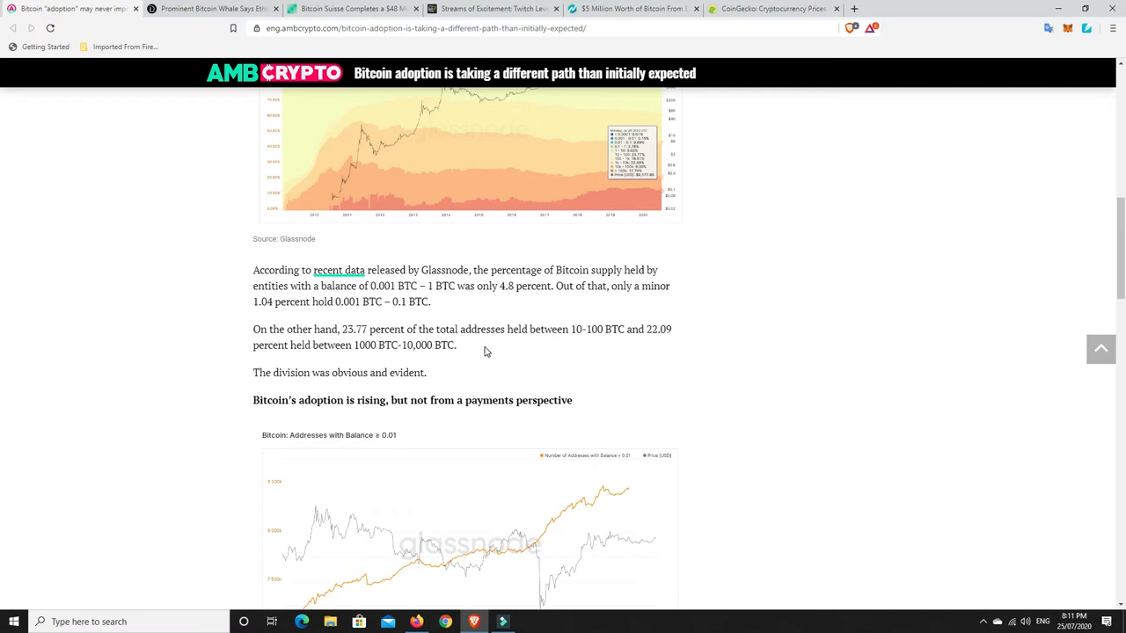
pyautogui.moveTo(210, 28)
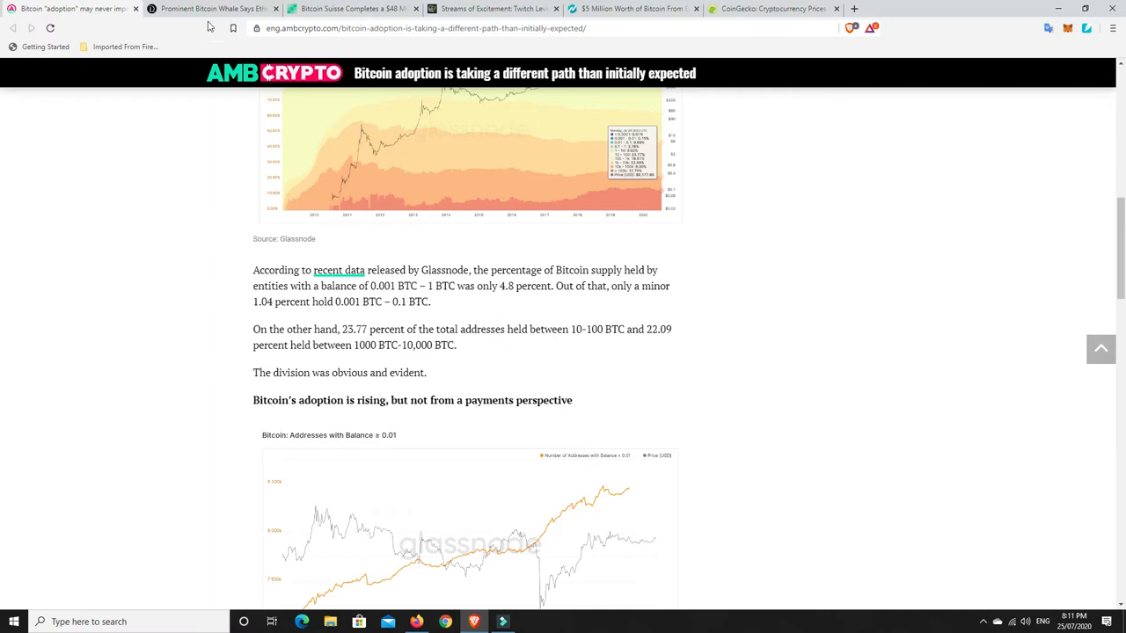
pyautogui.click(211, 9)
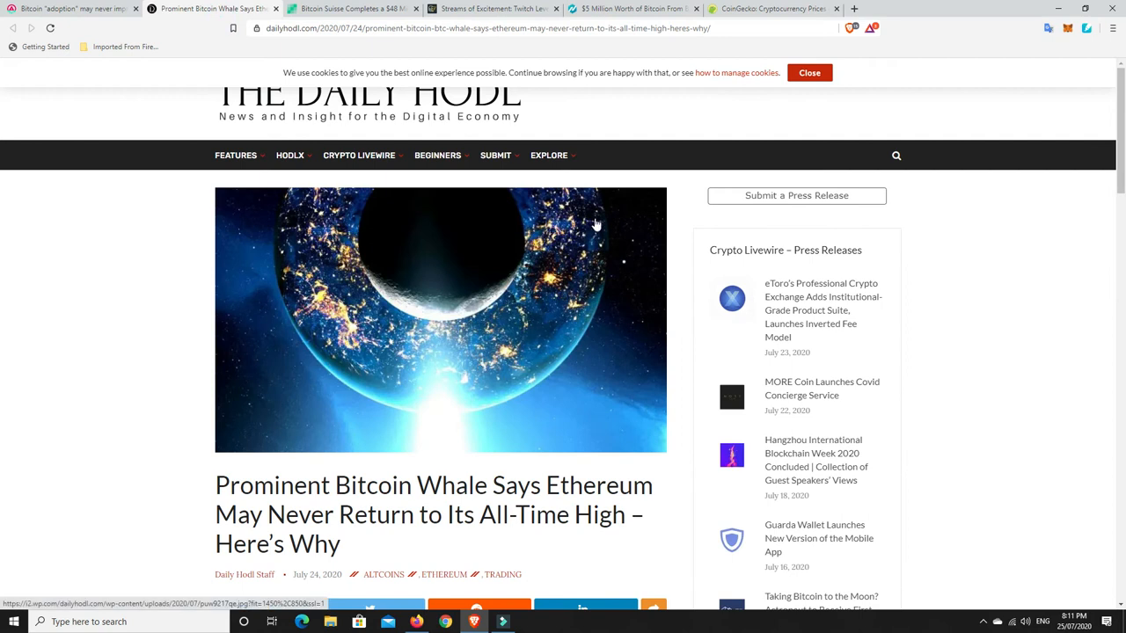
pyautogui.moveTo(513, 260)
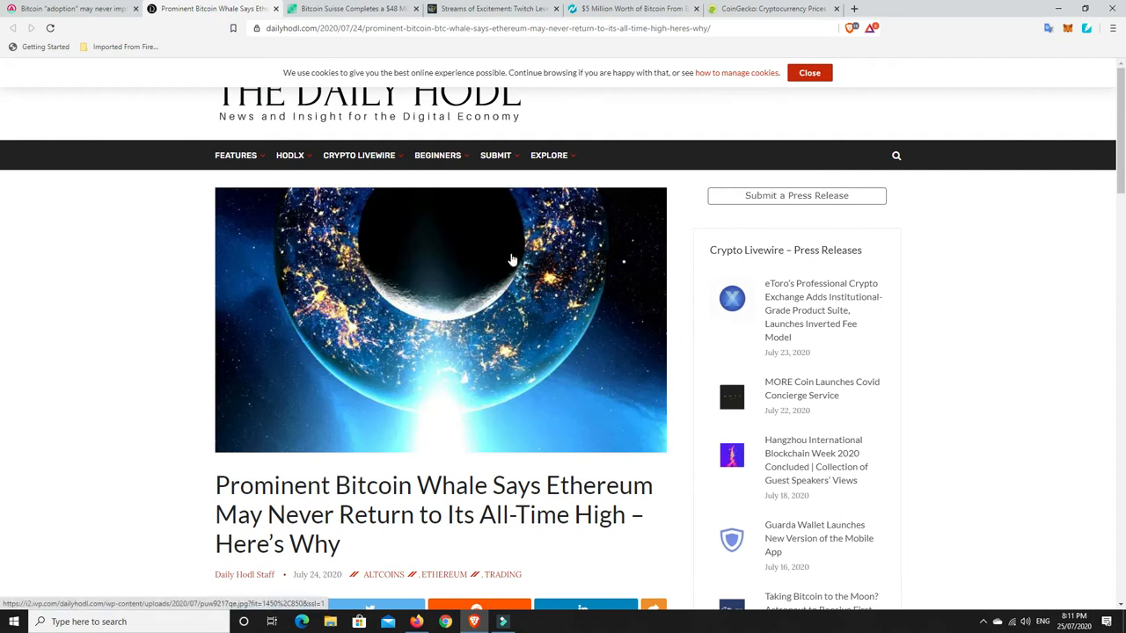
pyautogui.scroll(-3)
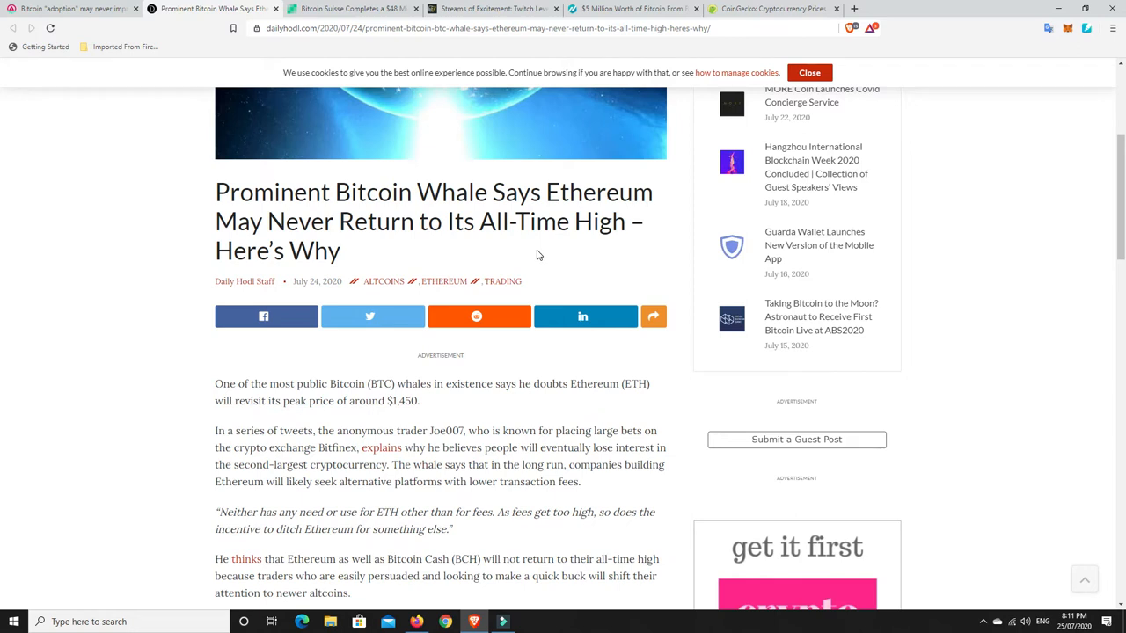
pyautogui.scroll(-3)
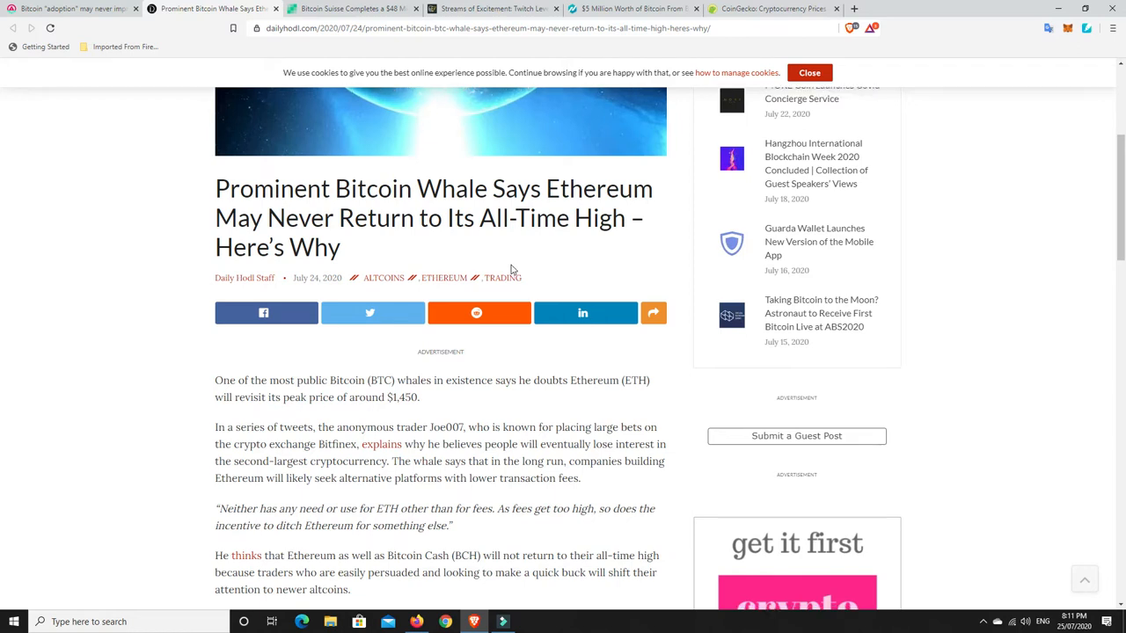
pyautogui.scroll(-3)
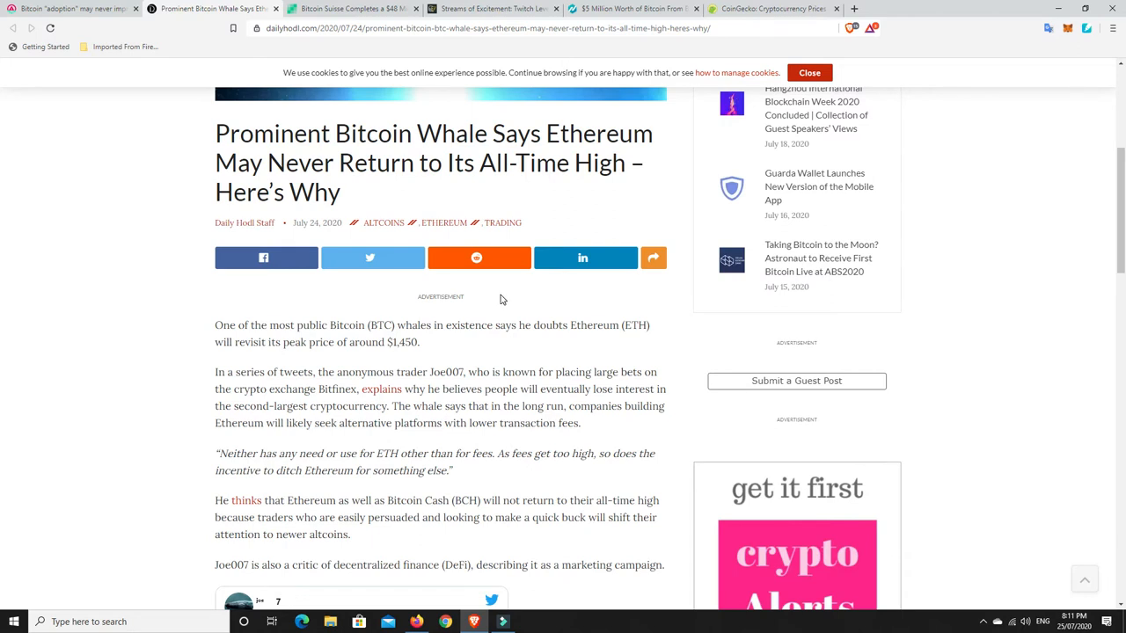
pyautogui.moveTo(578, 189)
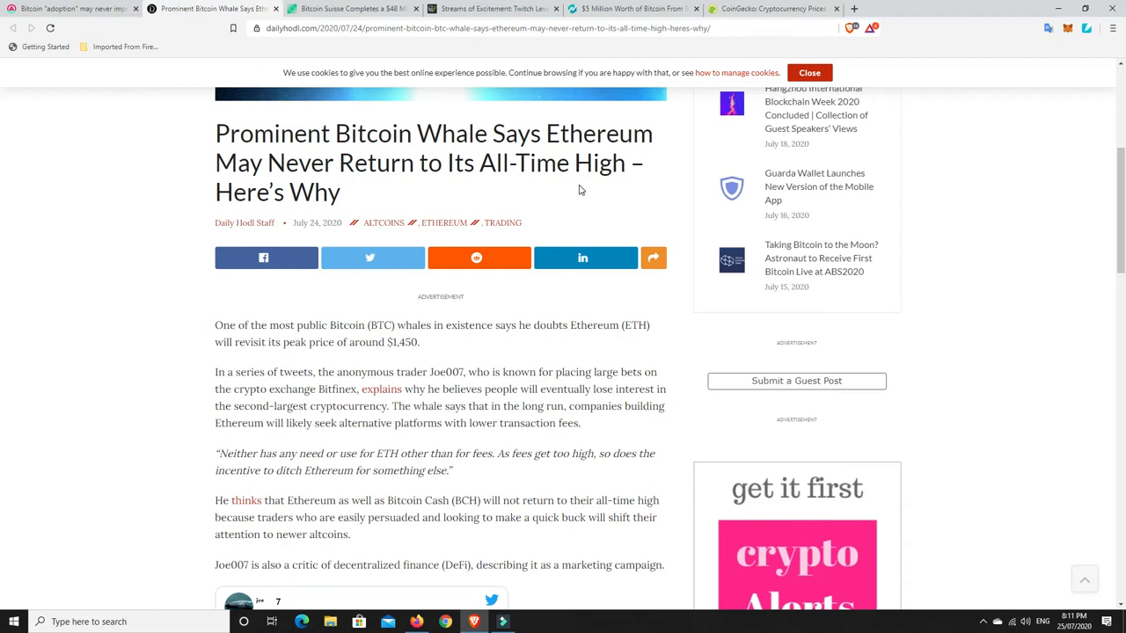
pyautogui.moveTo(506, 313)
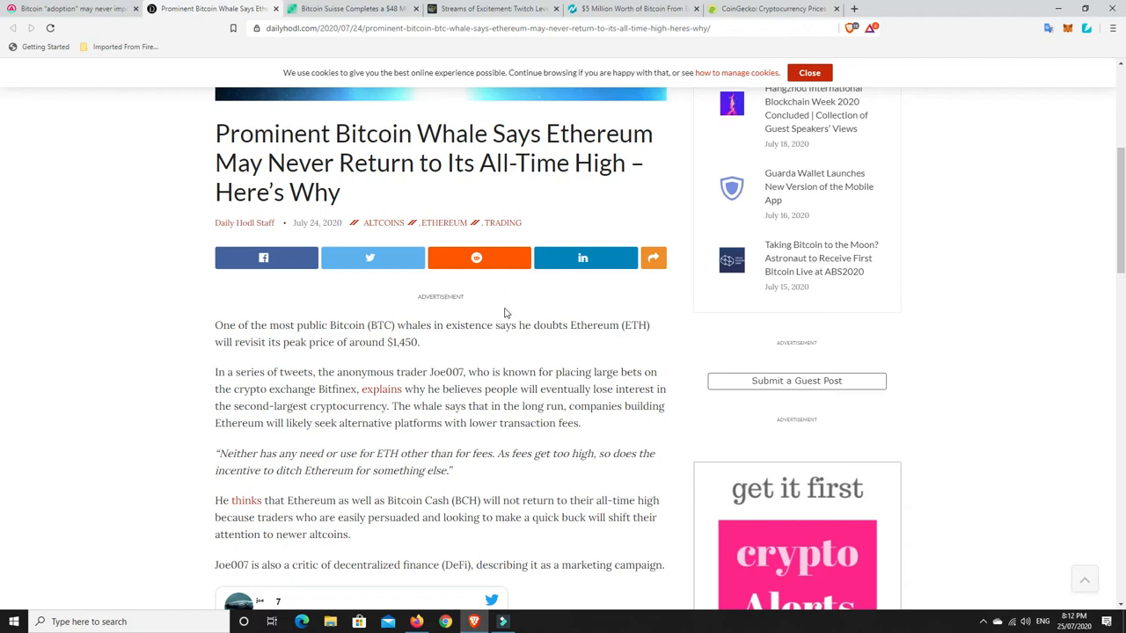
pyautogui.moveTo(390, 489)
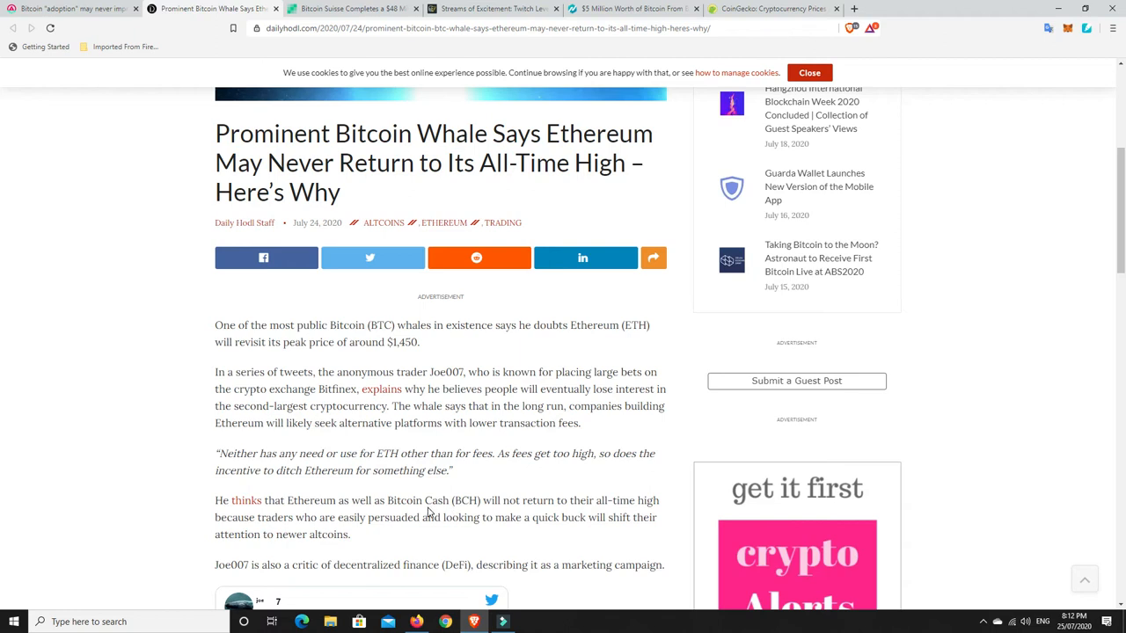
pyautogui.moveTo(401, 498)
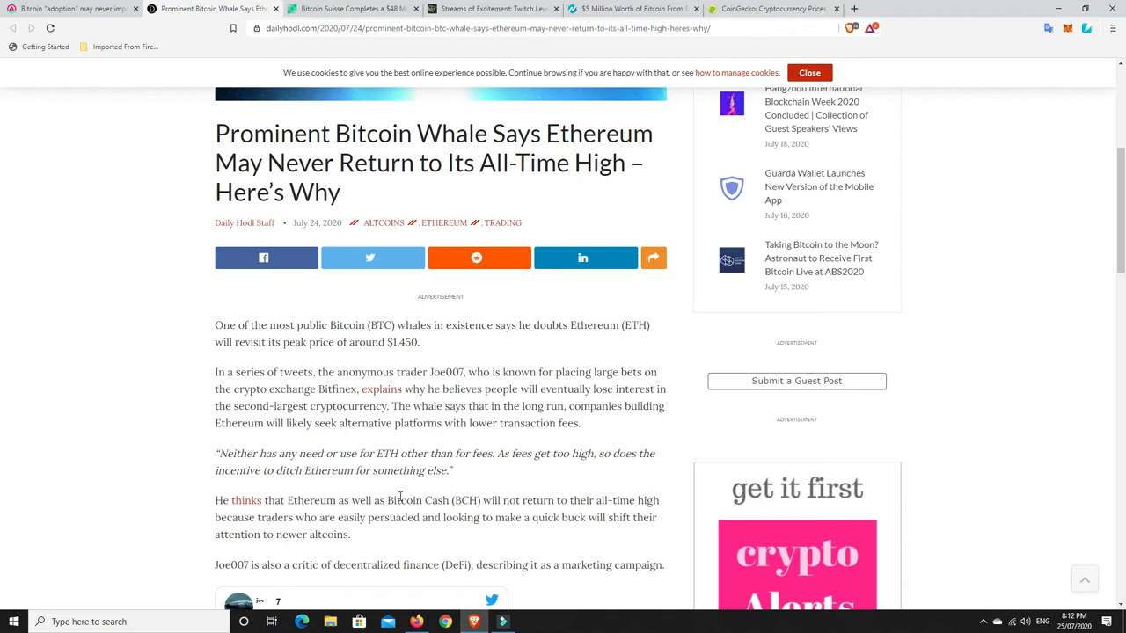
pyautogui.moveTo(450, 503)
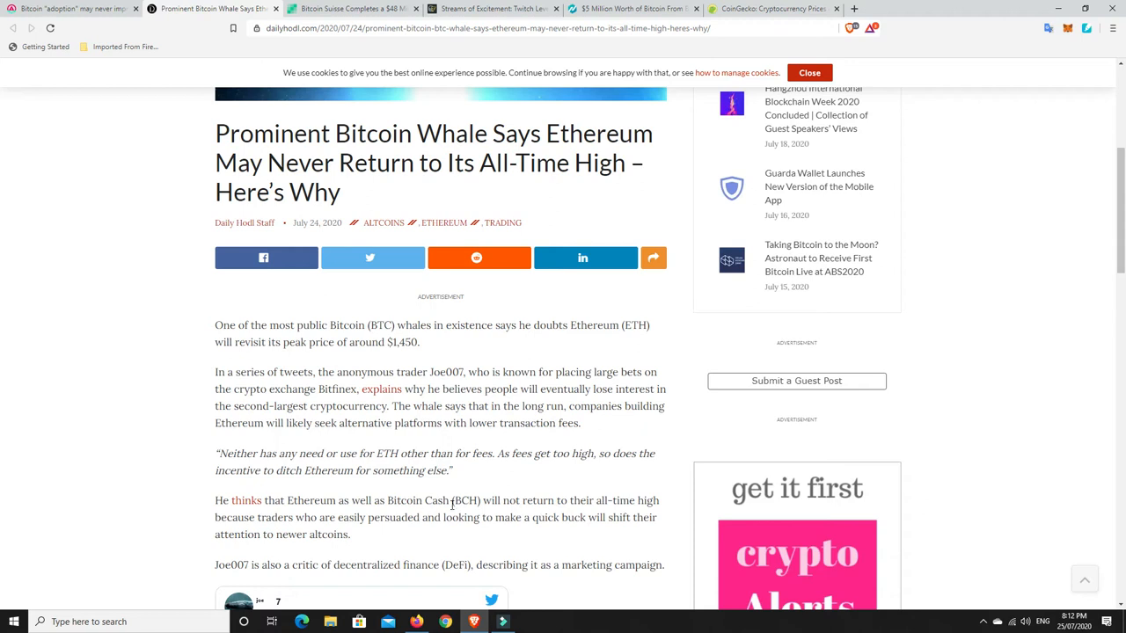
pyautogui.moveTo(488, 482)
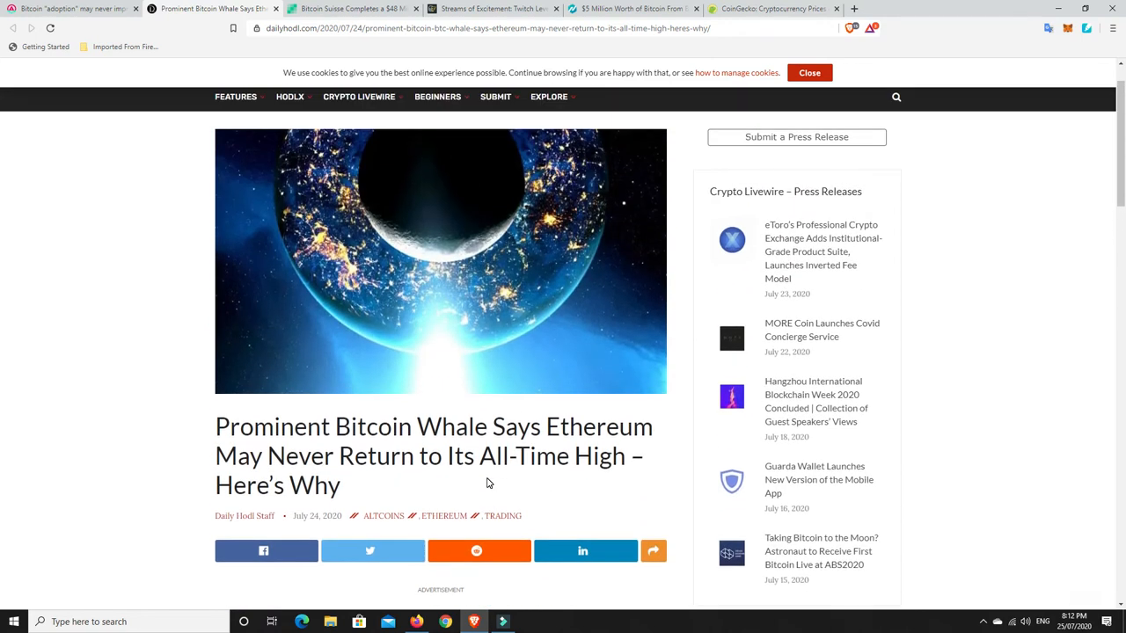
pyautogui.scroll(-3)
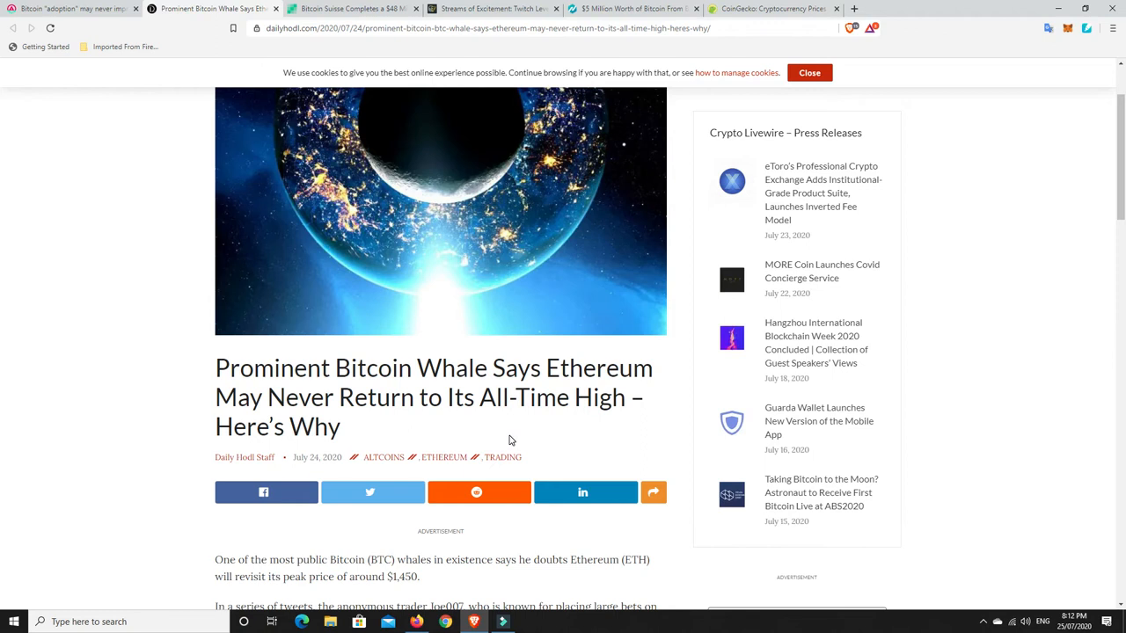
pyautogui.moveTo(499, 429)
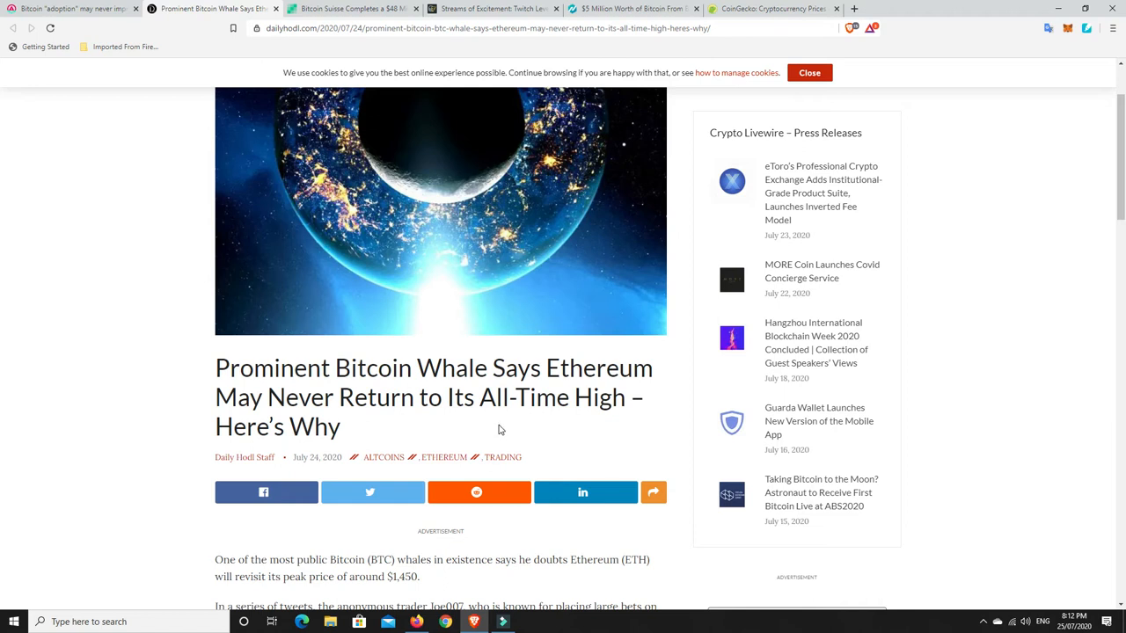
pyautogui.moveTo(552, 405)
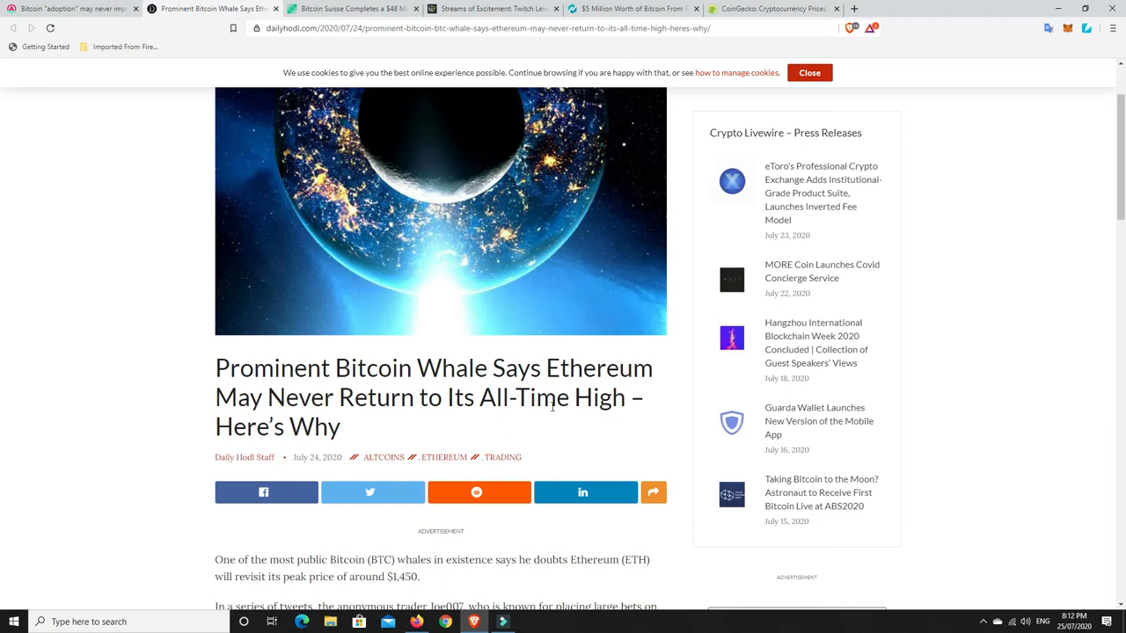
pyautogui.moveTo(526, 427)
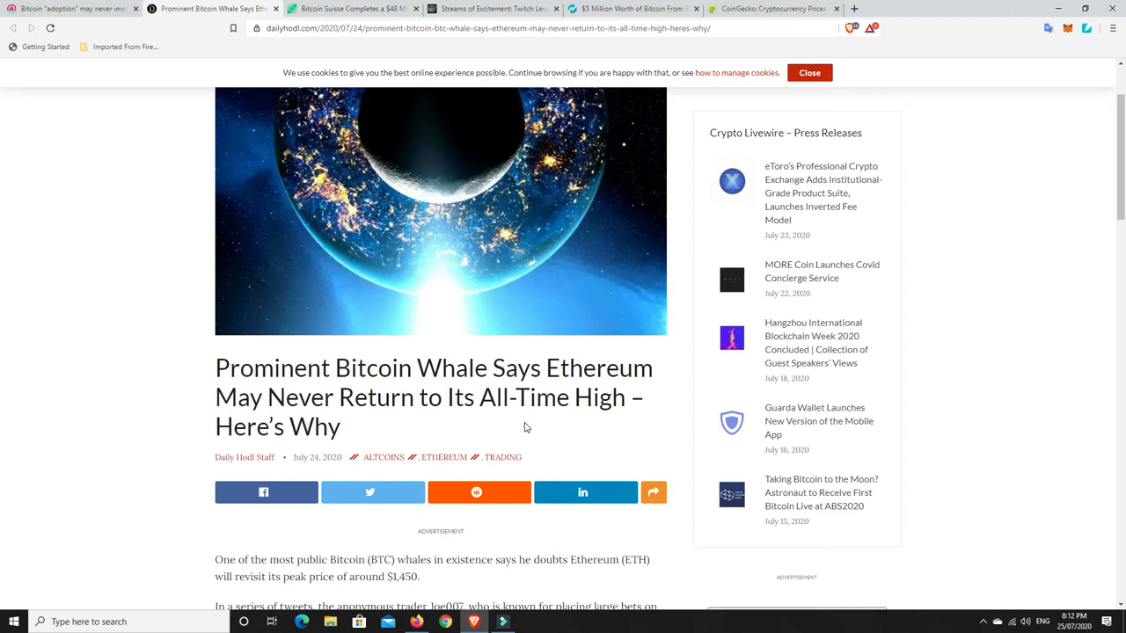
pyautogui.moveTo(506, 416)
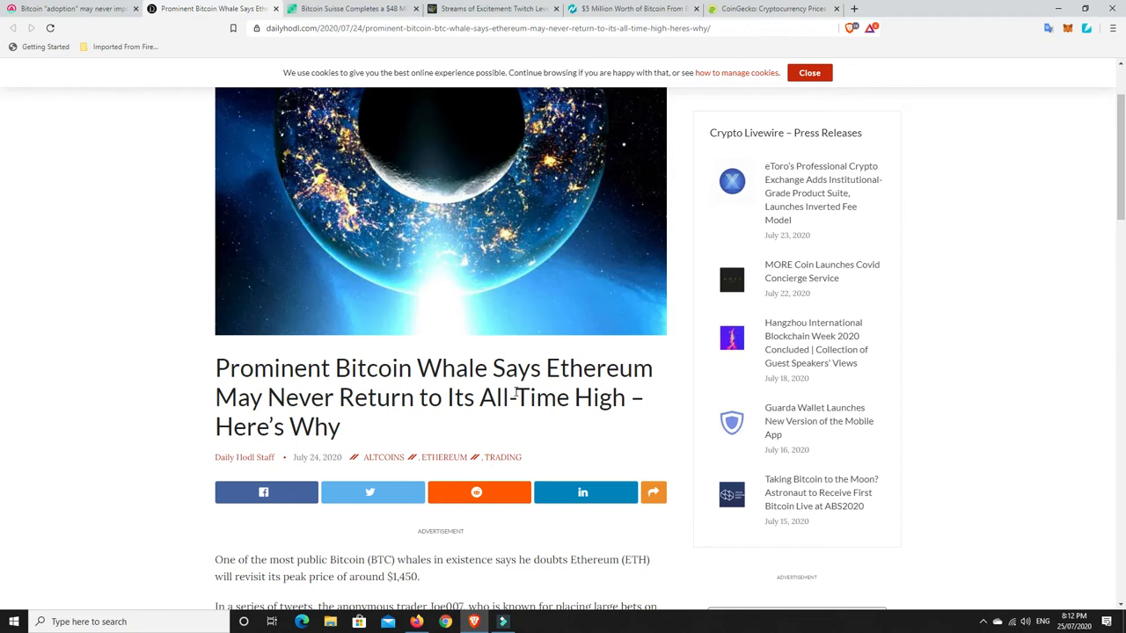
pyautogui.scroll(-3)
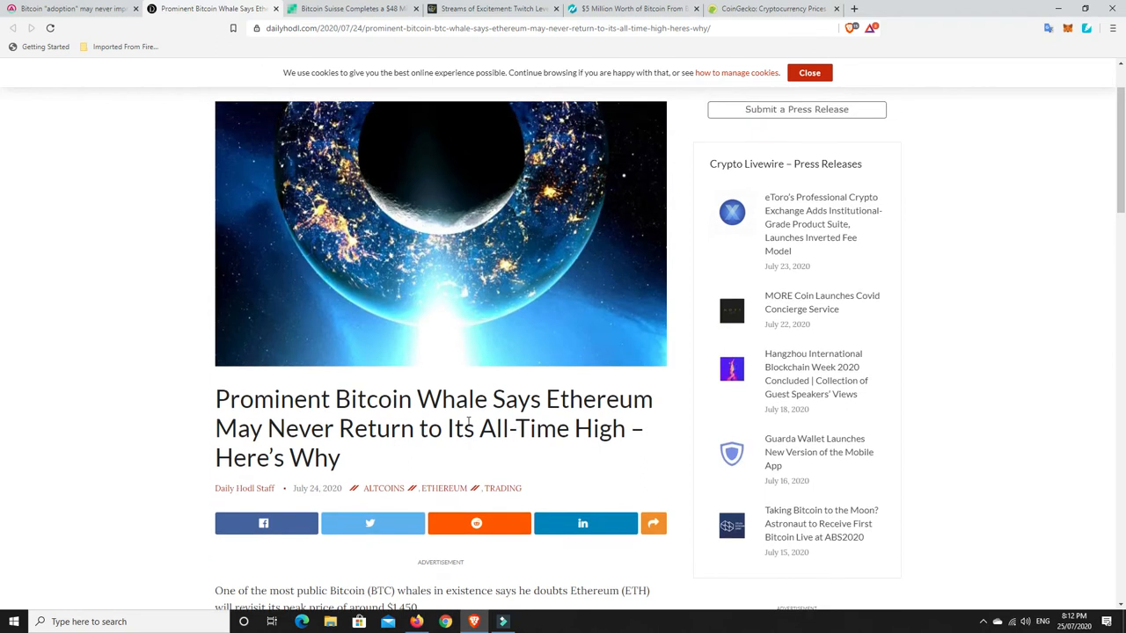
pyautogui.scroll(-3)
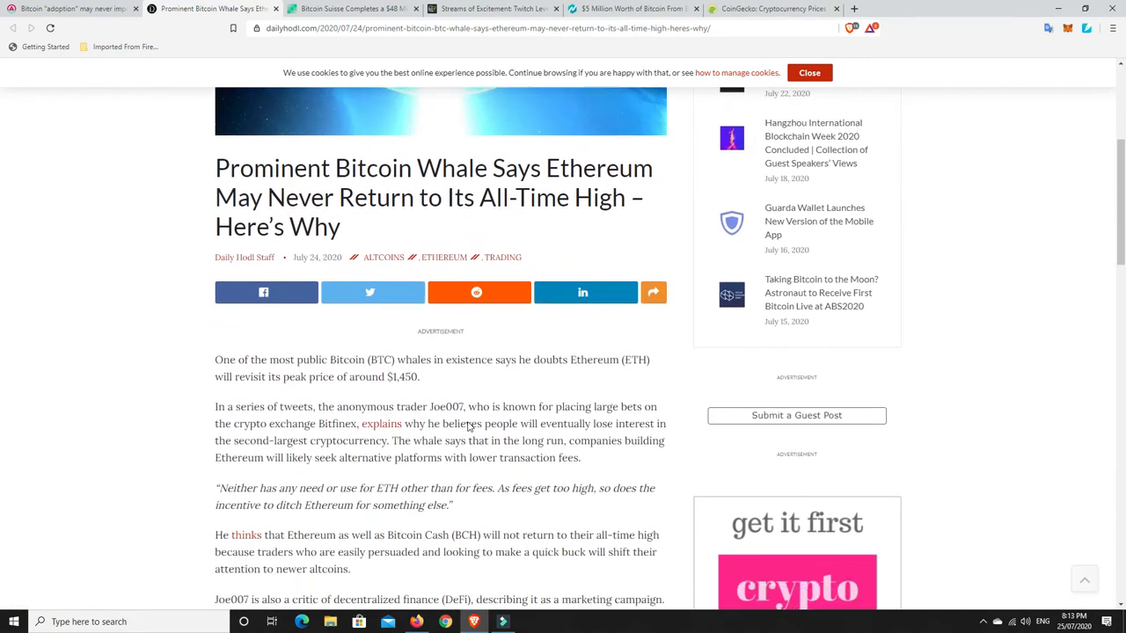
pyautogui.scroll(-3)
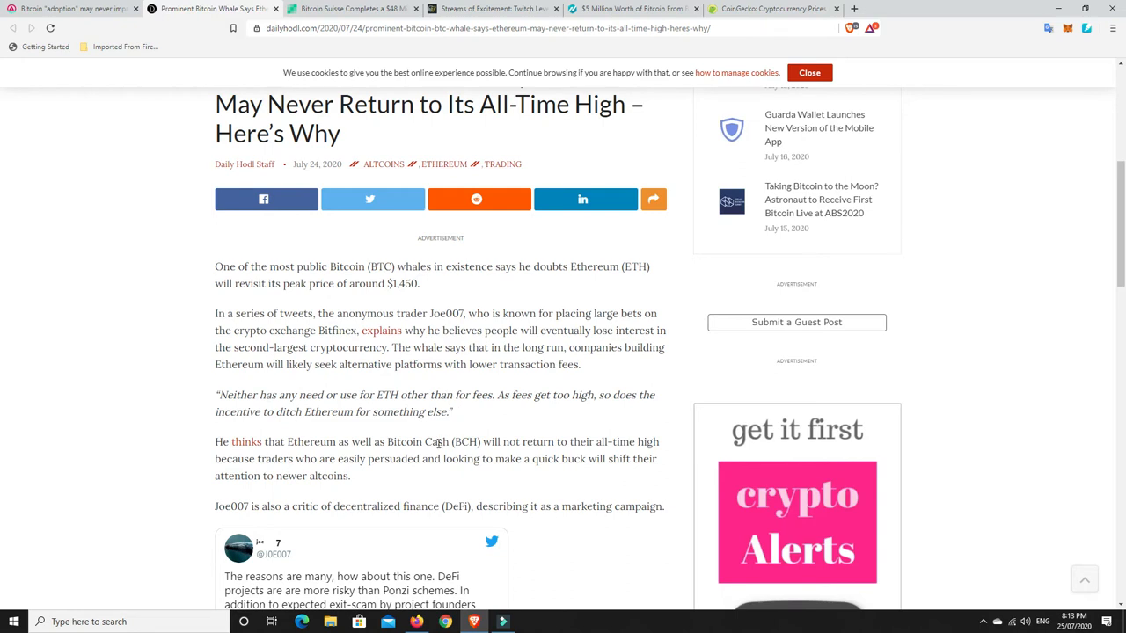
pyautogui.moveTo(450, 443)
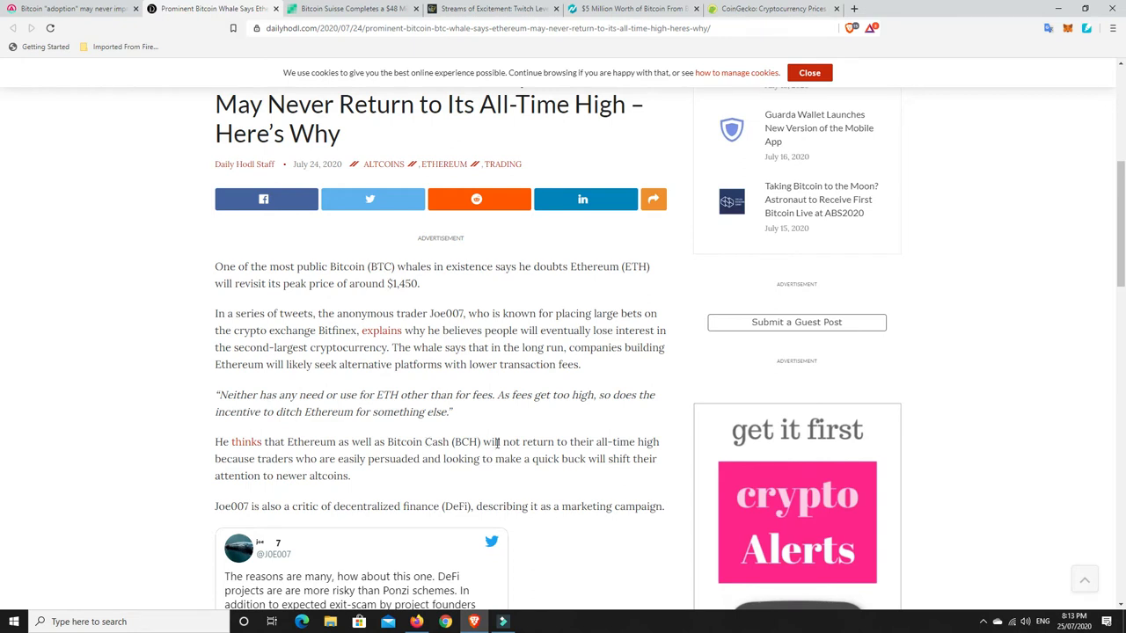
pyautogui.moveTo(496, 443)
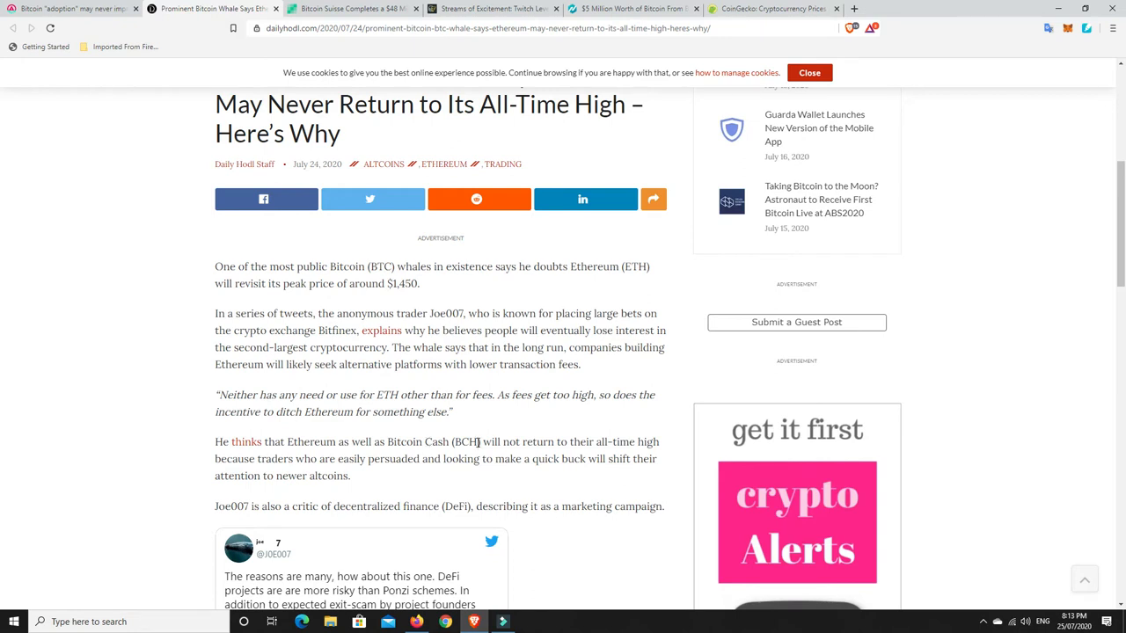
pyautogui.moveTo(479, 440)
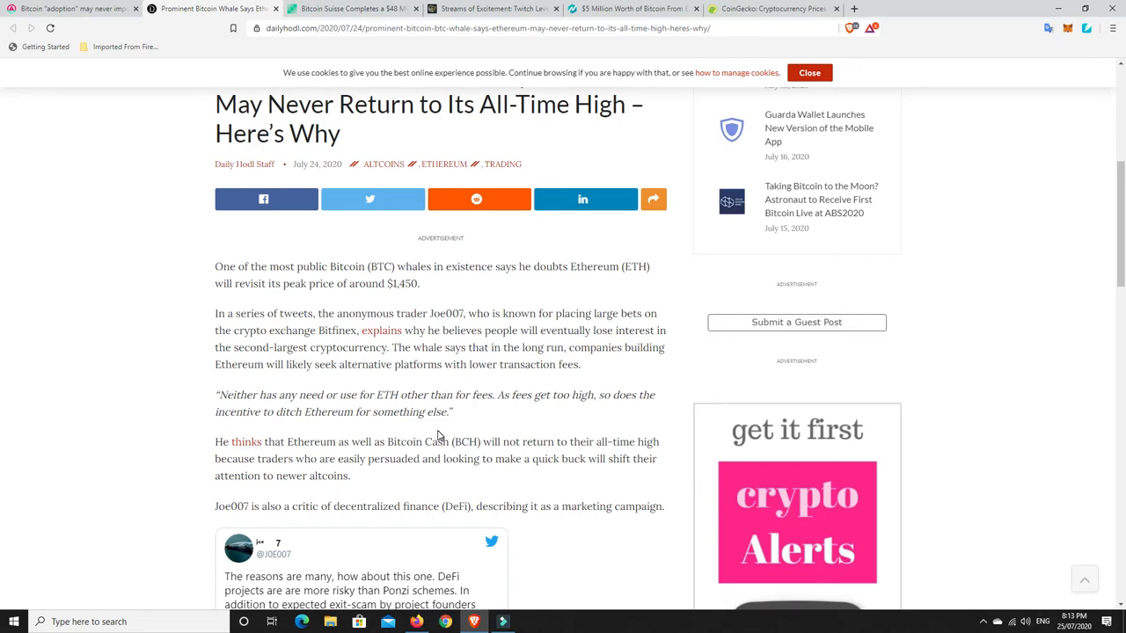
pyautogui.scroll(3)
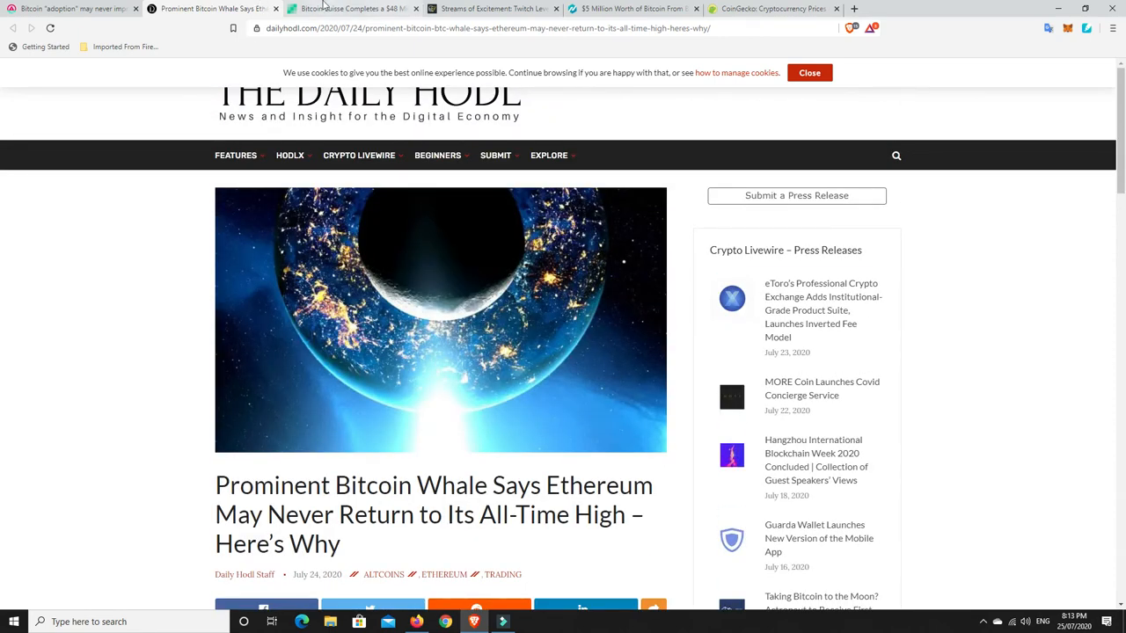
pyautogui.click(351, 9)
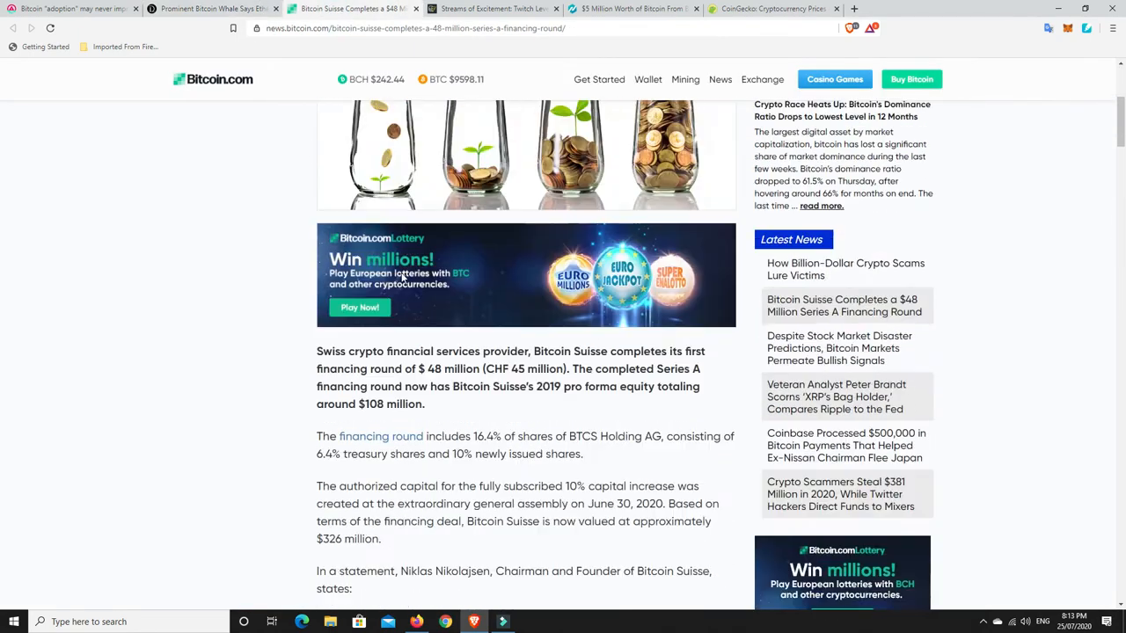
pyautogui.scroll(3)
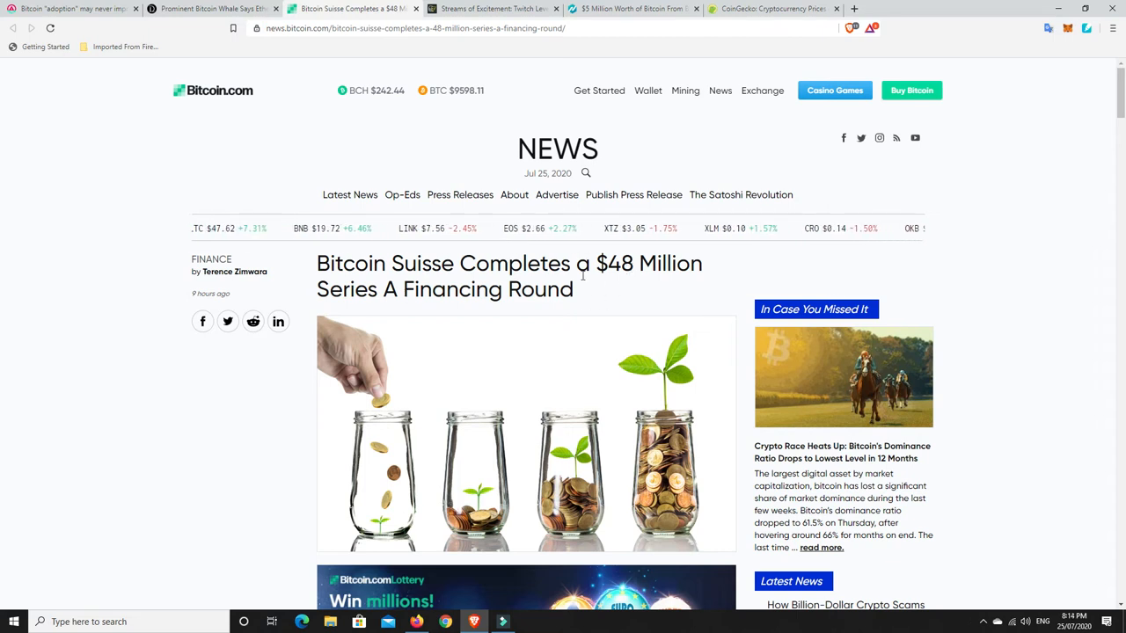
pyautogui.scroll(-3)
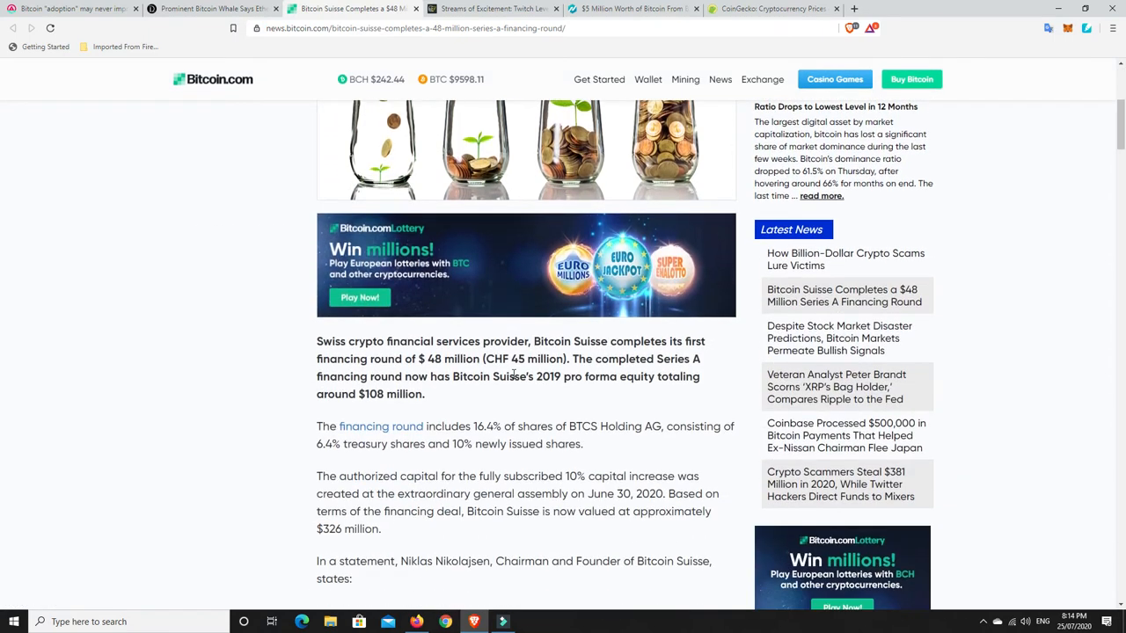
pyautogui.scroll(-3)
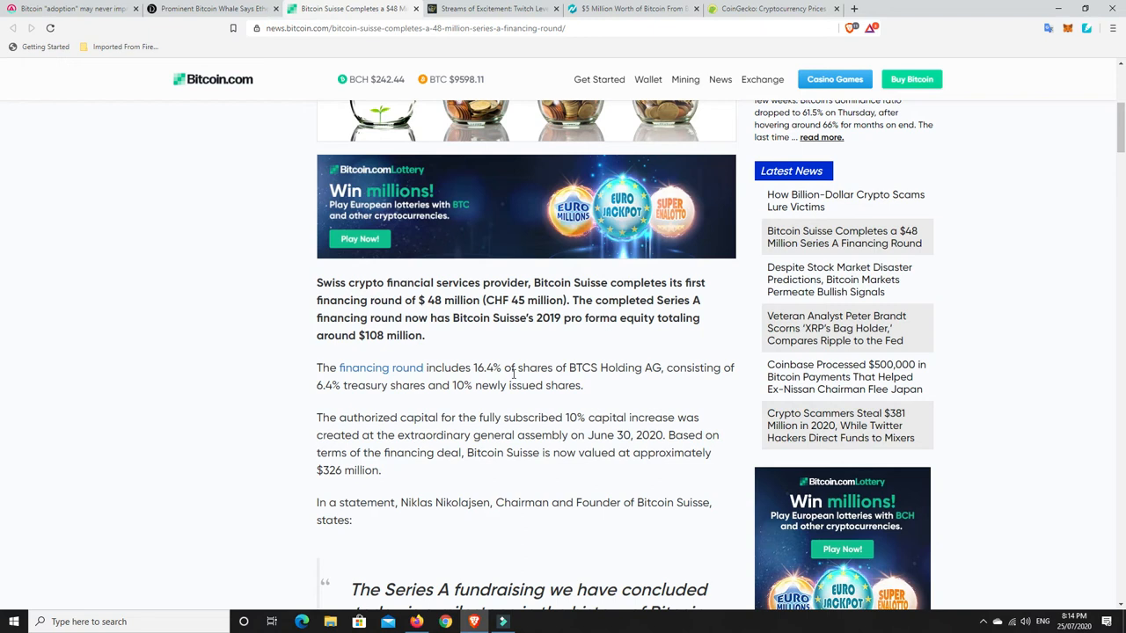
pyautogui.moveTo(507, 352)
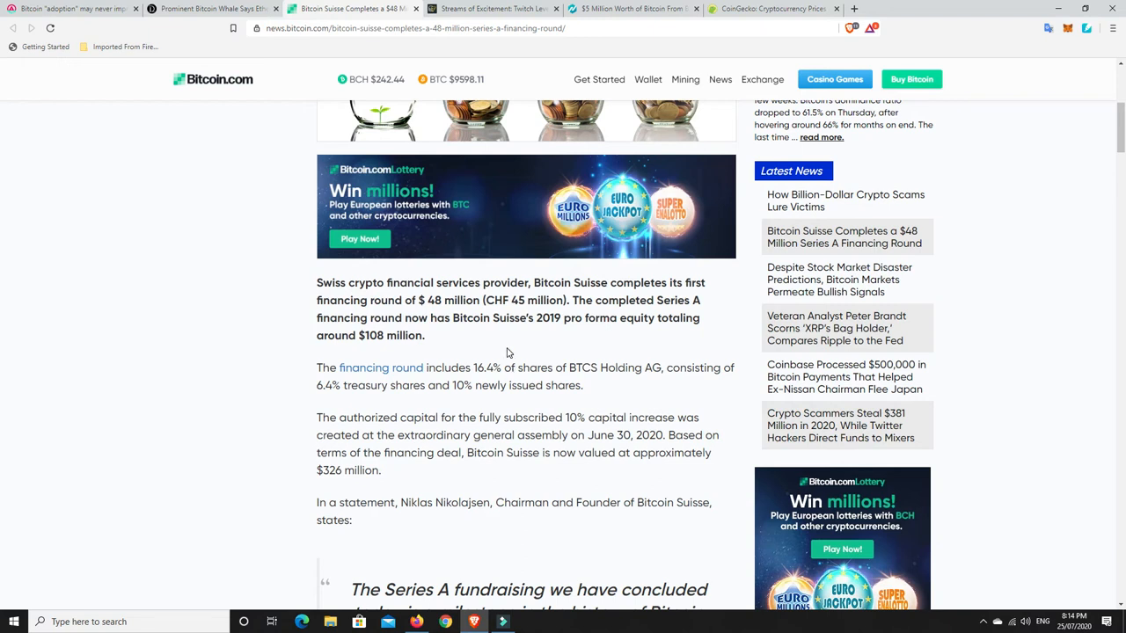
pyautogui.moveTo(380, 368)
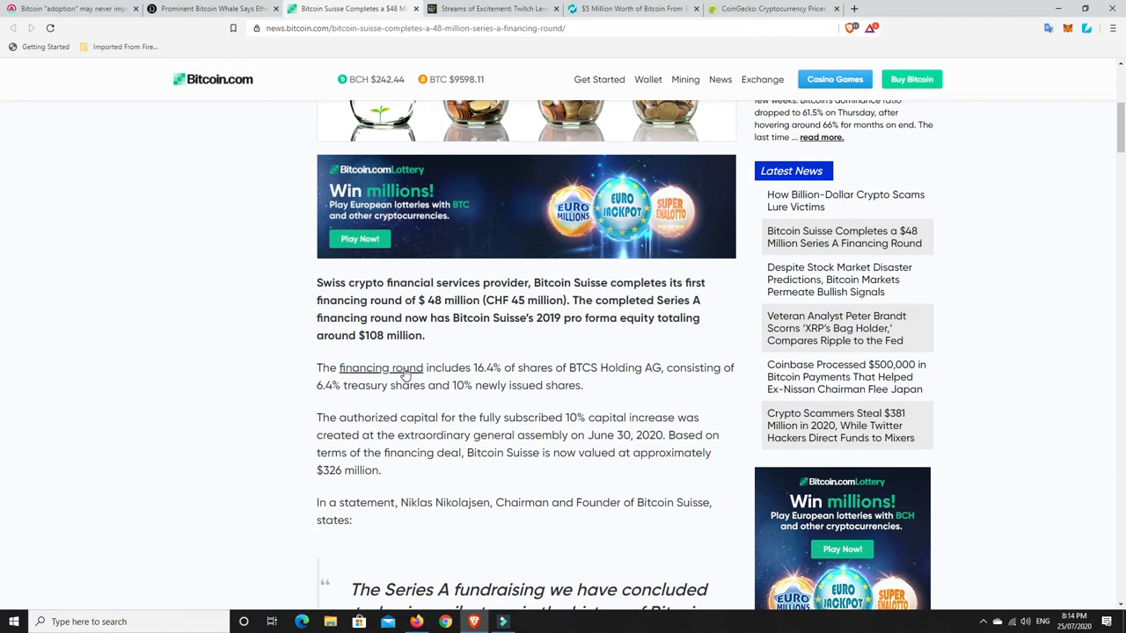
pyautogui.moveTo(520, 373)
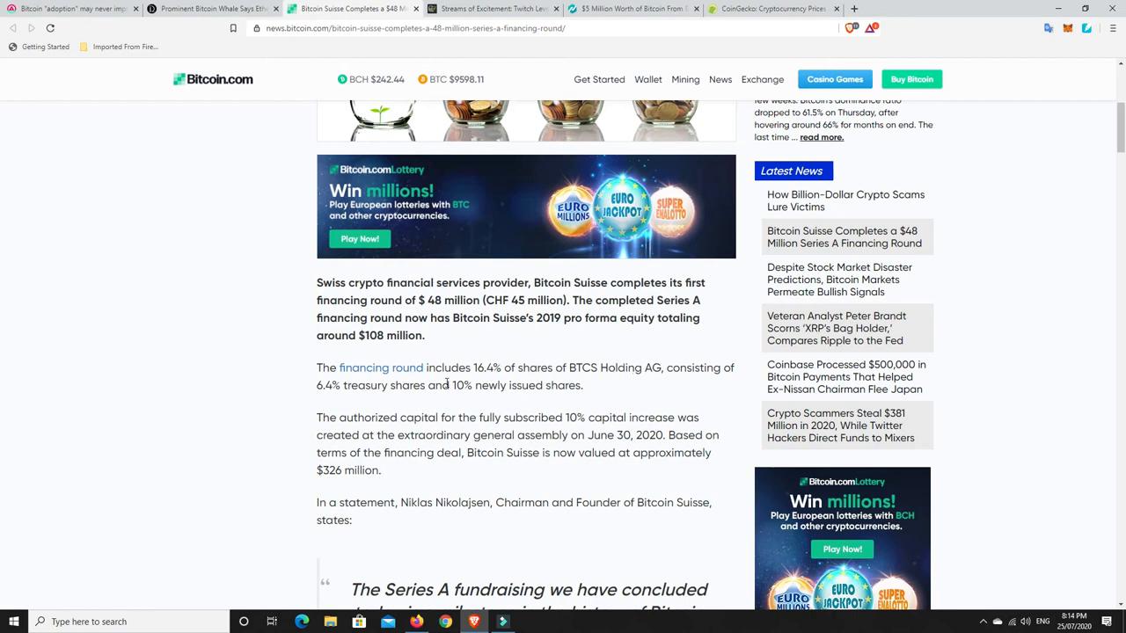
pyautogui.moveTo(587, 396)
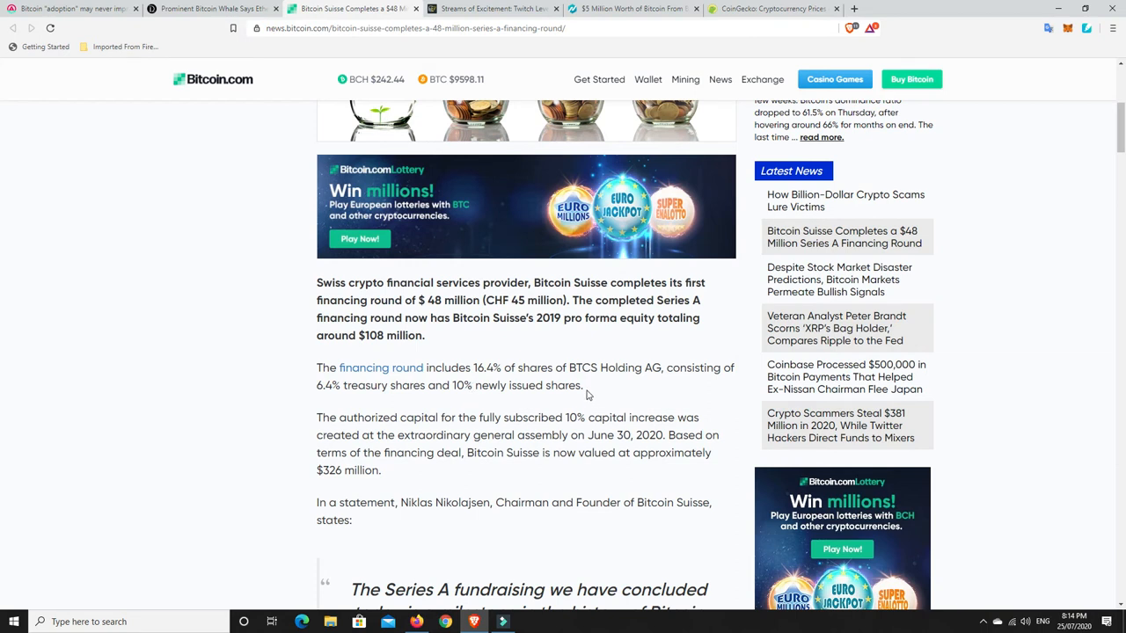
pyautogui.scroll(-3)
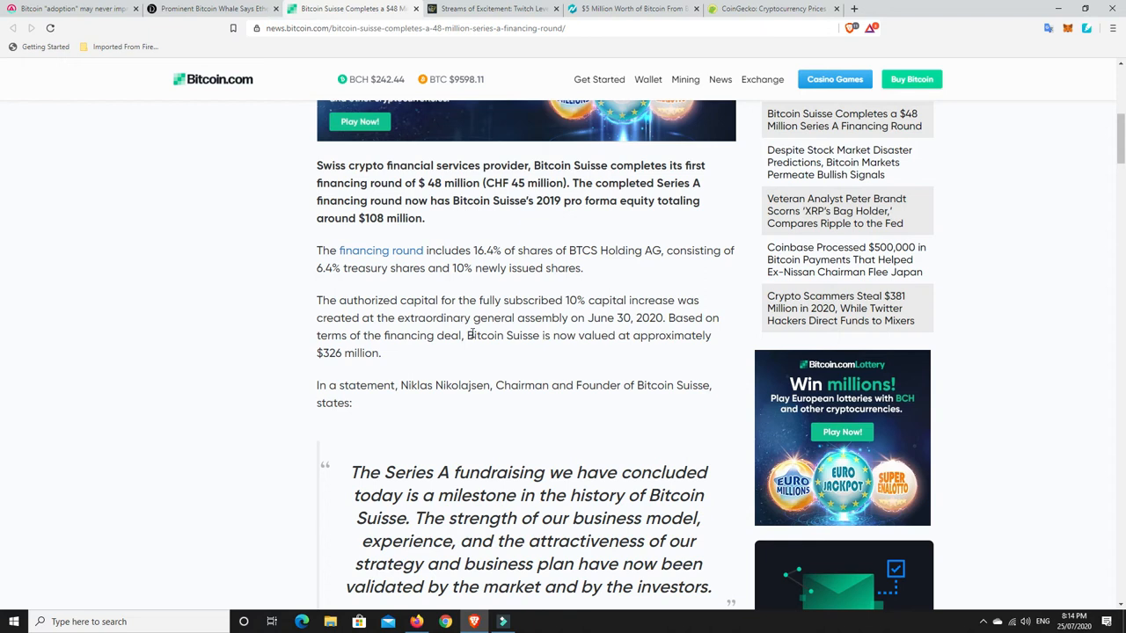
pyautogui.moveTo(370, 355)
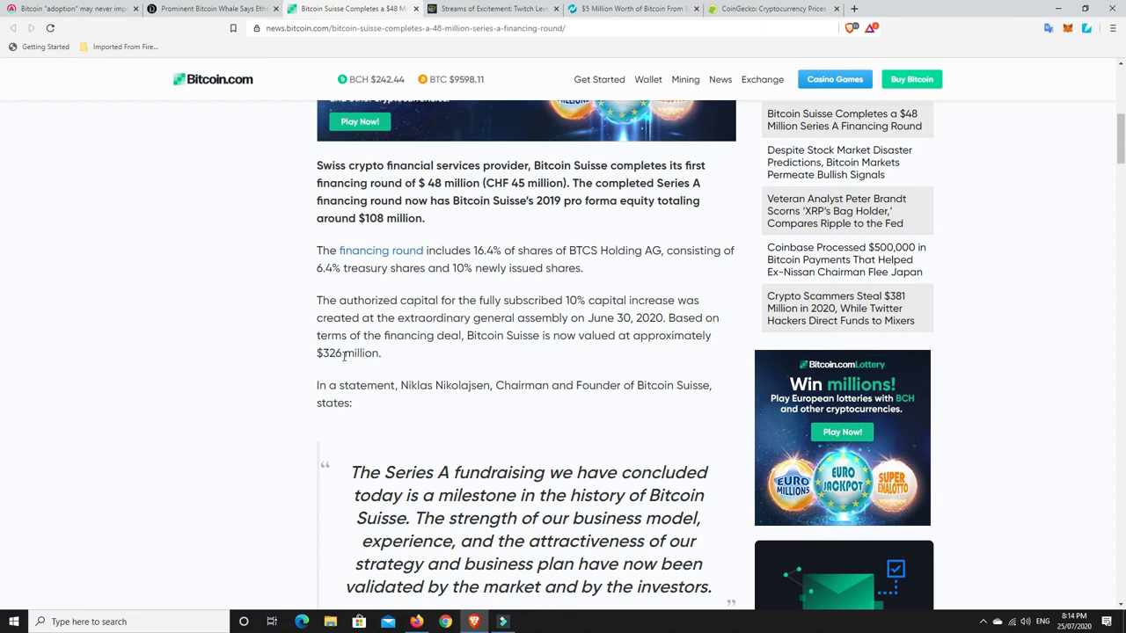
pyautogui.scroll(-3)
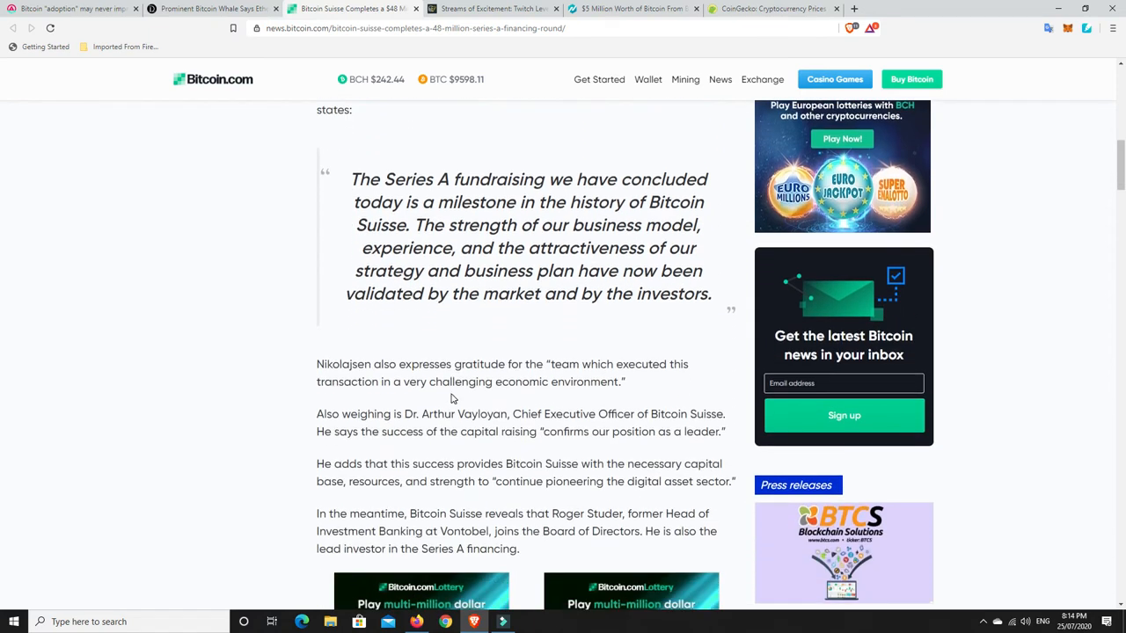
pyautogui.scroll(-3)
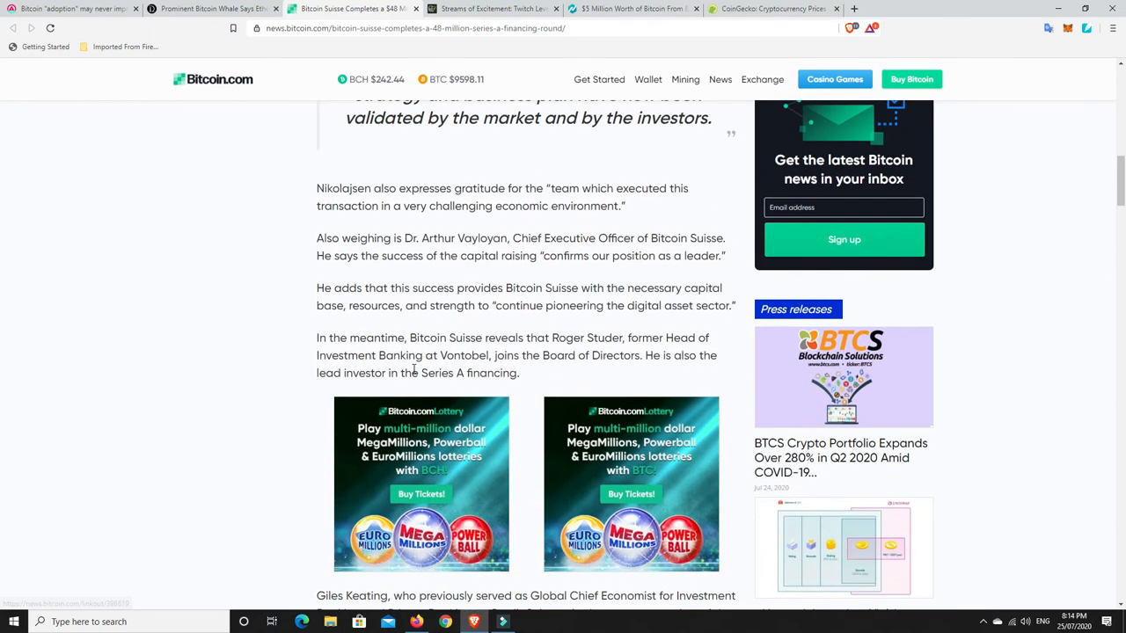
pyautogui.moveTo(482, 334)
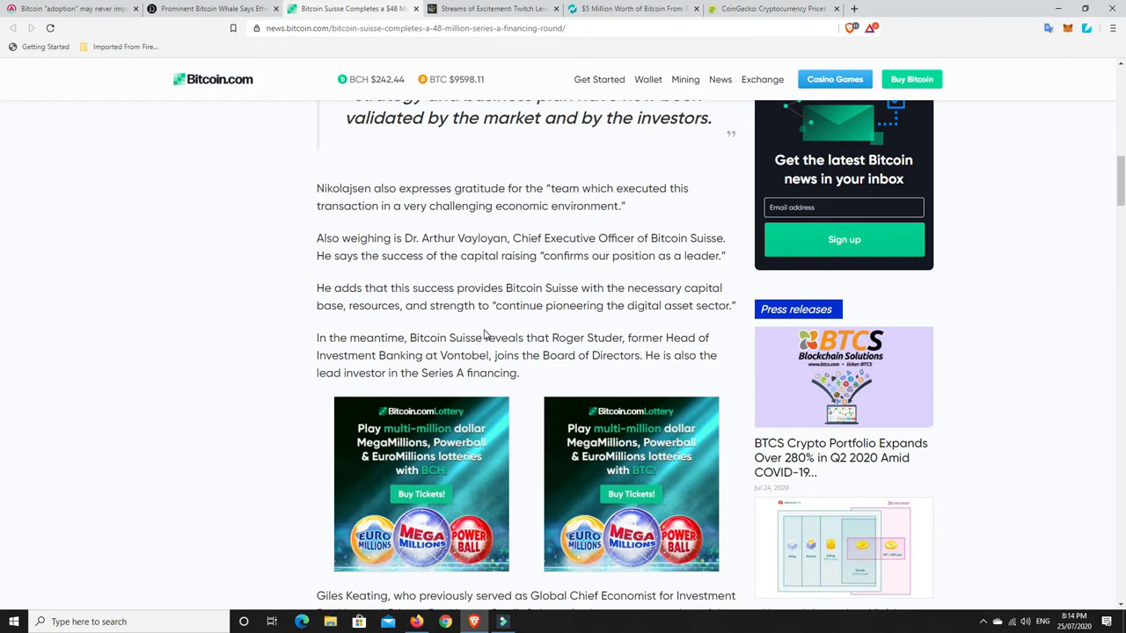
pyautogui.scroll(-3)
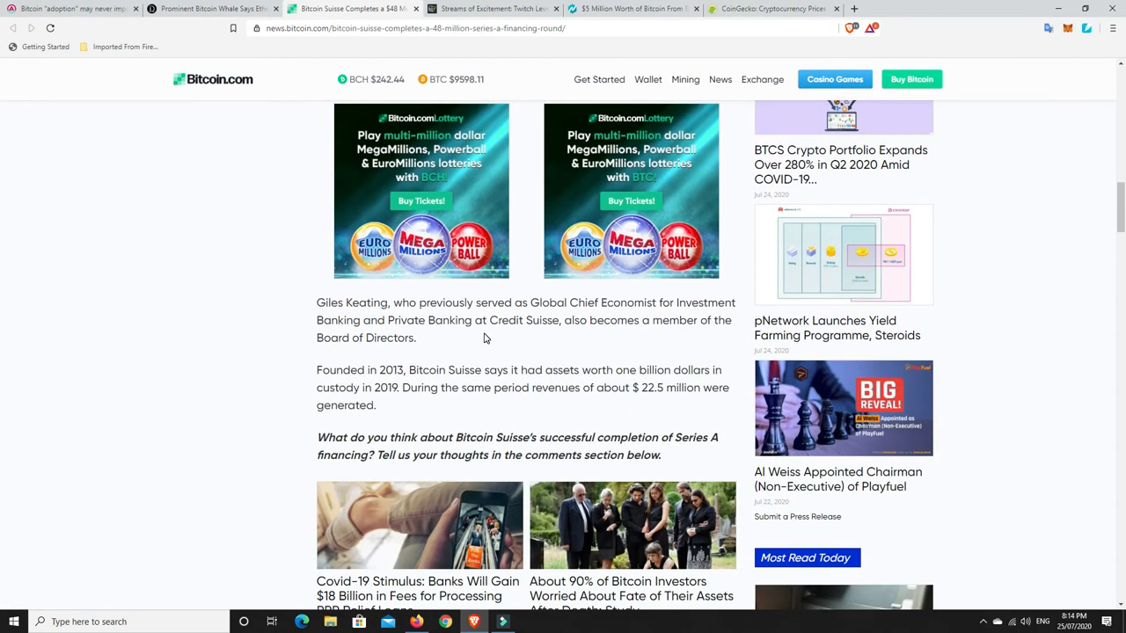
pyautogui.moveTo(390, 376)
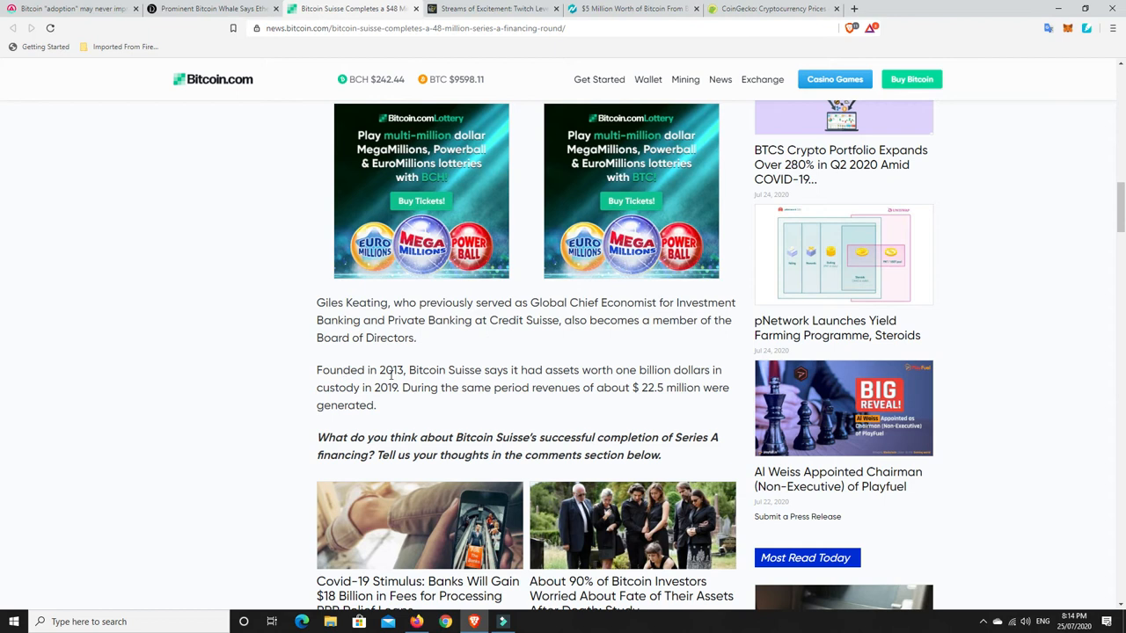
pyautogui.moveTo(575, 371)
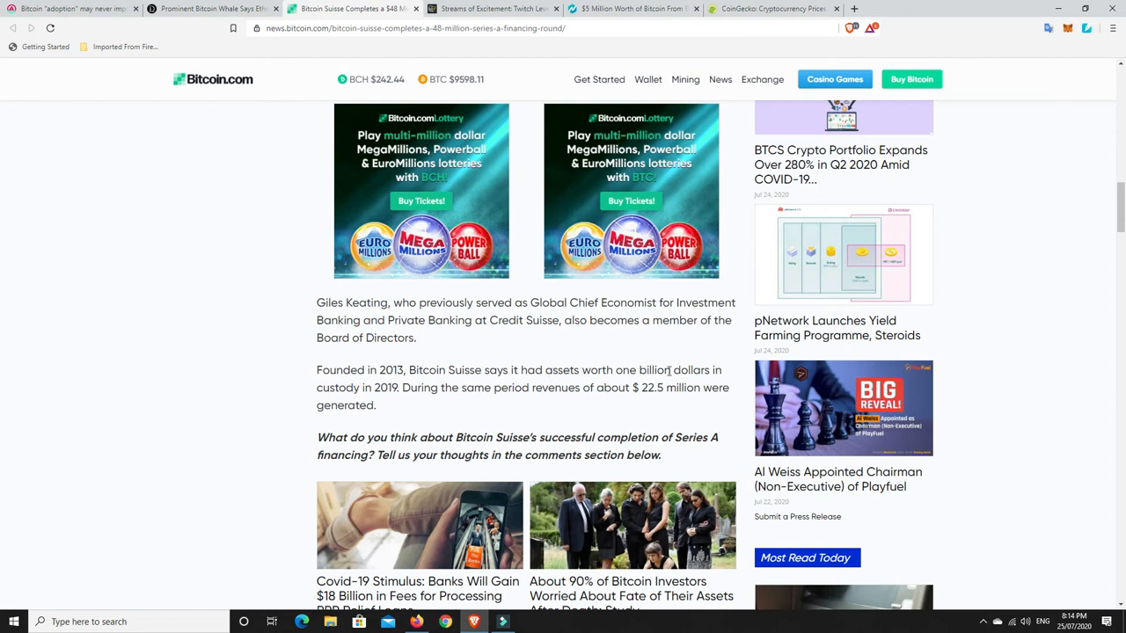
pyautogui.moveTo(397, 389)
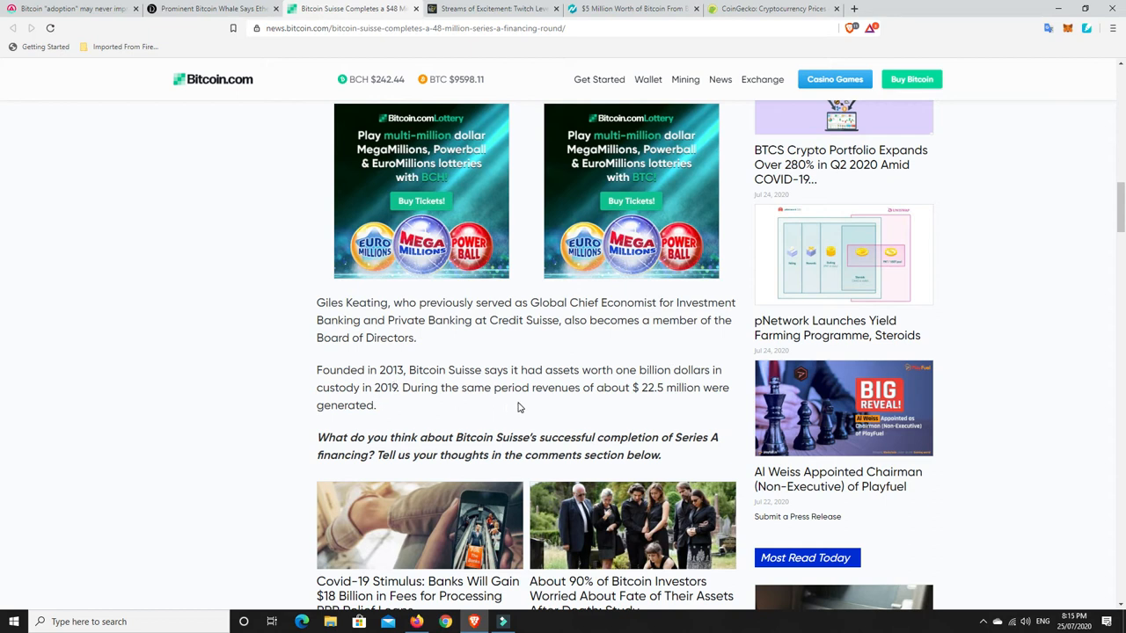
pyautogui.moveTo(661, 390)
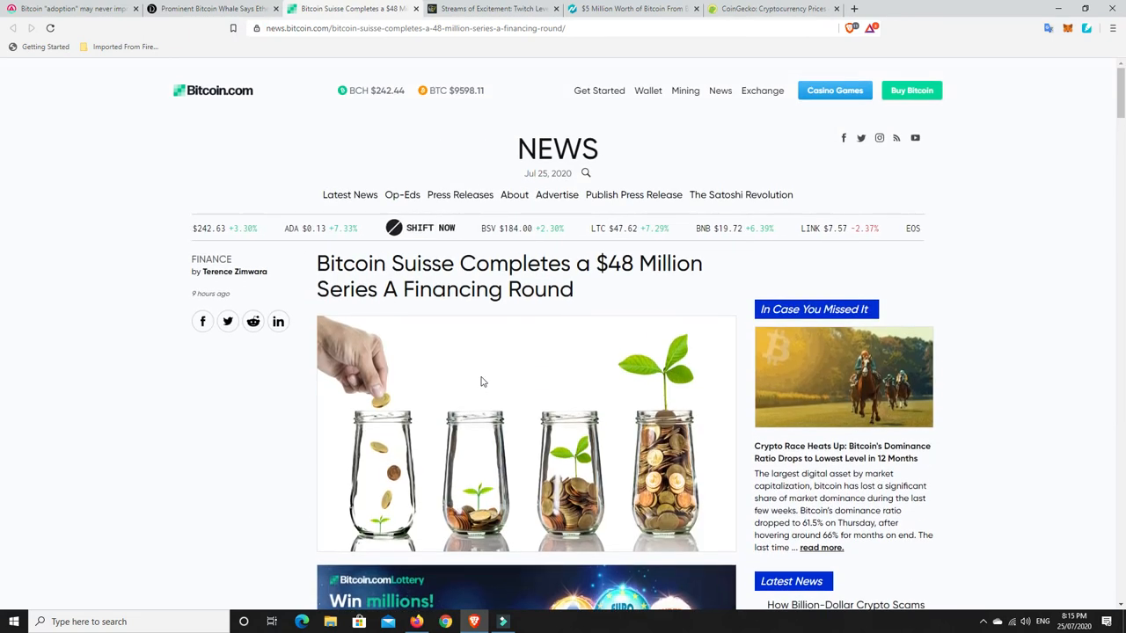
pyautogui.scroll(-3)
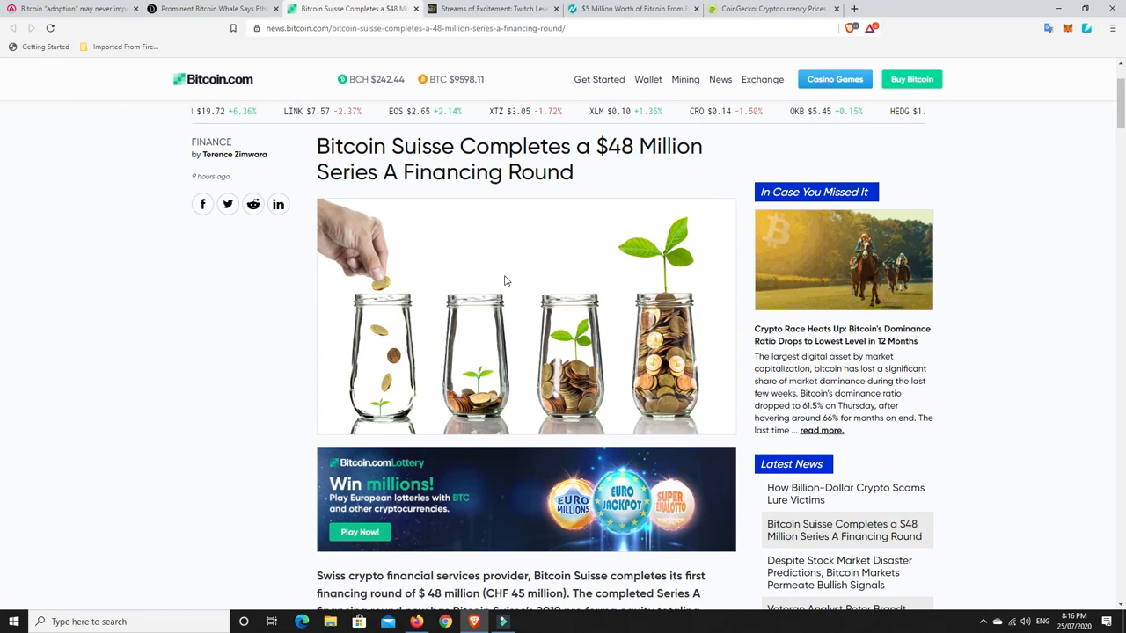
# Switch to the Cointelegraph Twitch bitcoin-discount article and read down through its opening sections
pyautogui.click(492, 9)
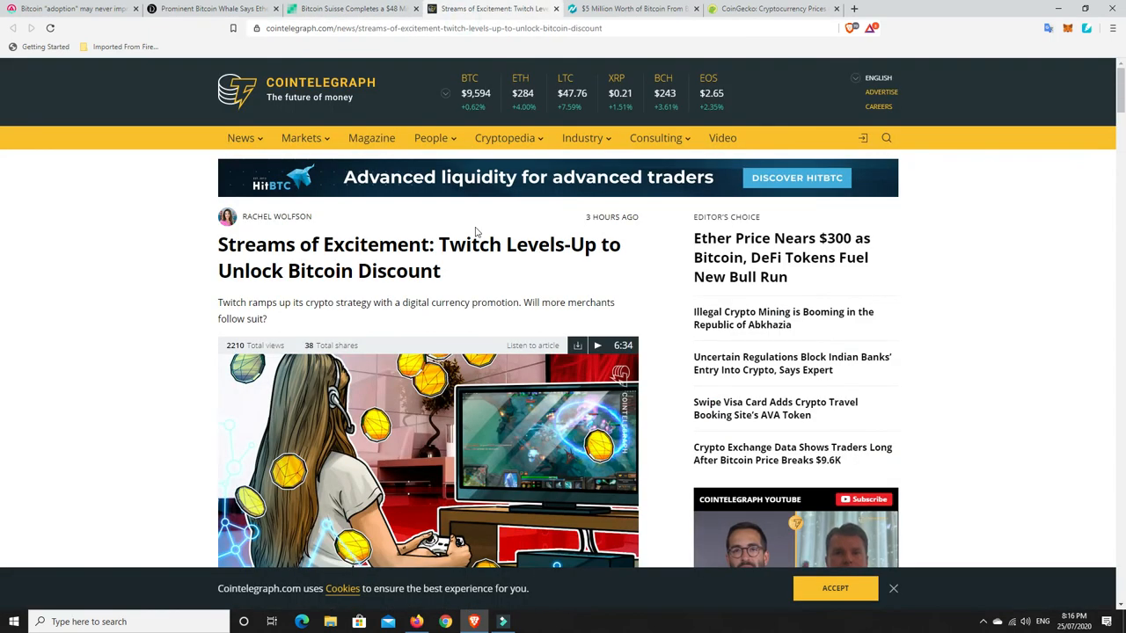
pyautogui.moveTo(475, 277)
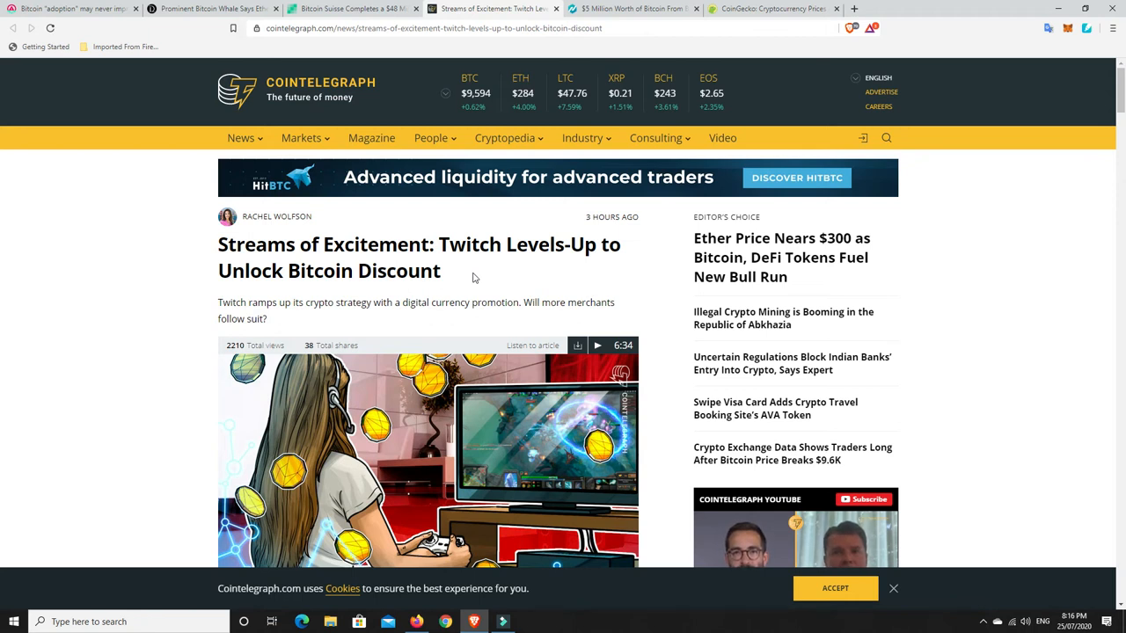
pyautogui.scroll(-3)
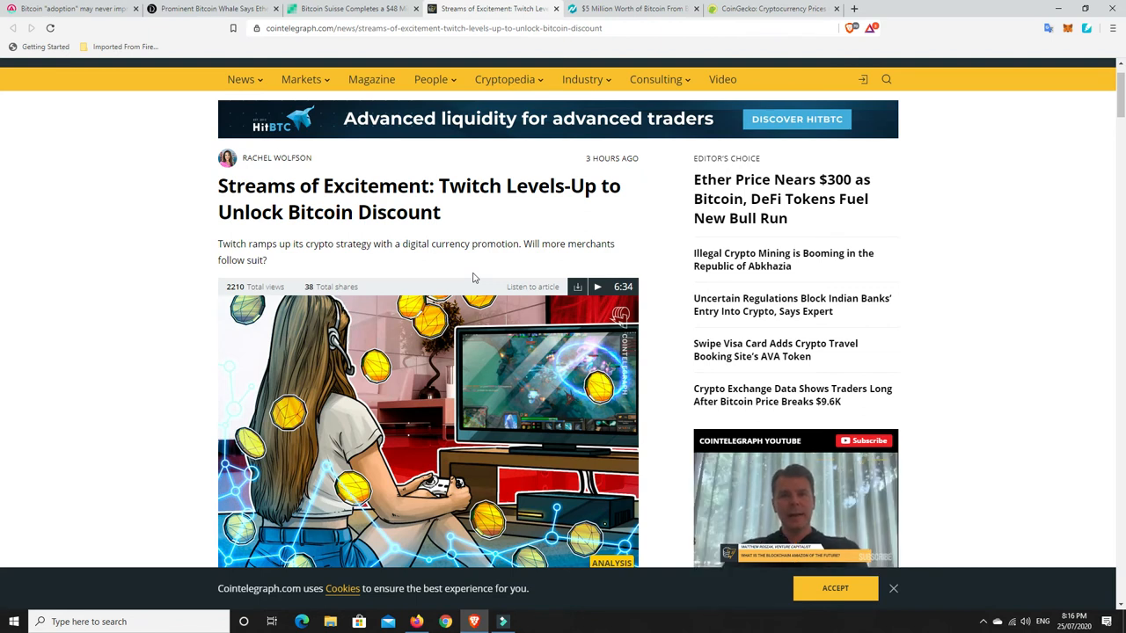
pyautogui.scroll(-3)
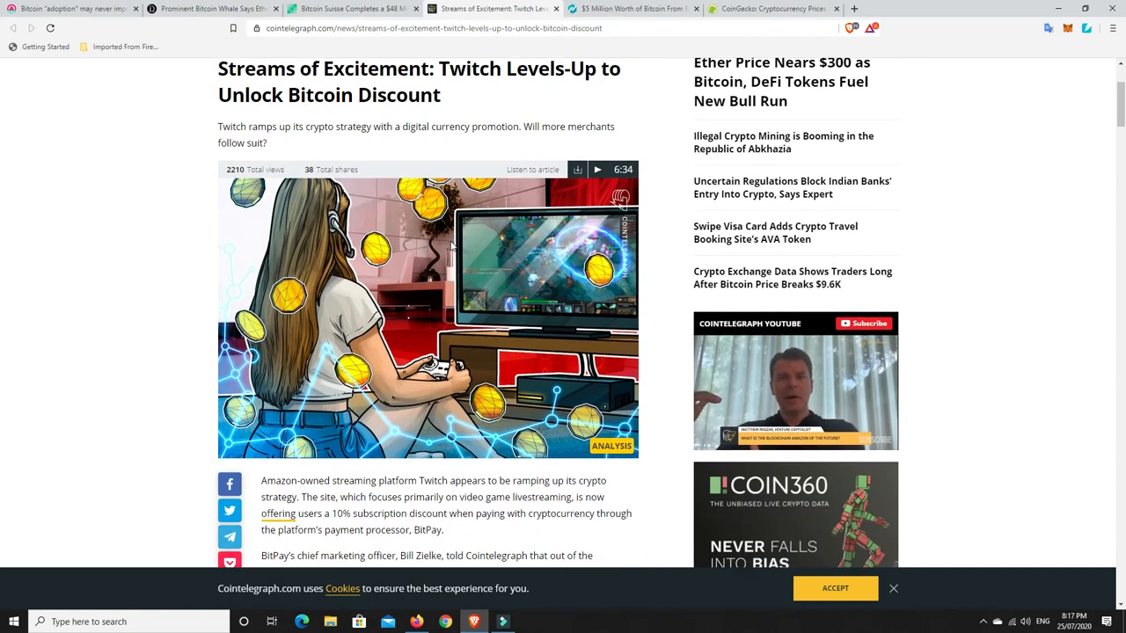
pyautogui.scroll(-3)
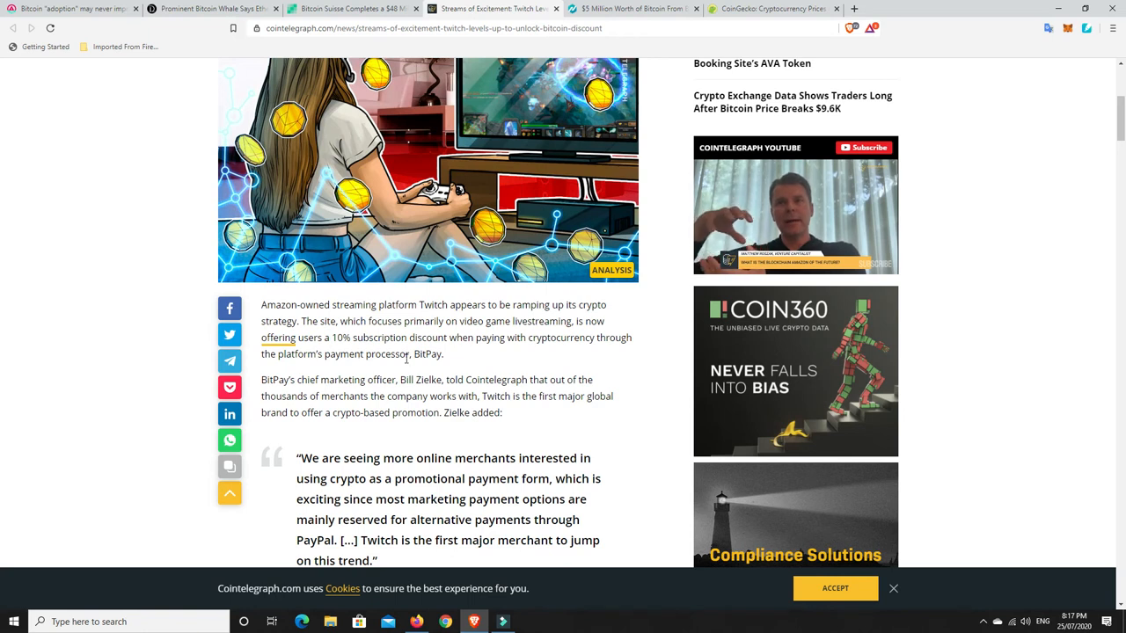
pyautogui.scroll(-3)
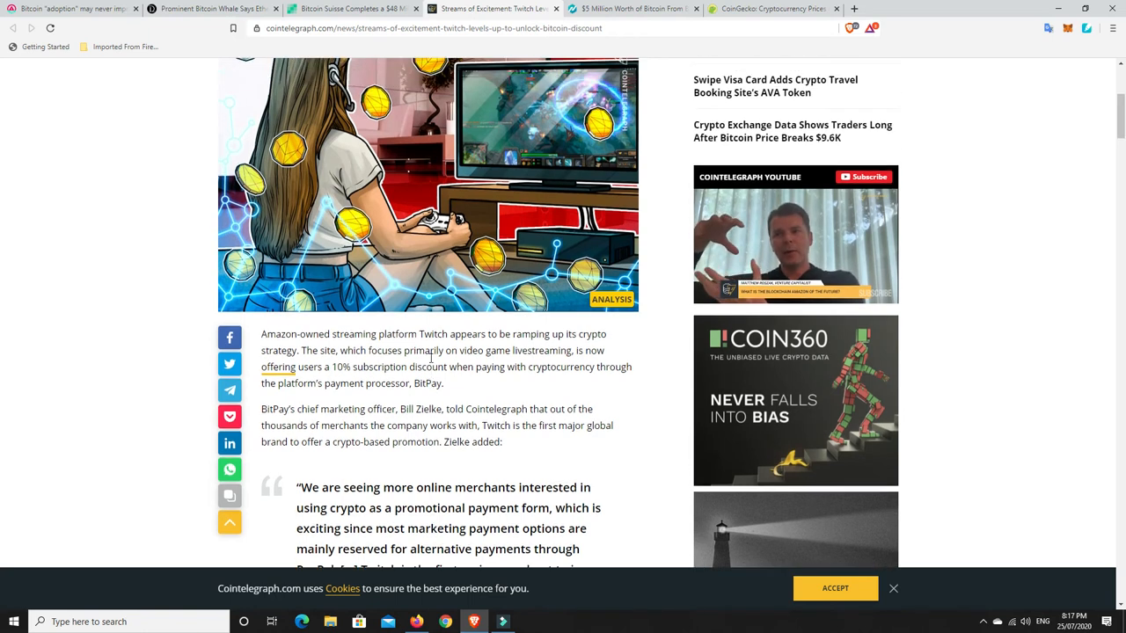
pyautogui.scroll(-3)
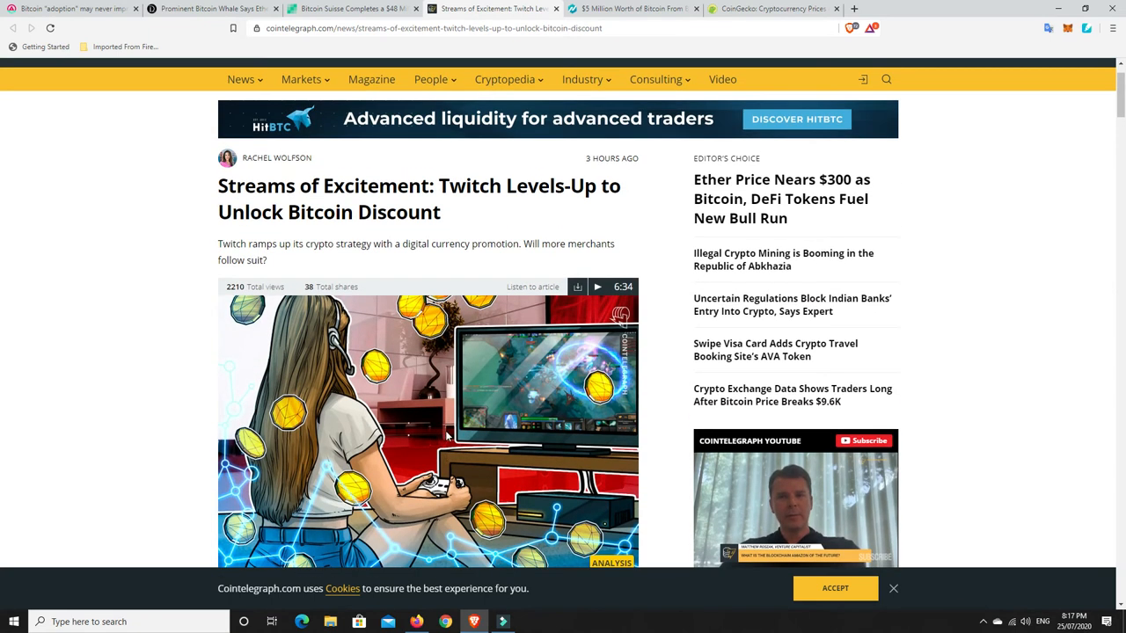
pyautogui.scroll(-3)
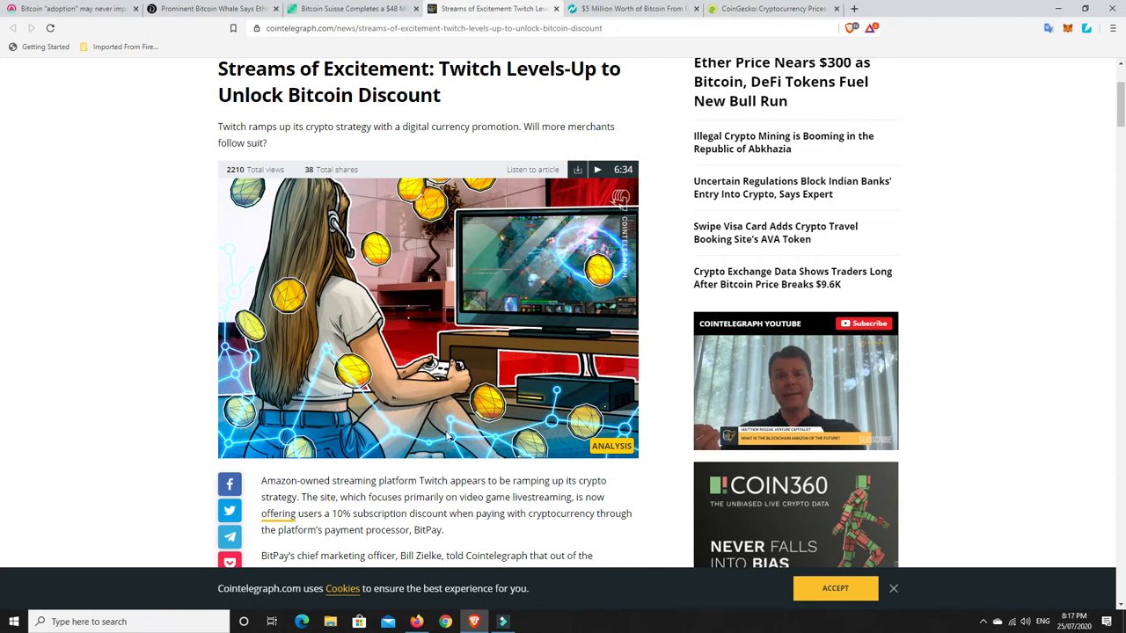
pyautogui.moveTo(415, 418)
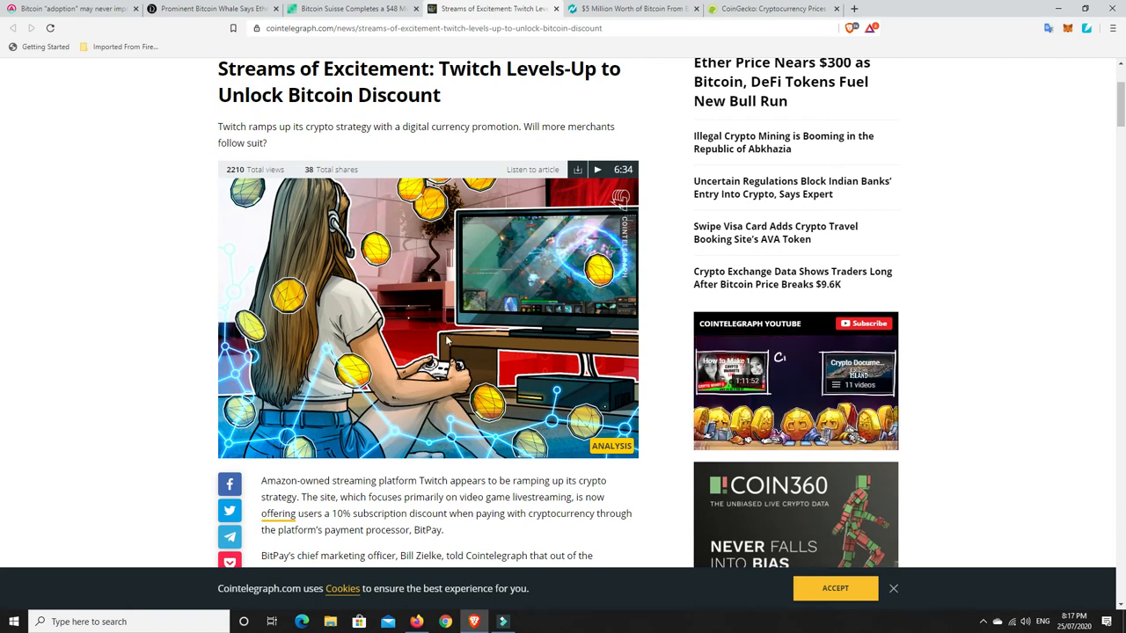
# Finish reading the Twitch article, then move to the NewsBTC tab on the moved Bitfinex 2016 hack bitcoin
pyautogui.scroll(-3)
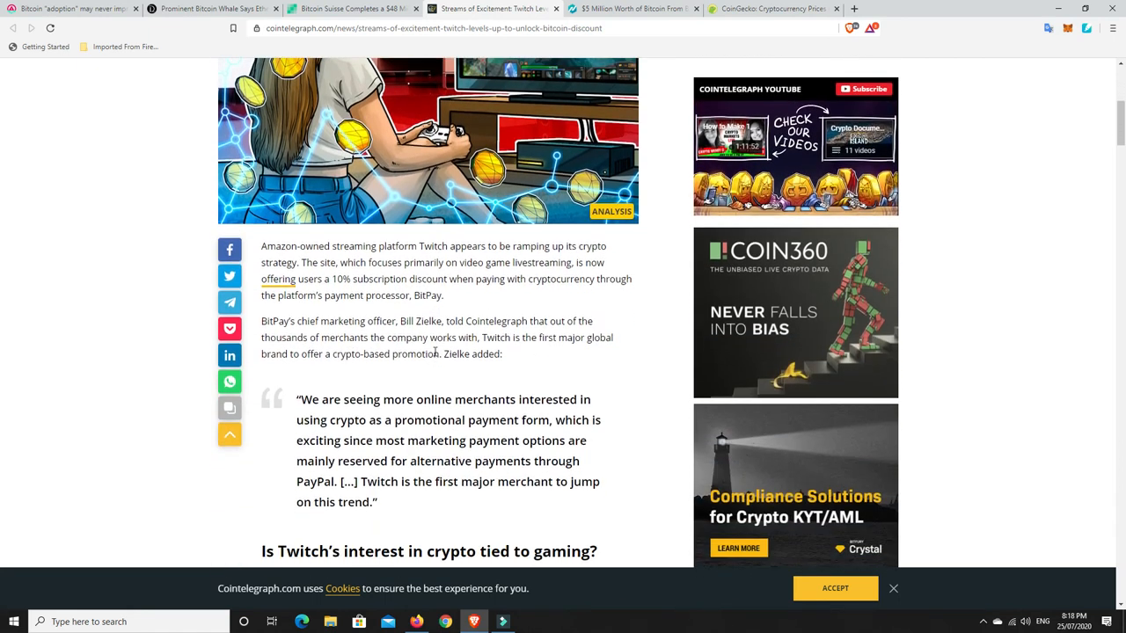
pyautogui.scroll(3)
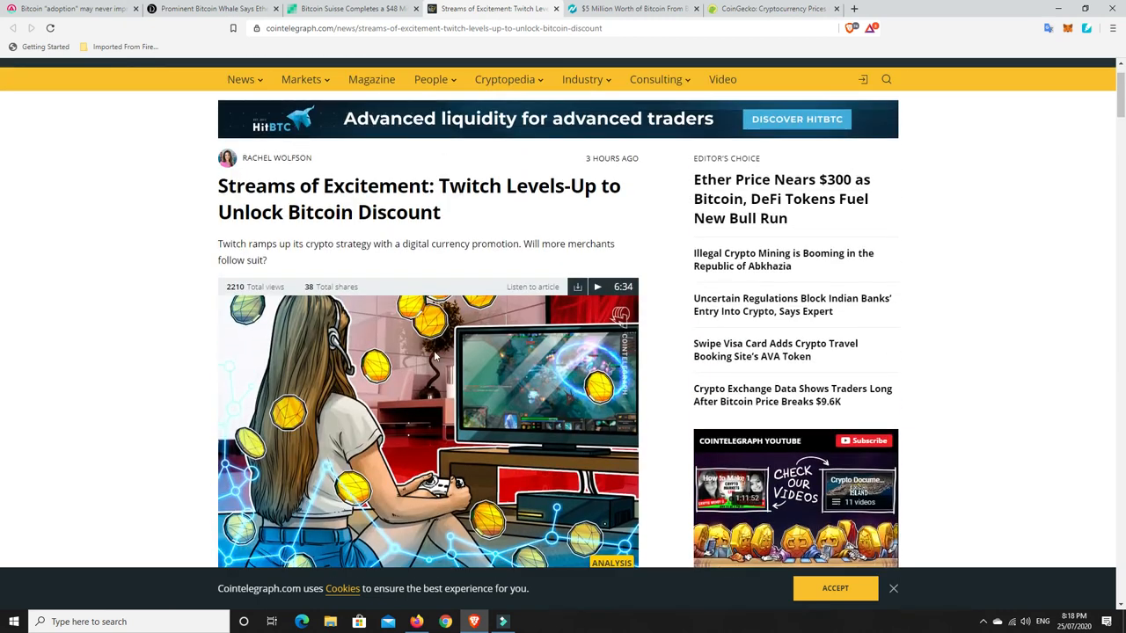
pyautogui.moveTo(387, 246)
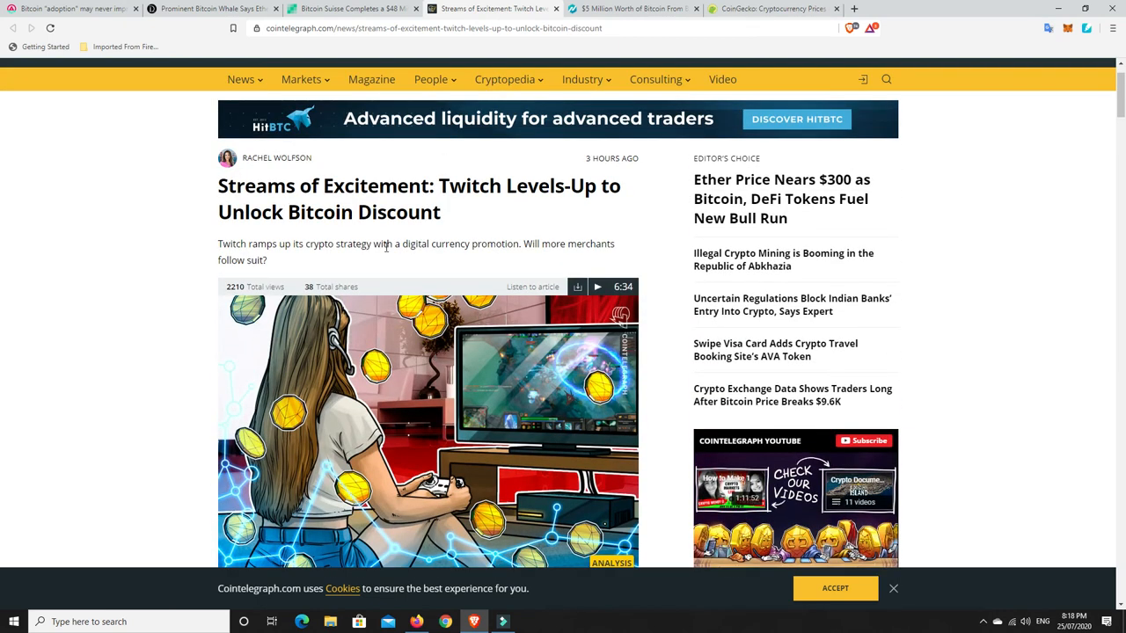
pyautogui.scroll(-3)
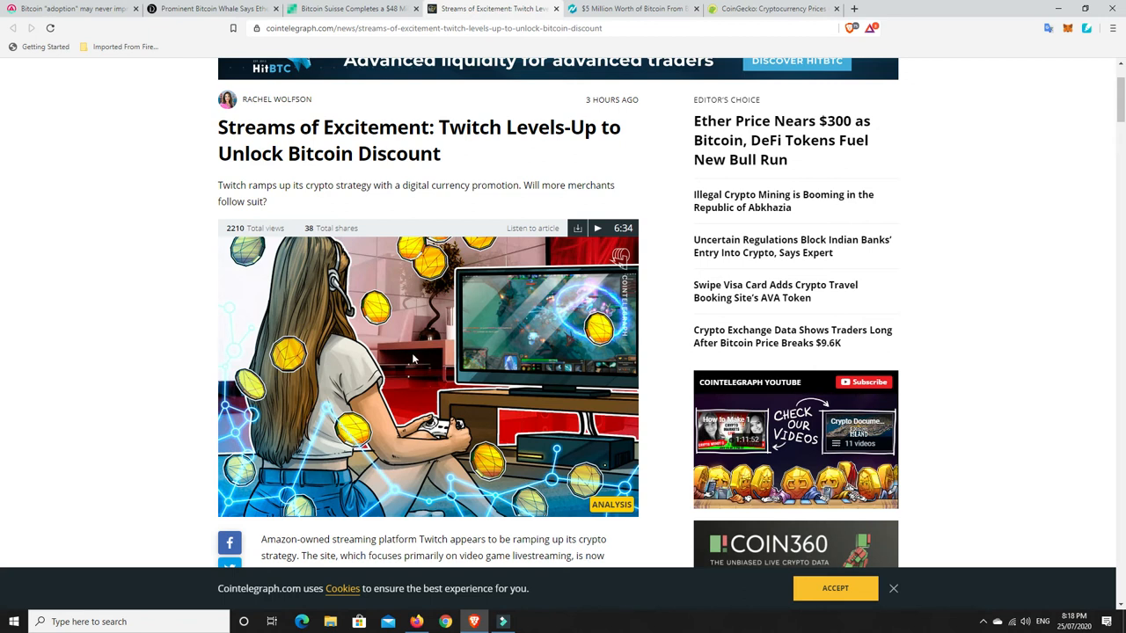
pyautogui.moveTo(418, 372)
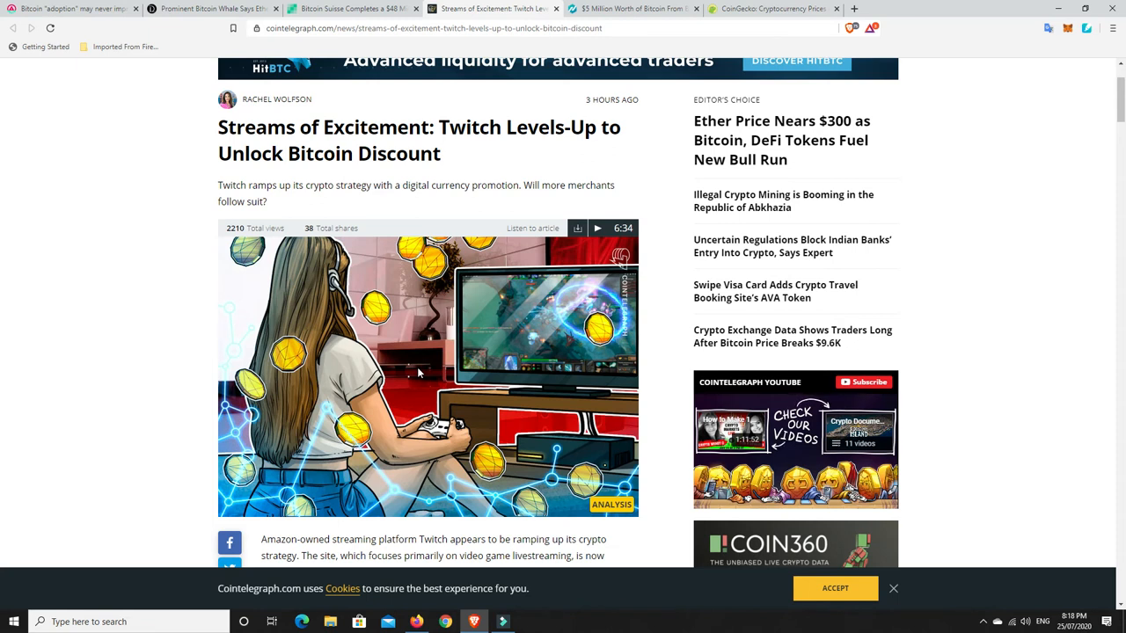
pyautogui.click(795, 440)
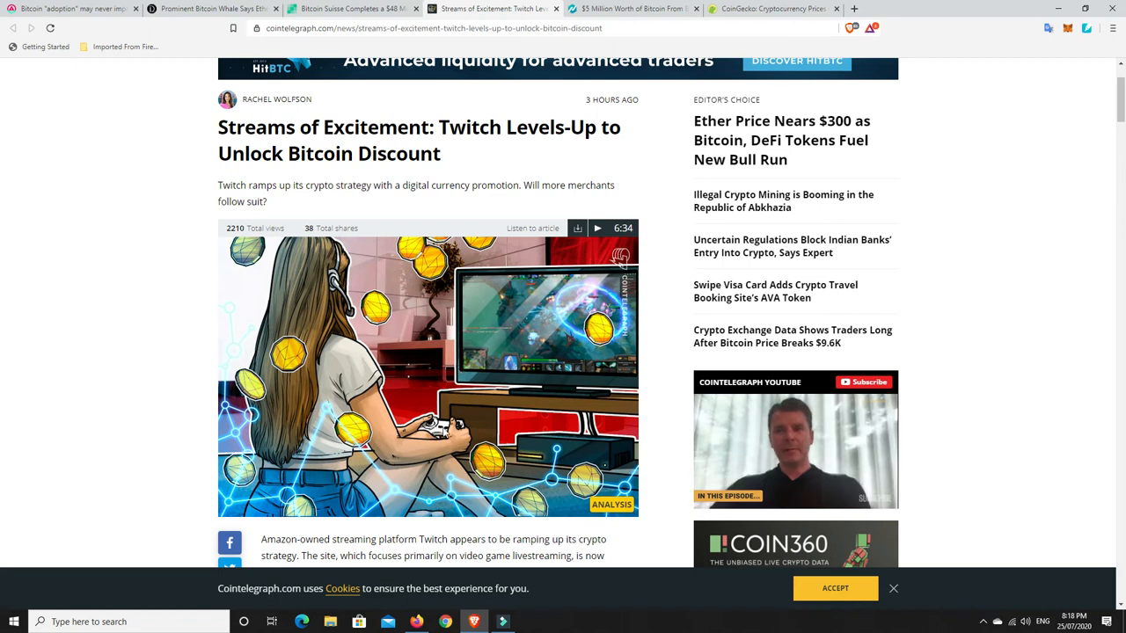
pyautogui.moveTo(394, 377)
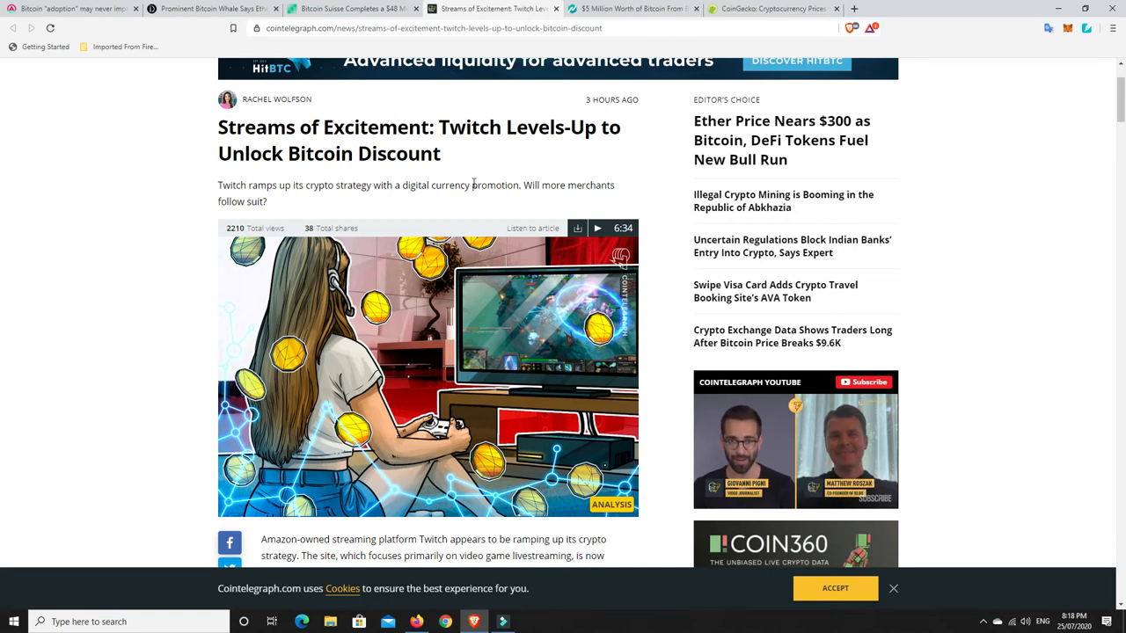
pyautogui.scroll(-3)
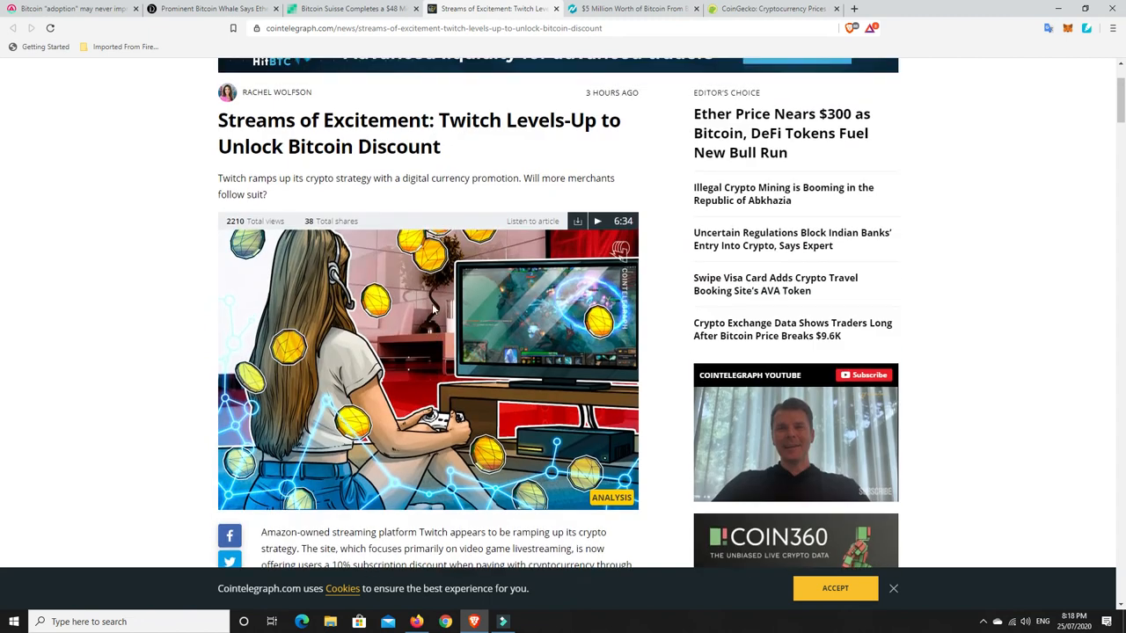
pyautogui.scroll(-3)
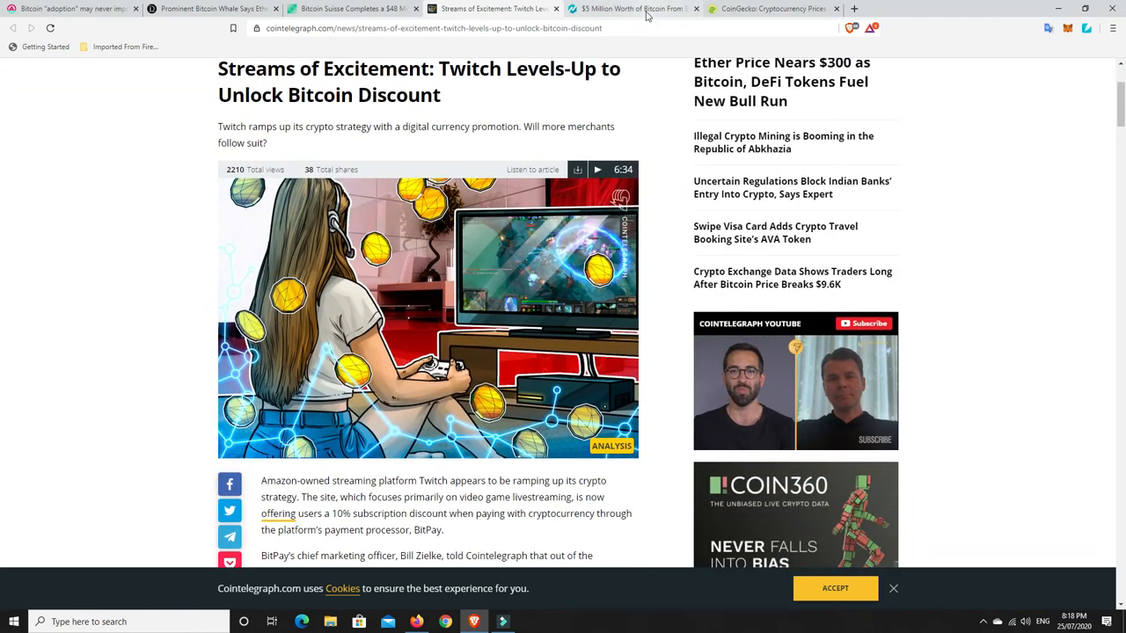
pyautogui.click(630, 7)
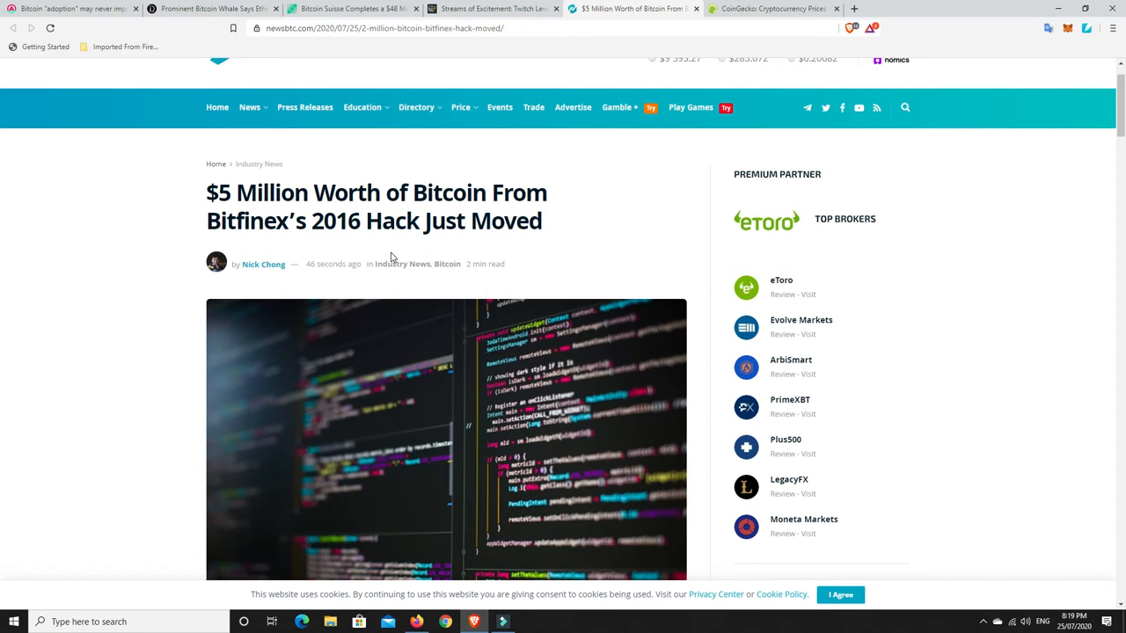
# Read down the NewsBTC $5 million Bitfinex hack bitcoin article, then switch to the CoinGecko rankings tab
pyautogui.scroll(-3)
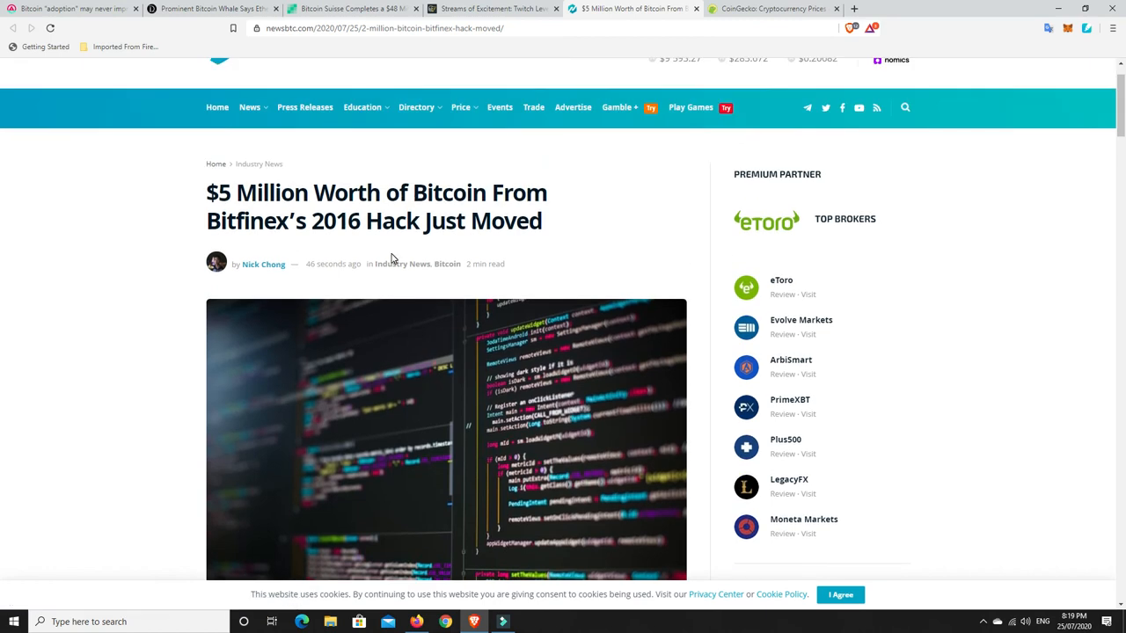
pyautogui.scroll(-3)
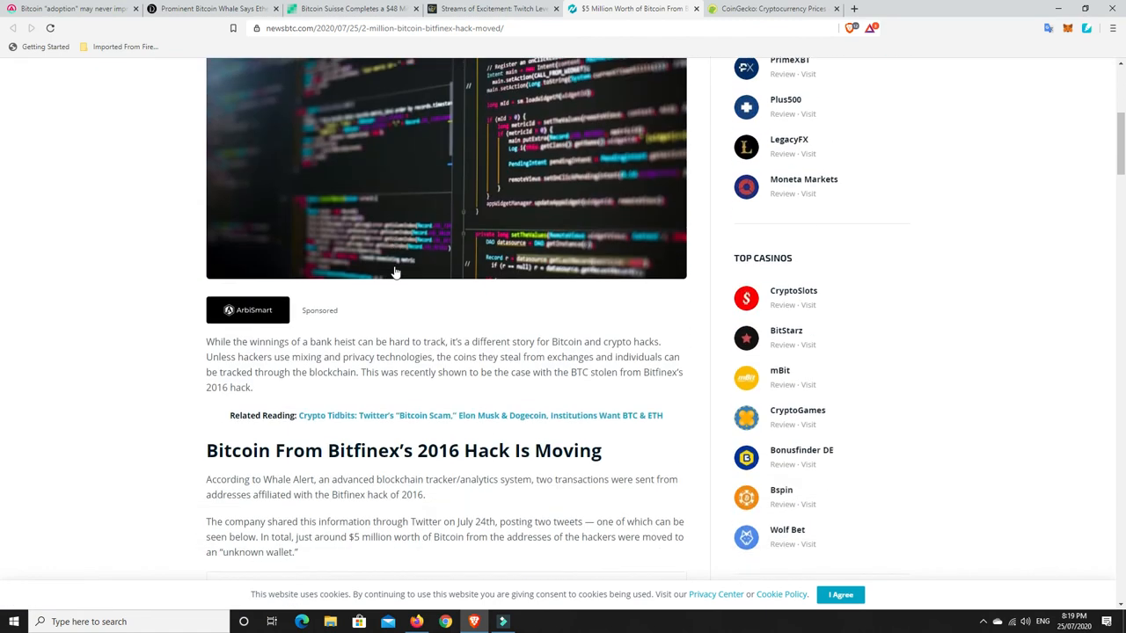
pyautogui.scroll(-3)
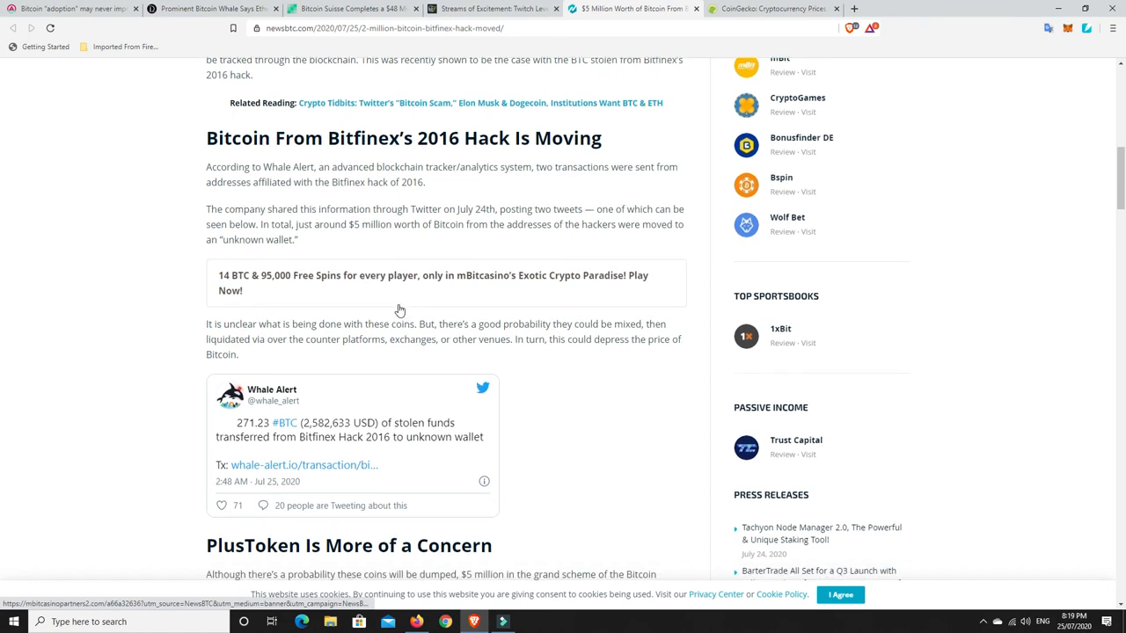
pyautogui.scroll(-3)
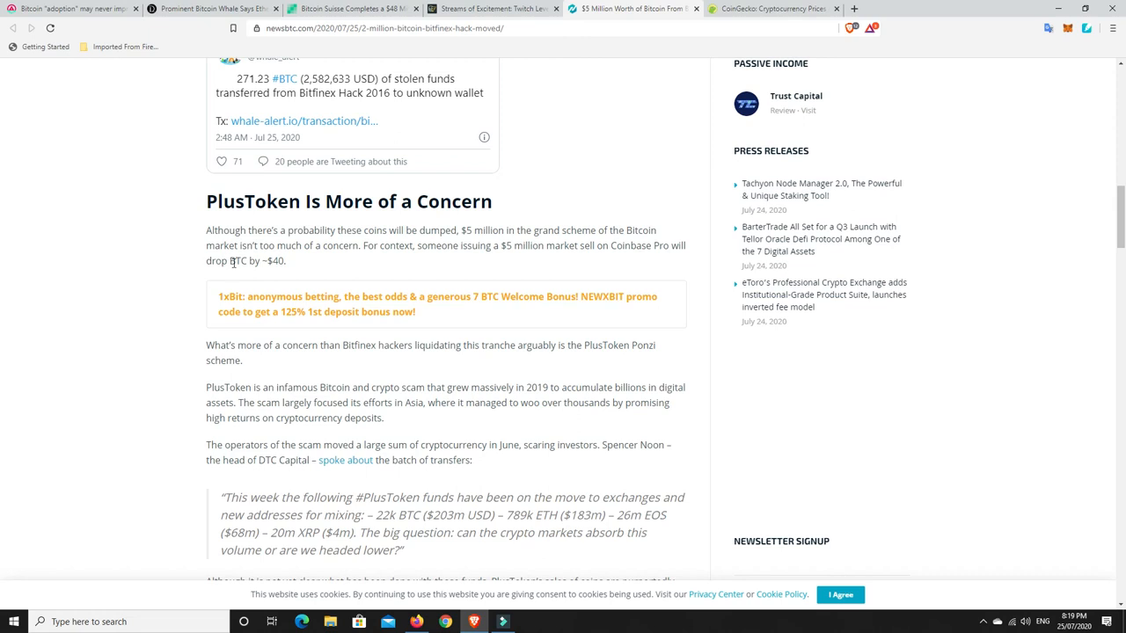
pyautogui.moveTo(446, 306)
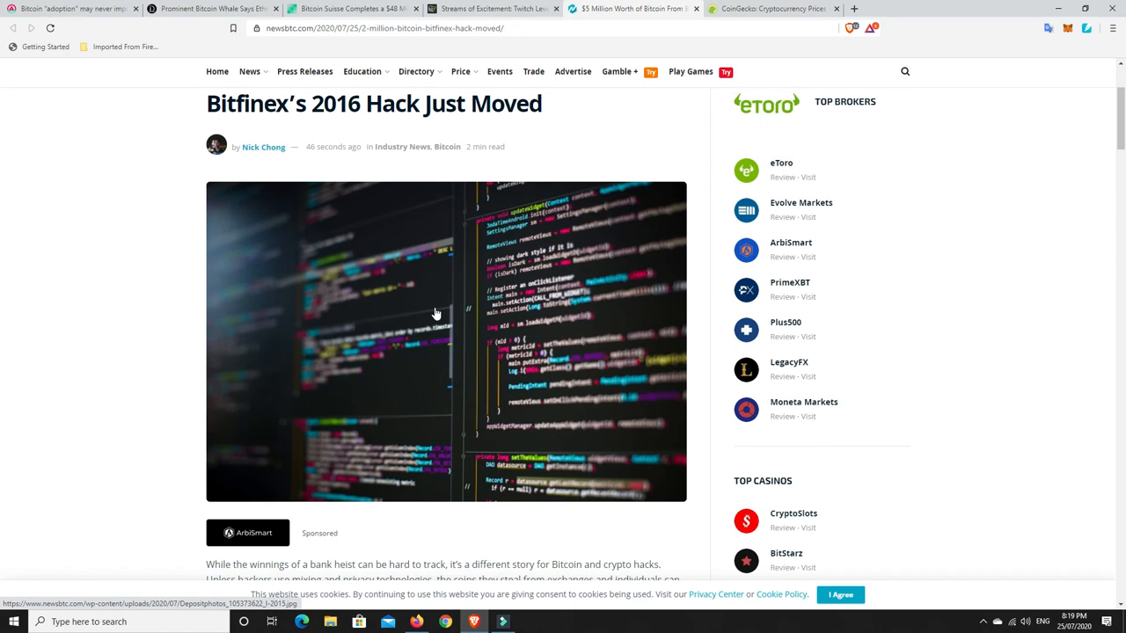
pyautogui.moveTo(418, 359)
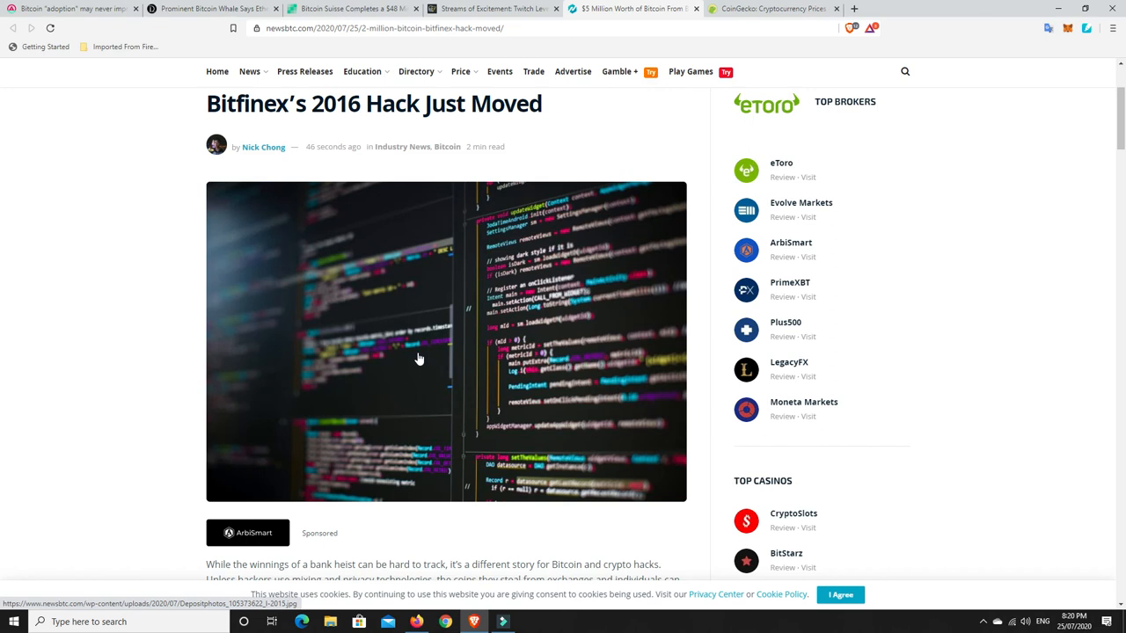
pyautogui.moveTo(419, 378)
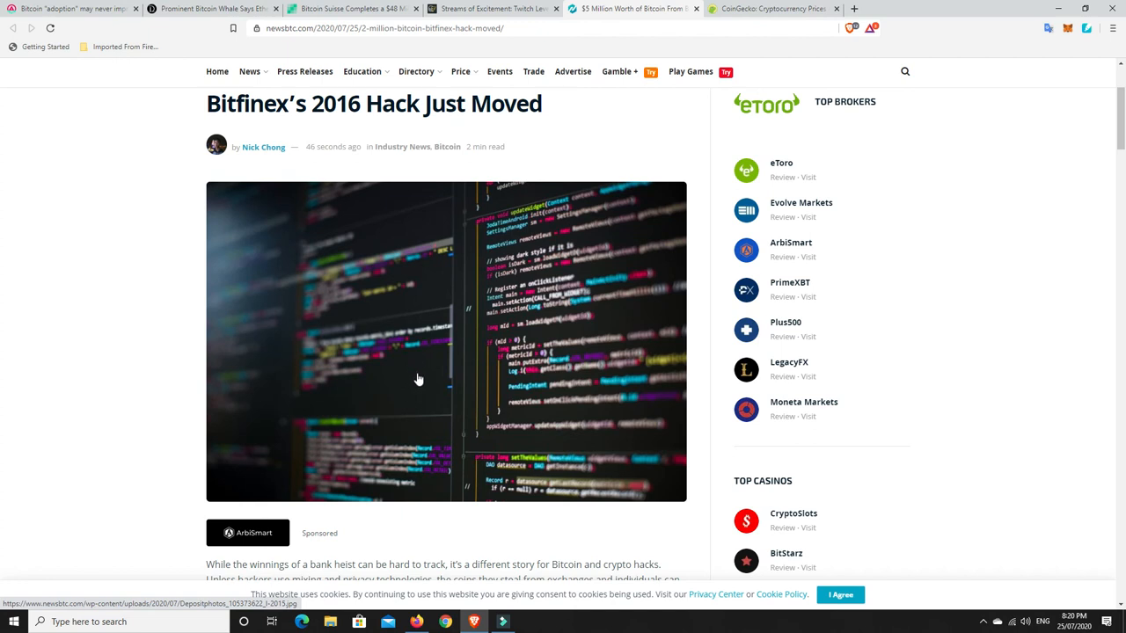
pyautogui.moveTo(420, 355)
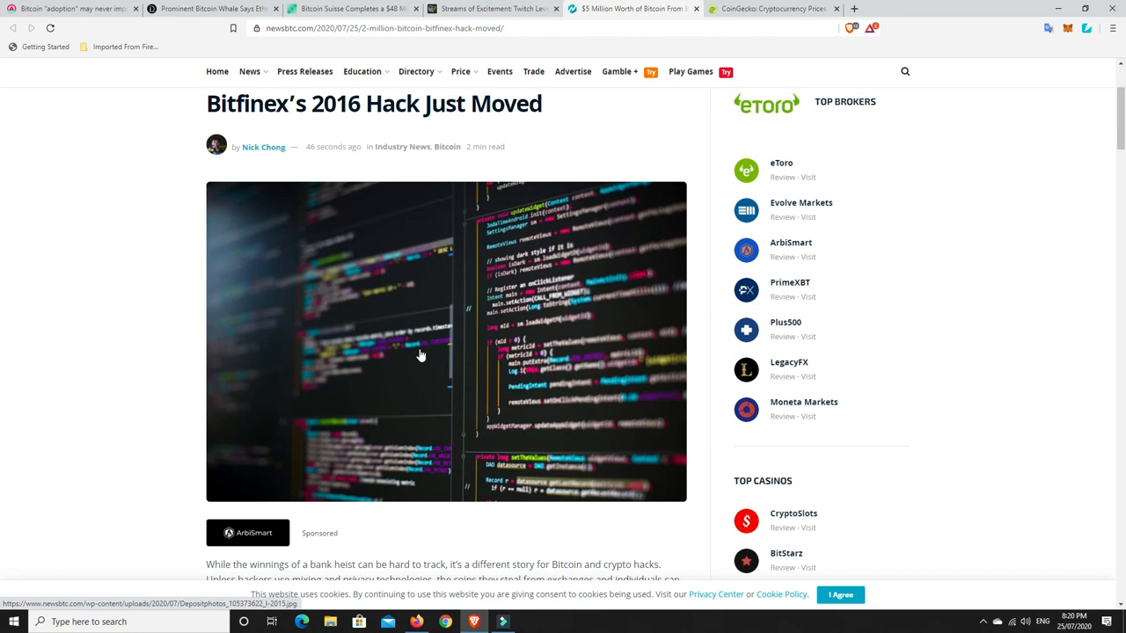
pyautogui.moveTo(368, 334)
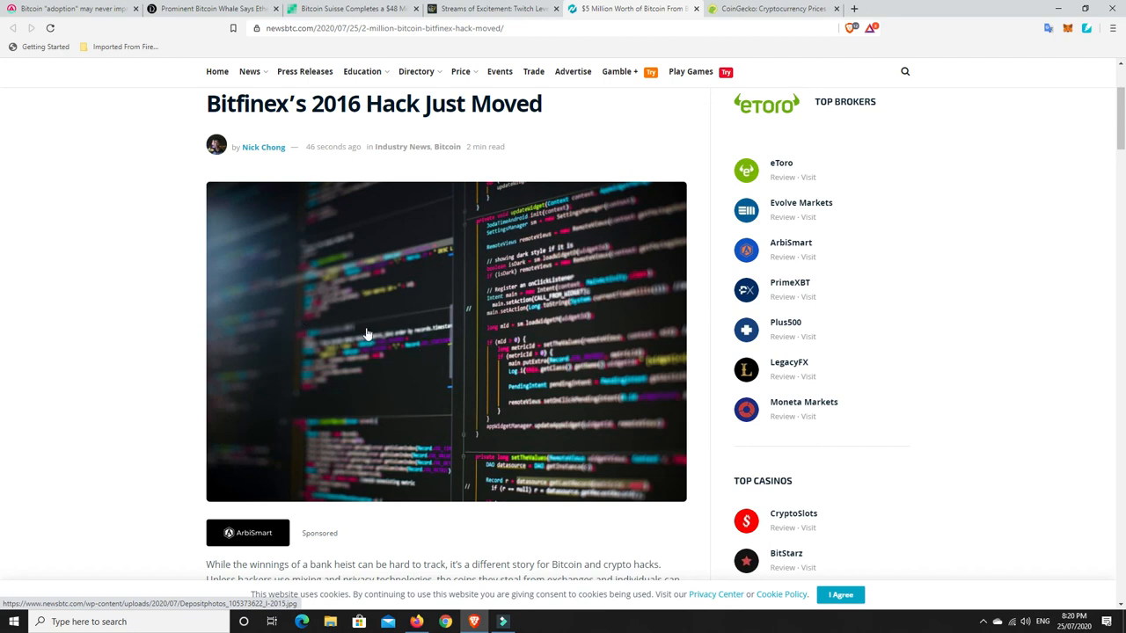
pyautogui.moveTo(429, 345)
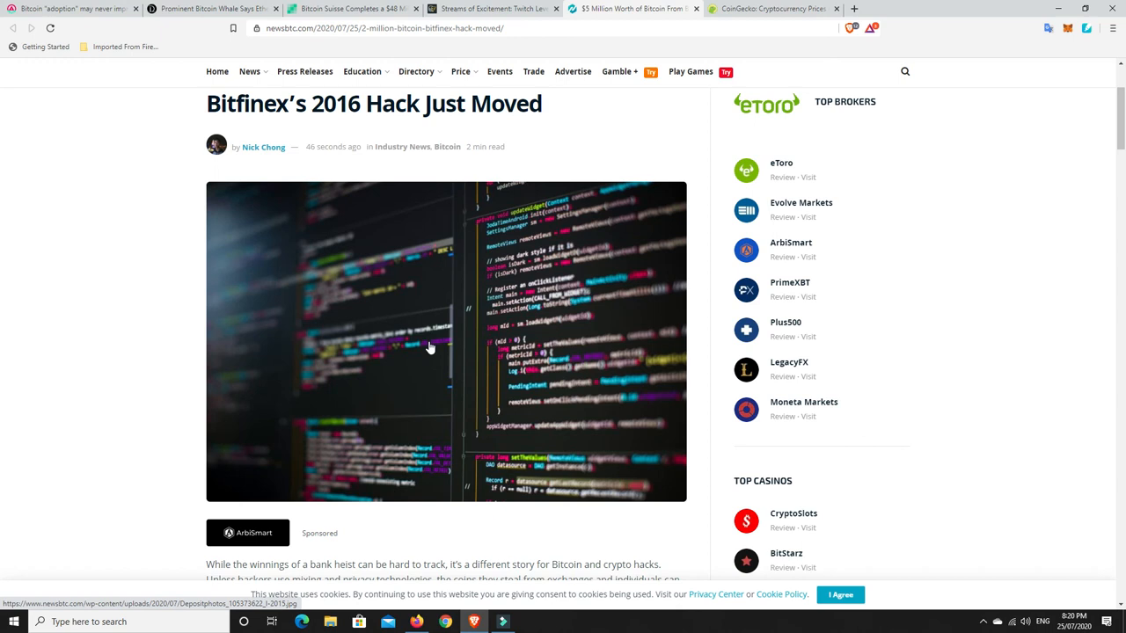
pyautogui.moveTo(404, 345)
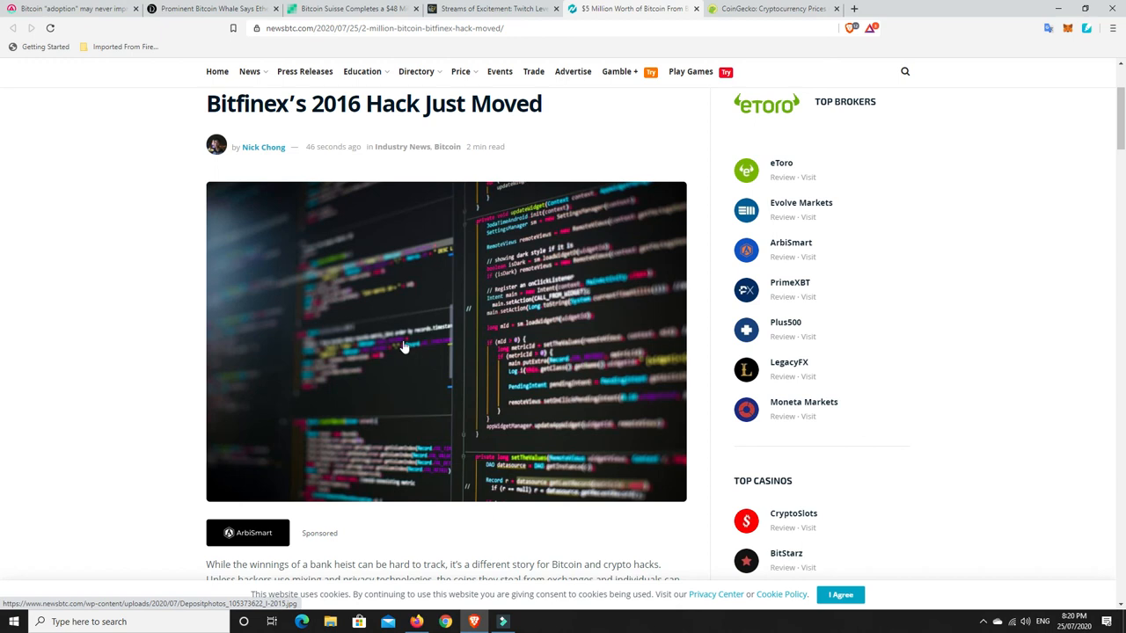
pyautogui.moveTo(419, 343)
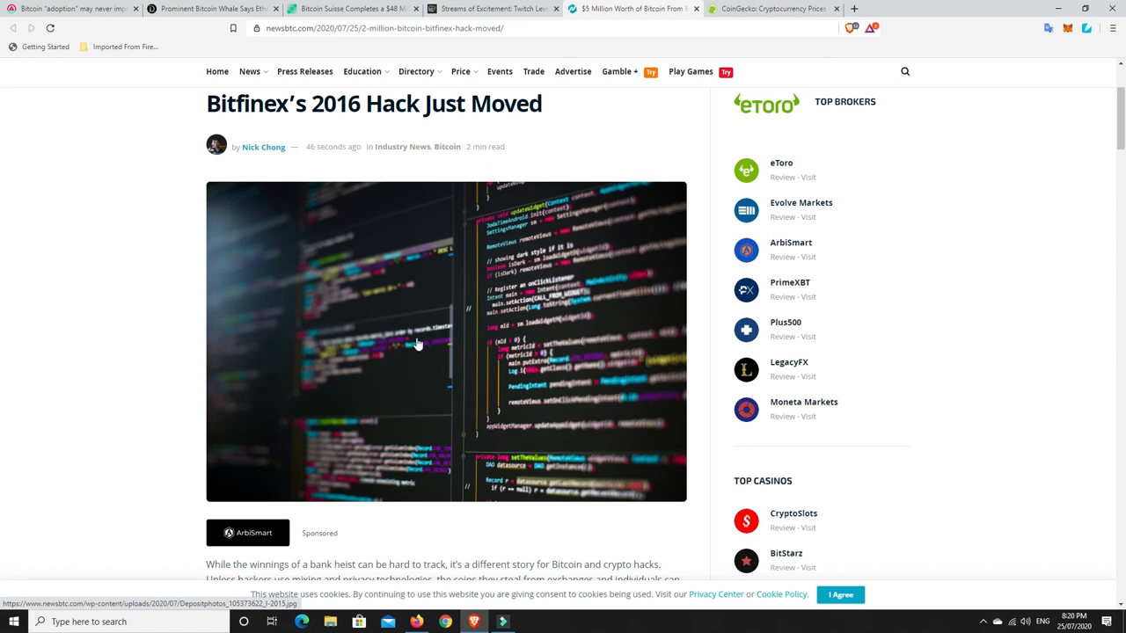
pyautogui.moveTo(408, 390)
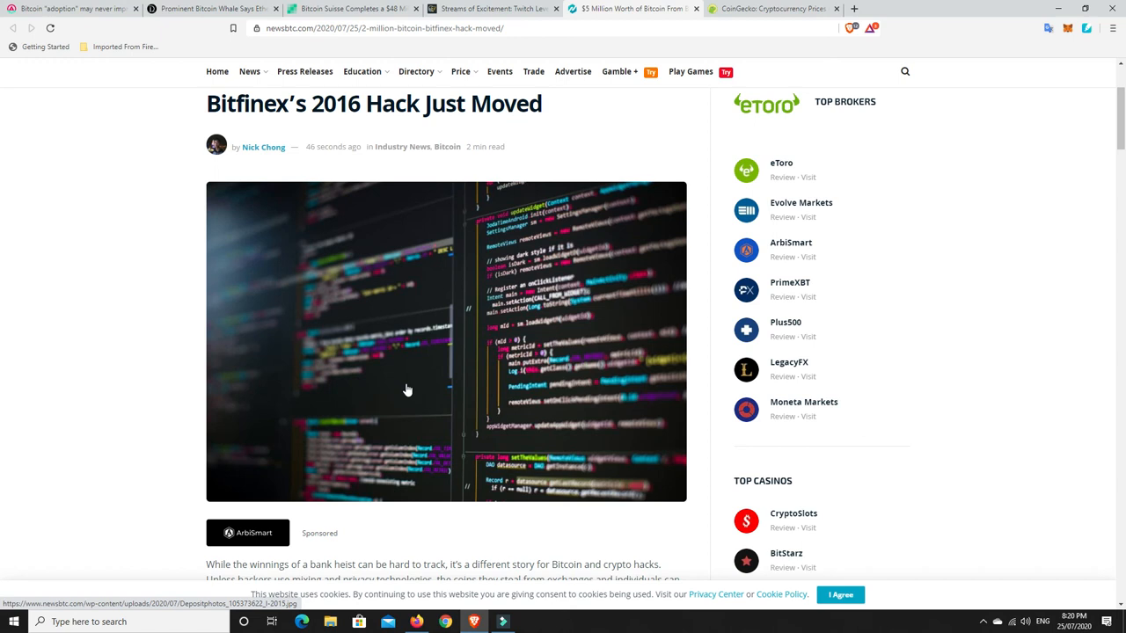
pyautogui.moveTo(436, 359)
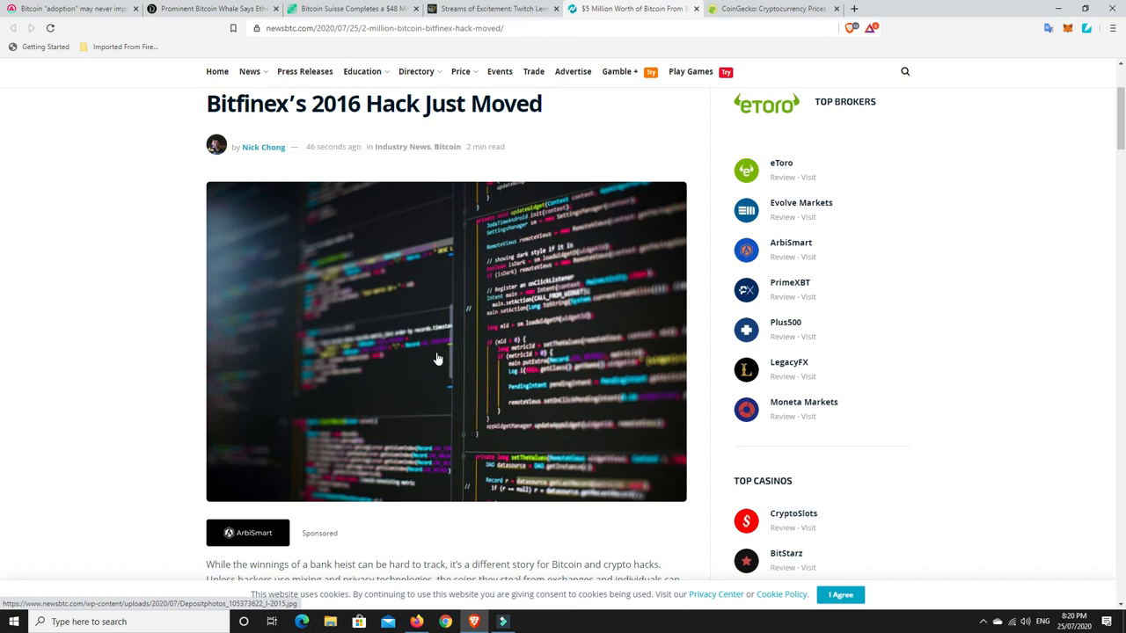
pyautogui.moveTo(447, 343)
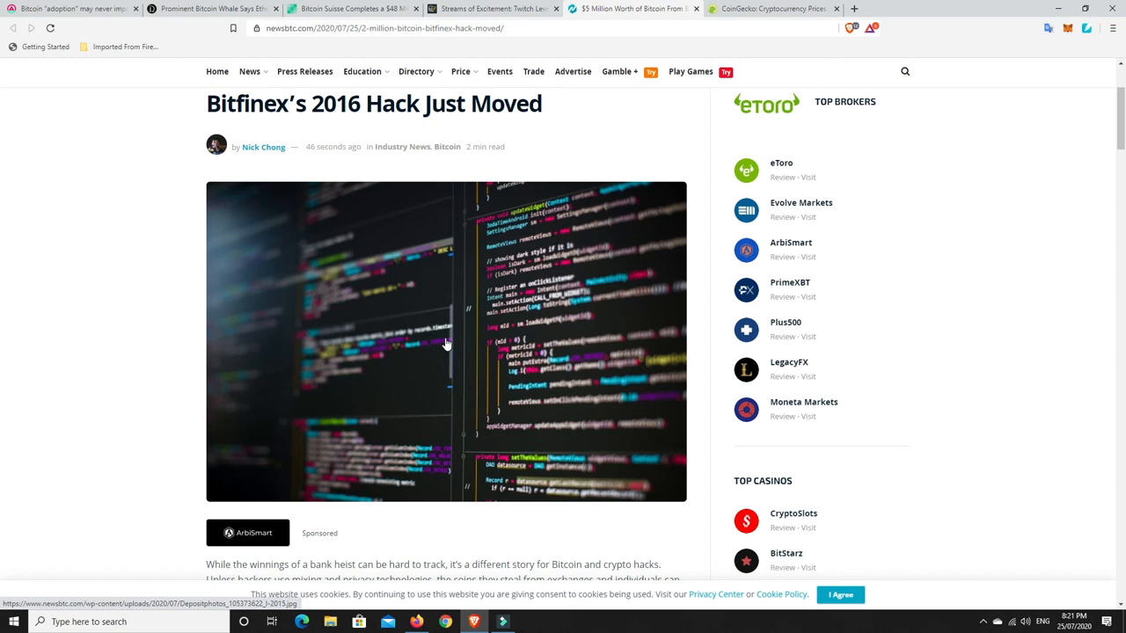
pyautogui.click(770, 9)
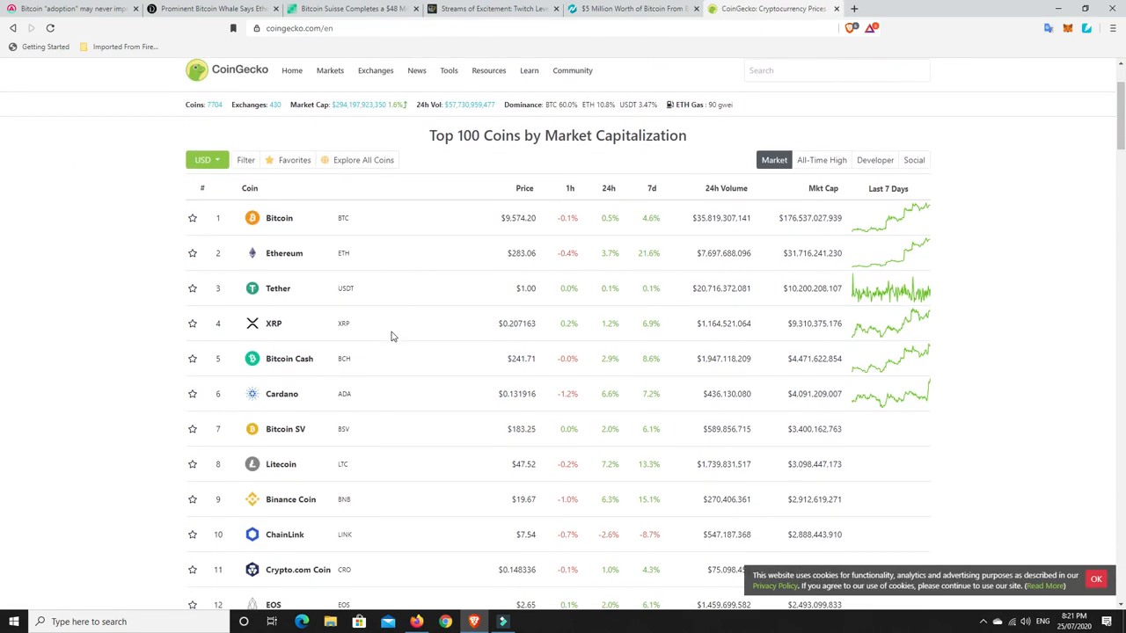
# Scroll so CoinGecko's Top 100 Coins by Market Cap table fills the view, Bitcoin first near $9,574
pyautogui.scroll(-3)
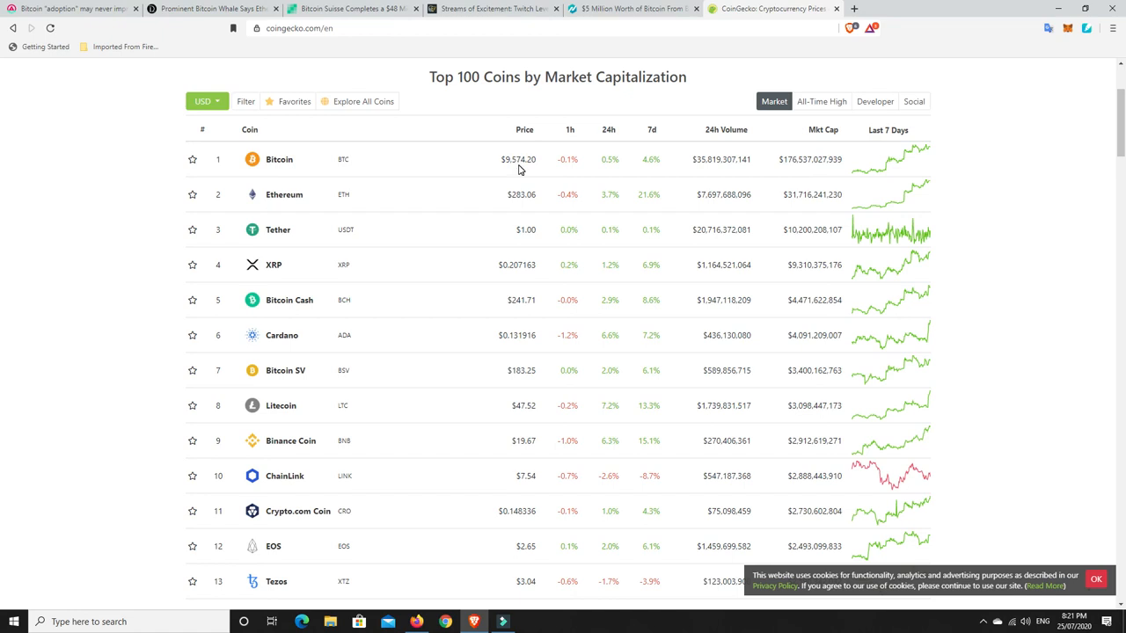
pyautogui.moveTo(521, 167)
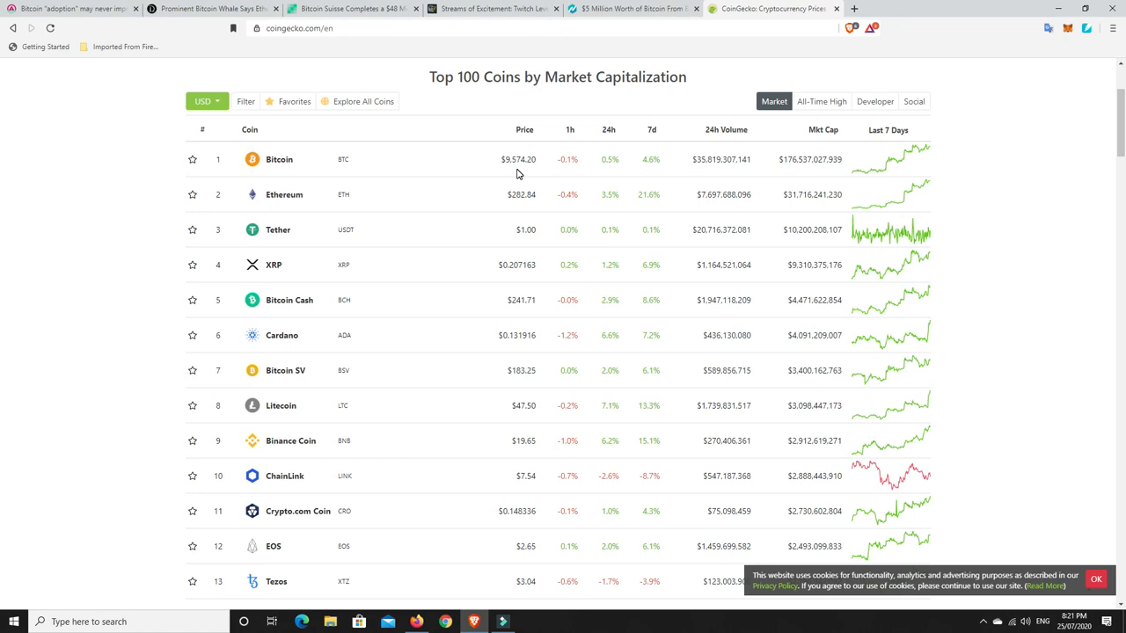
pyautogui.moveTo(514, 176)
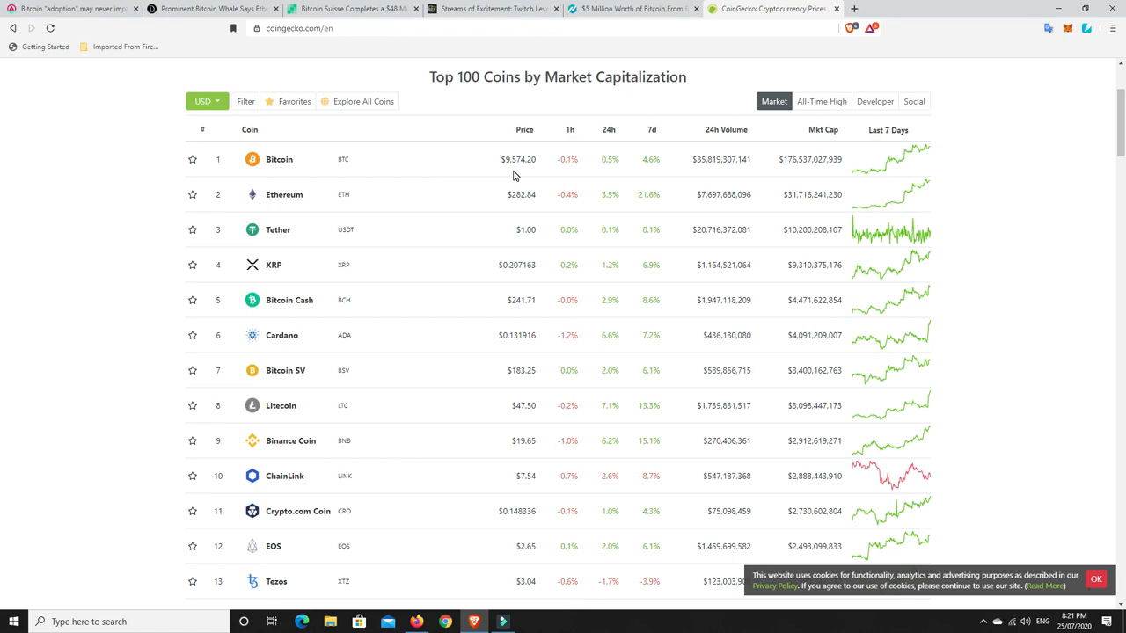